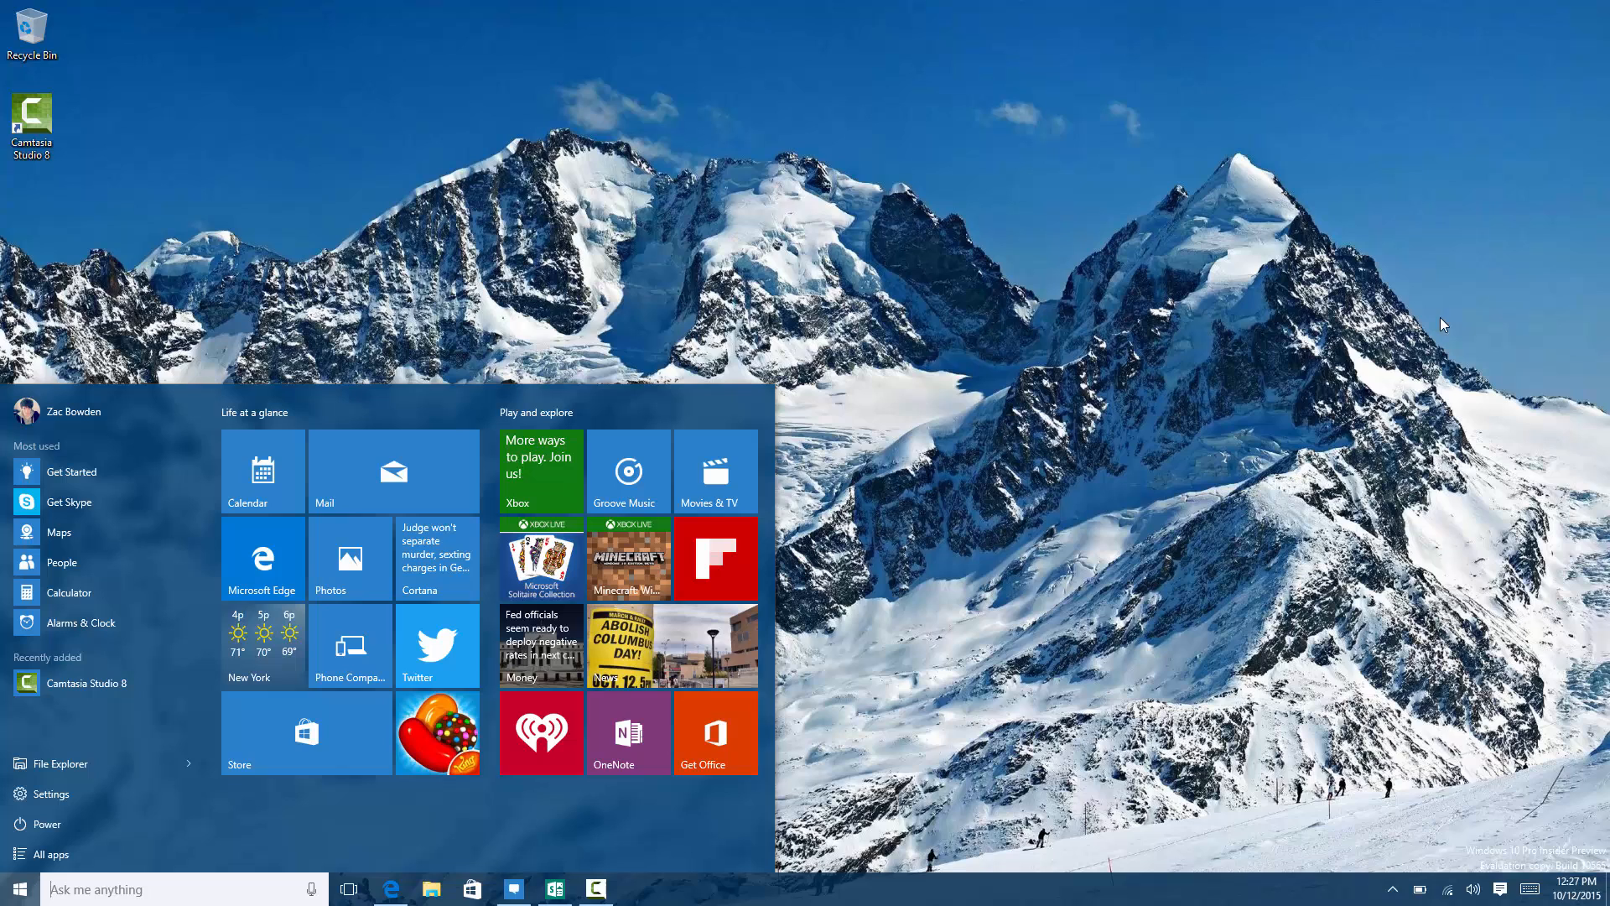
{"action": "mouse_move", "coordinate": [1222, 313]}
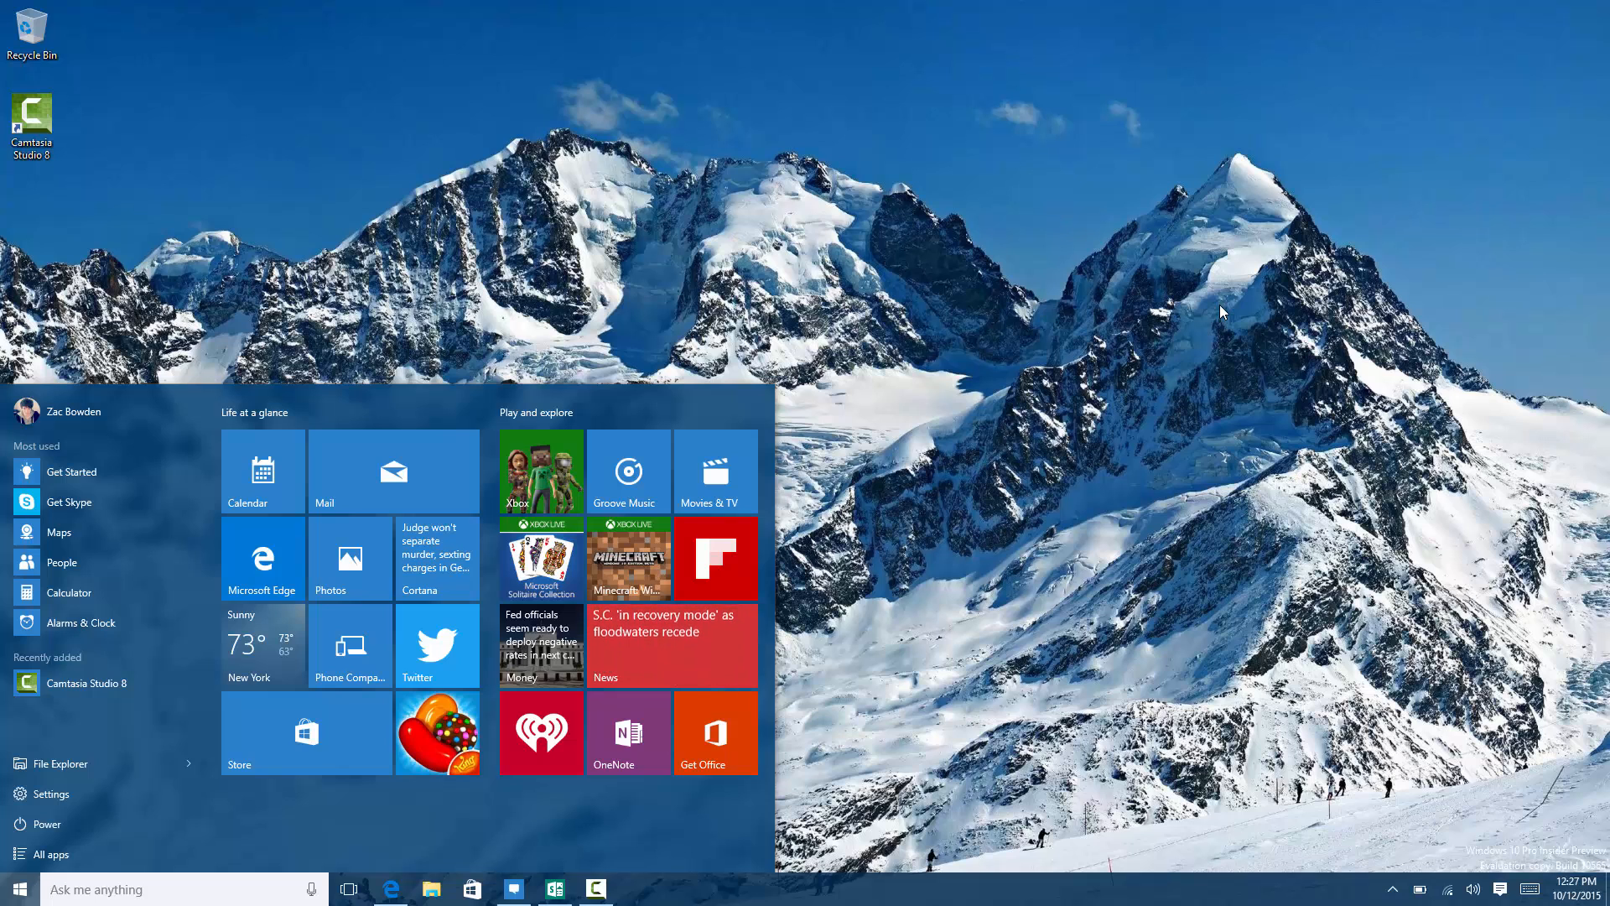
Dismiss the Start menu to reveal the snowy mountain desktop.
{"action": "left_click", "coordinate": [16, 889]}
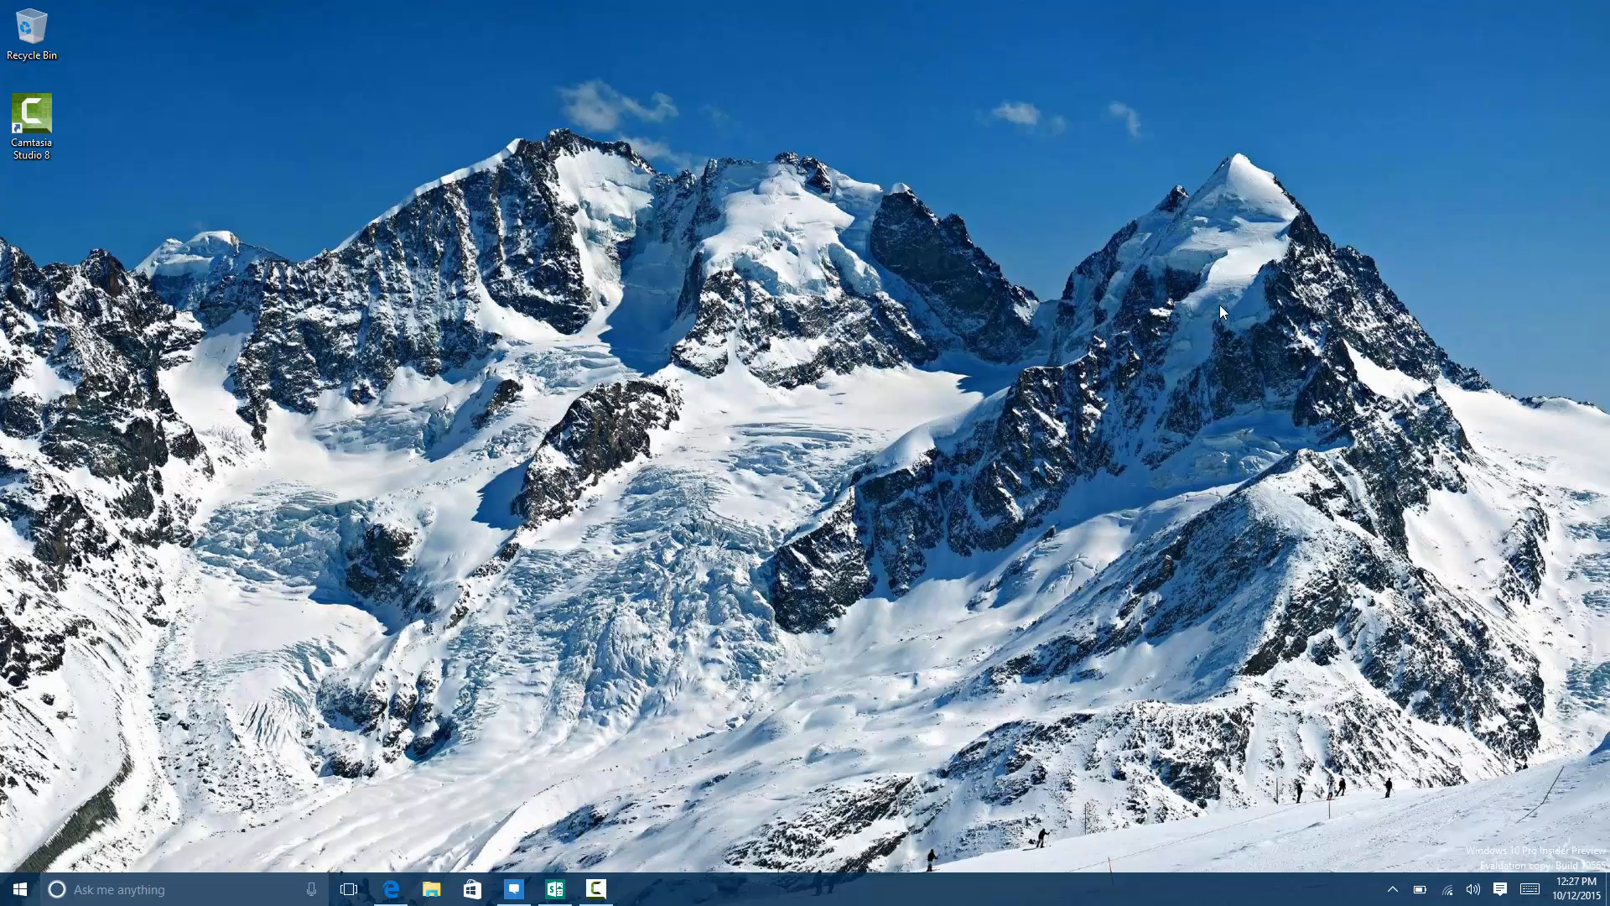
{"action": "mouse_move", "coordinate": [516, 724]}
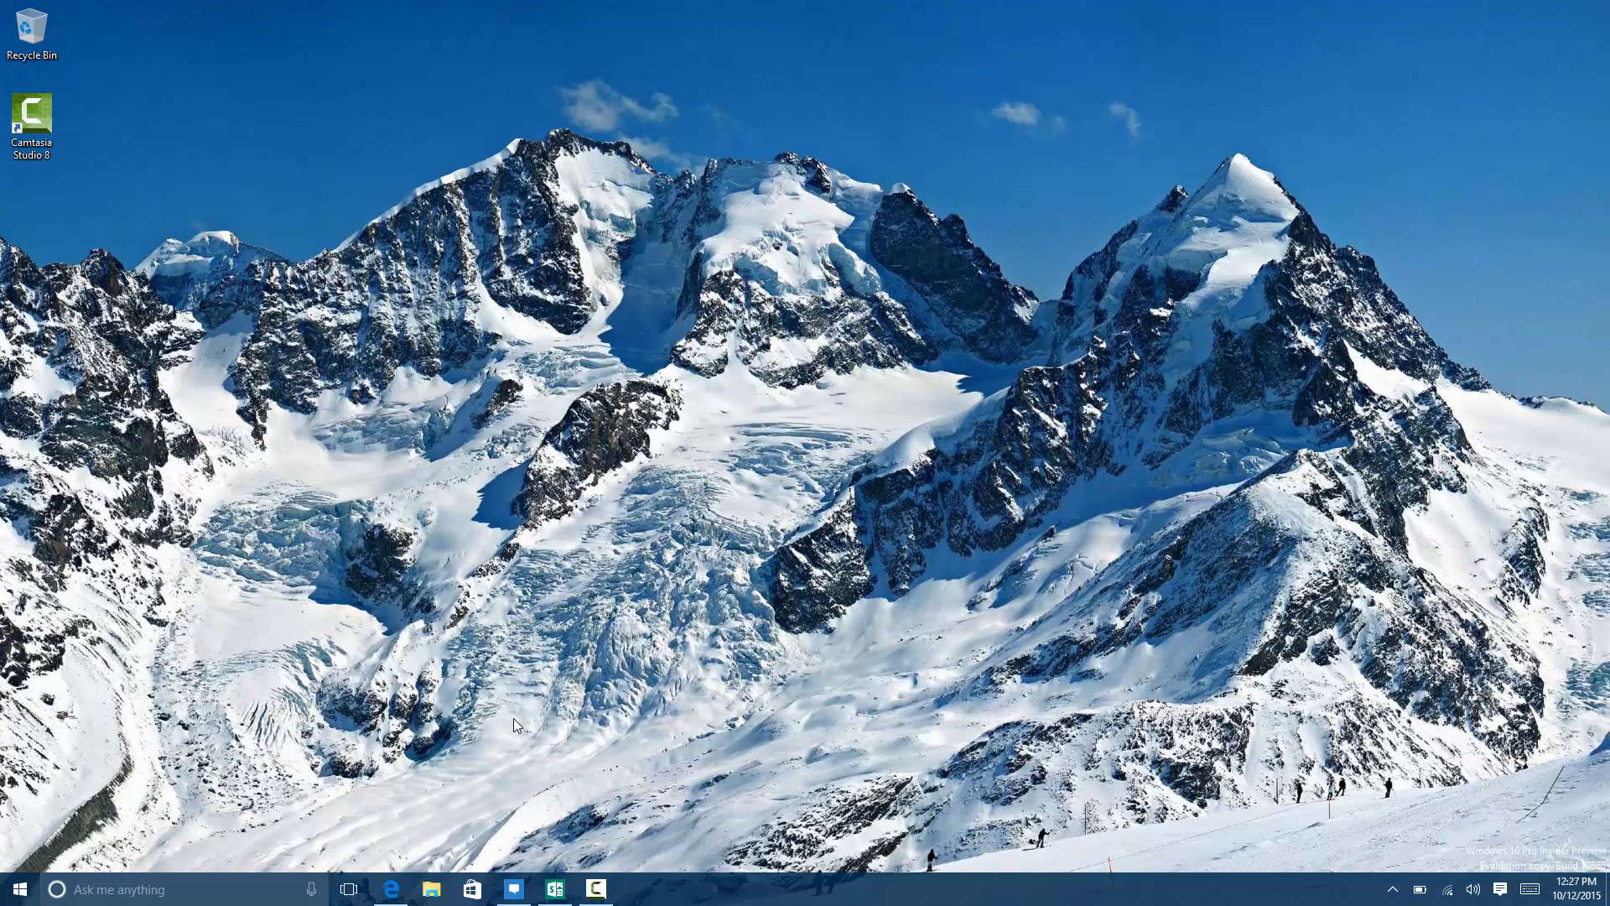
Launch File Explorer on Quick access, then launch Settings from Start, restore its window and close it.
{"action": "left_click", "coordinate": [431, 889]}
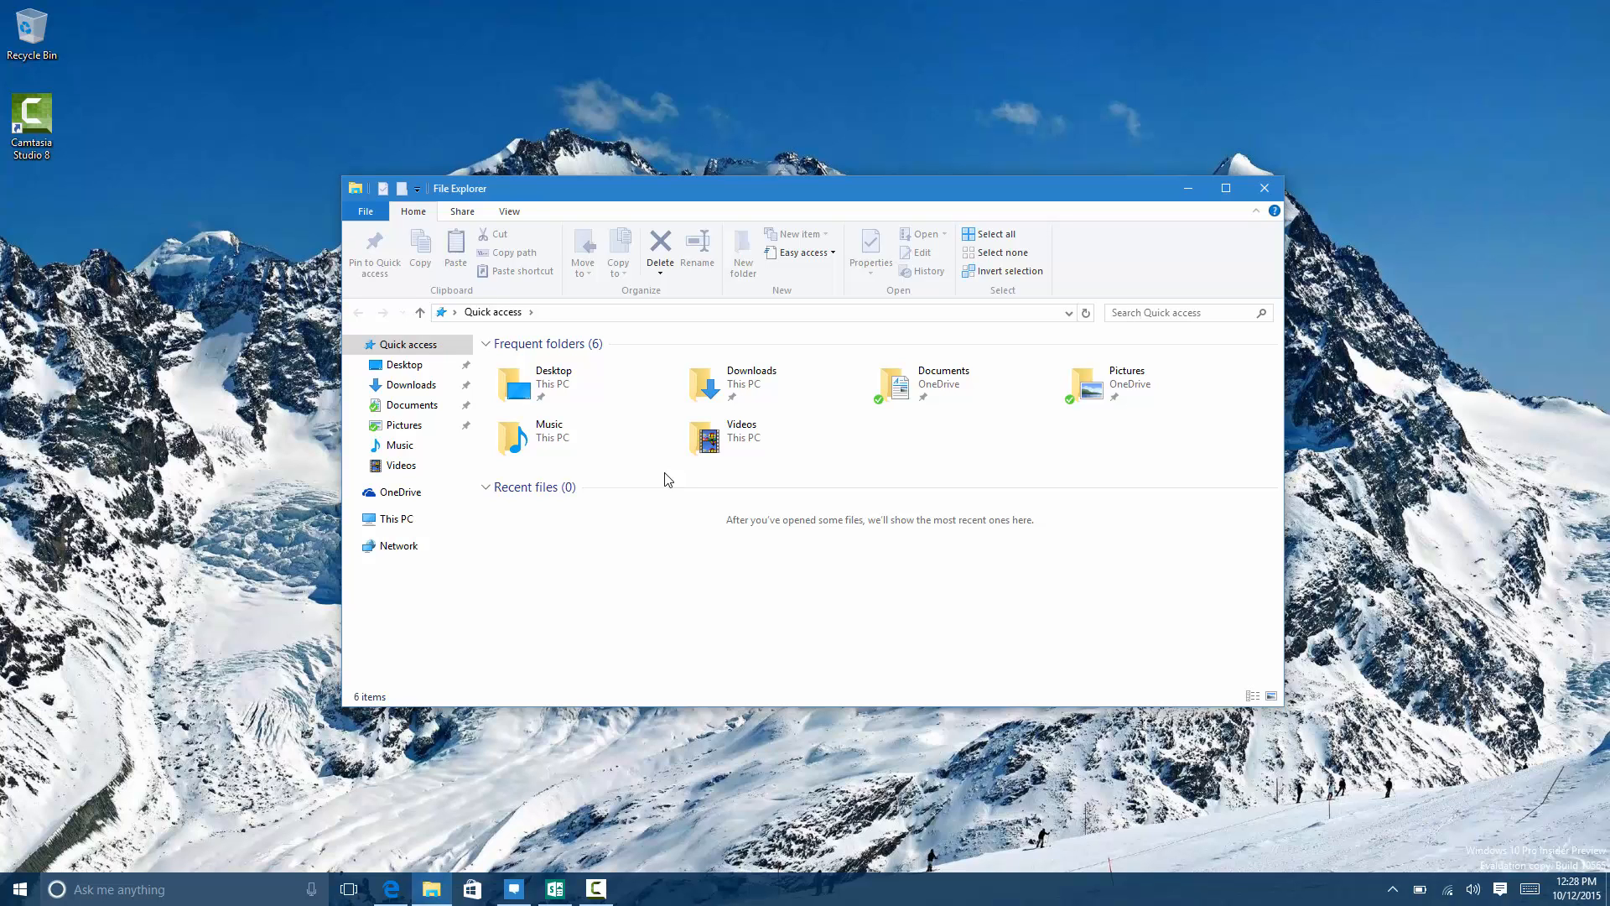
{"action": "mouse_move", "coordinate": [497, 191]}
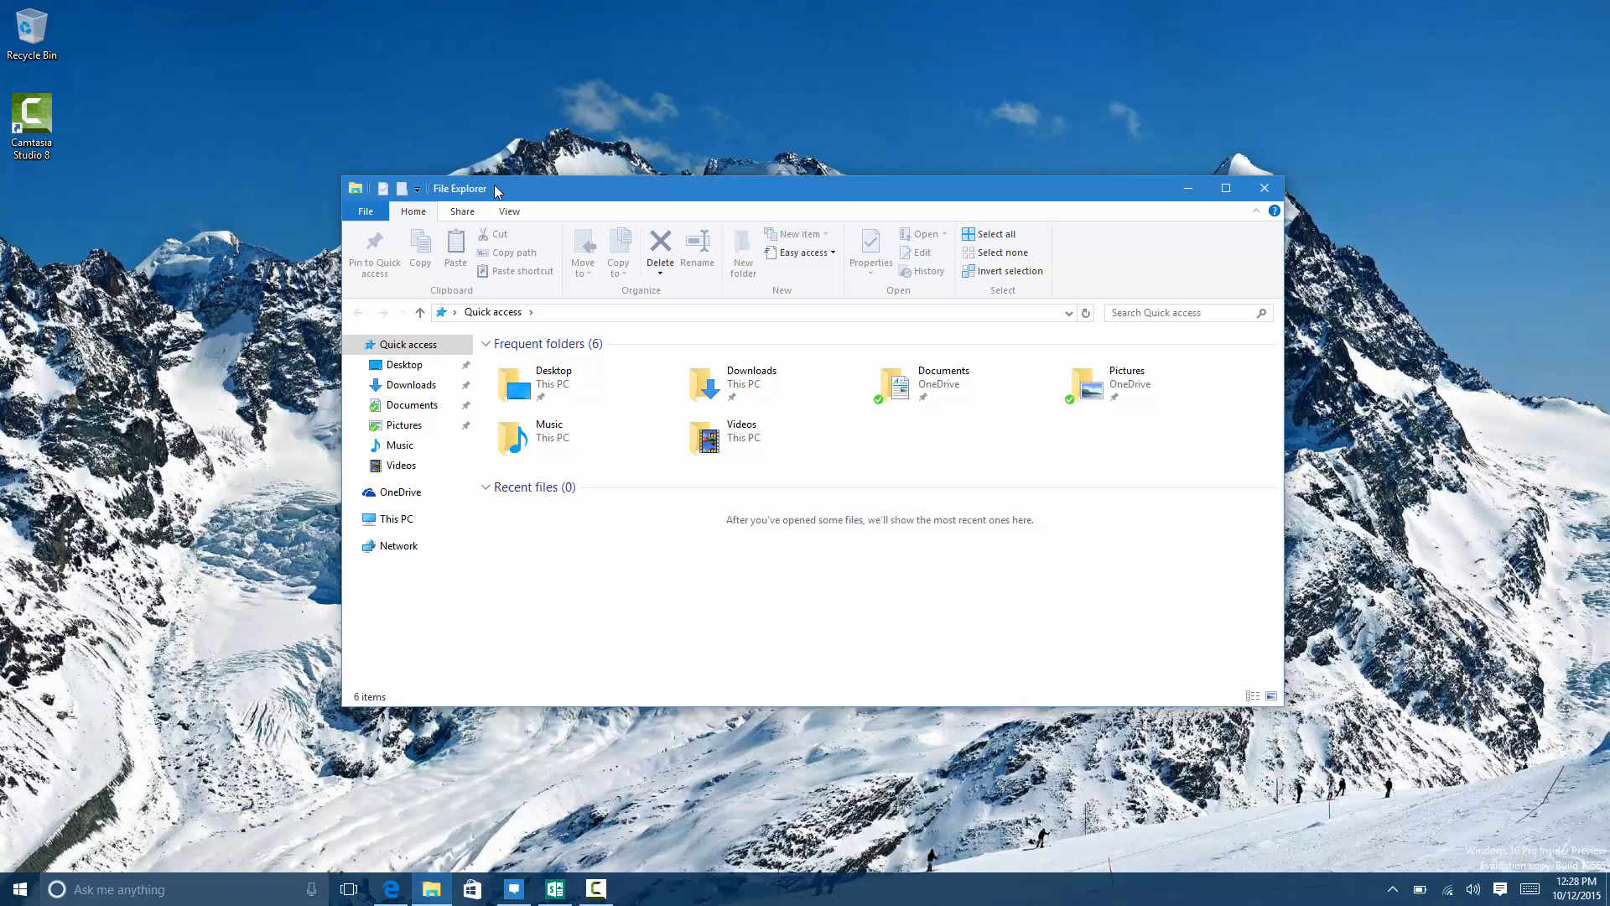
{"action": "left_click", "coordinate": [18, 888]}
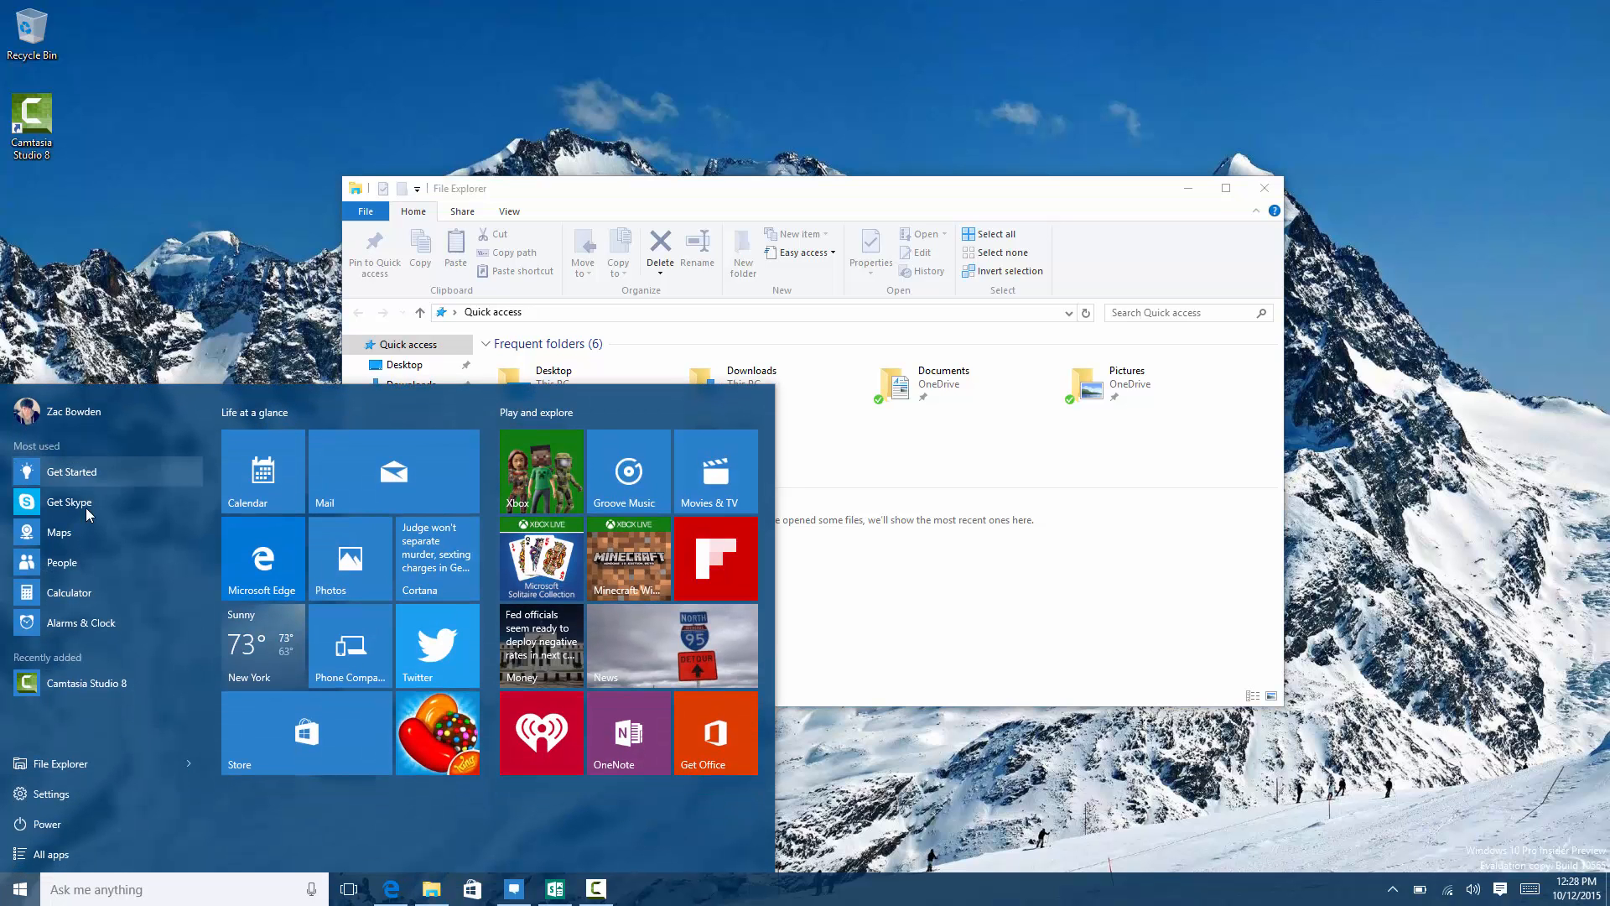
{"action": "left_click", "coordinate": [50, 793]}
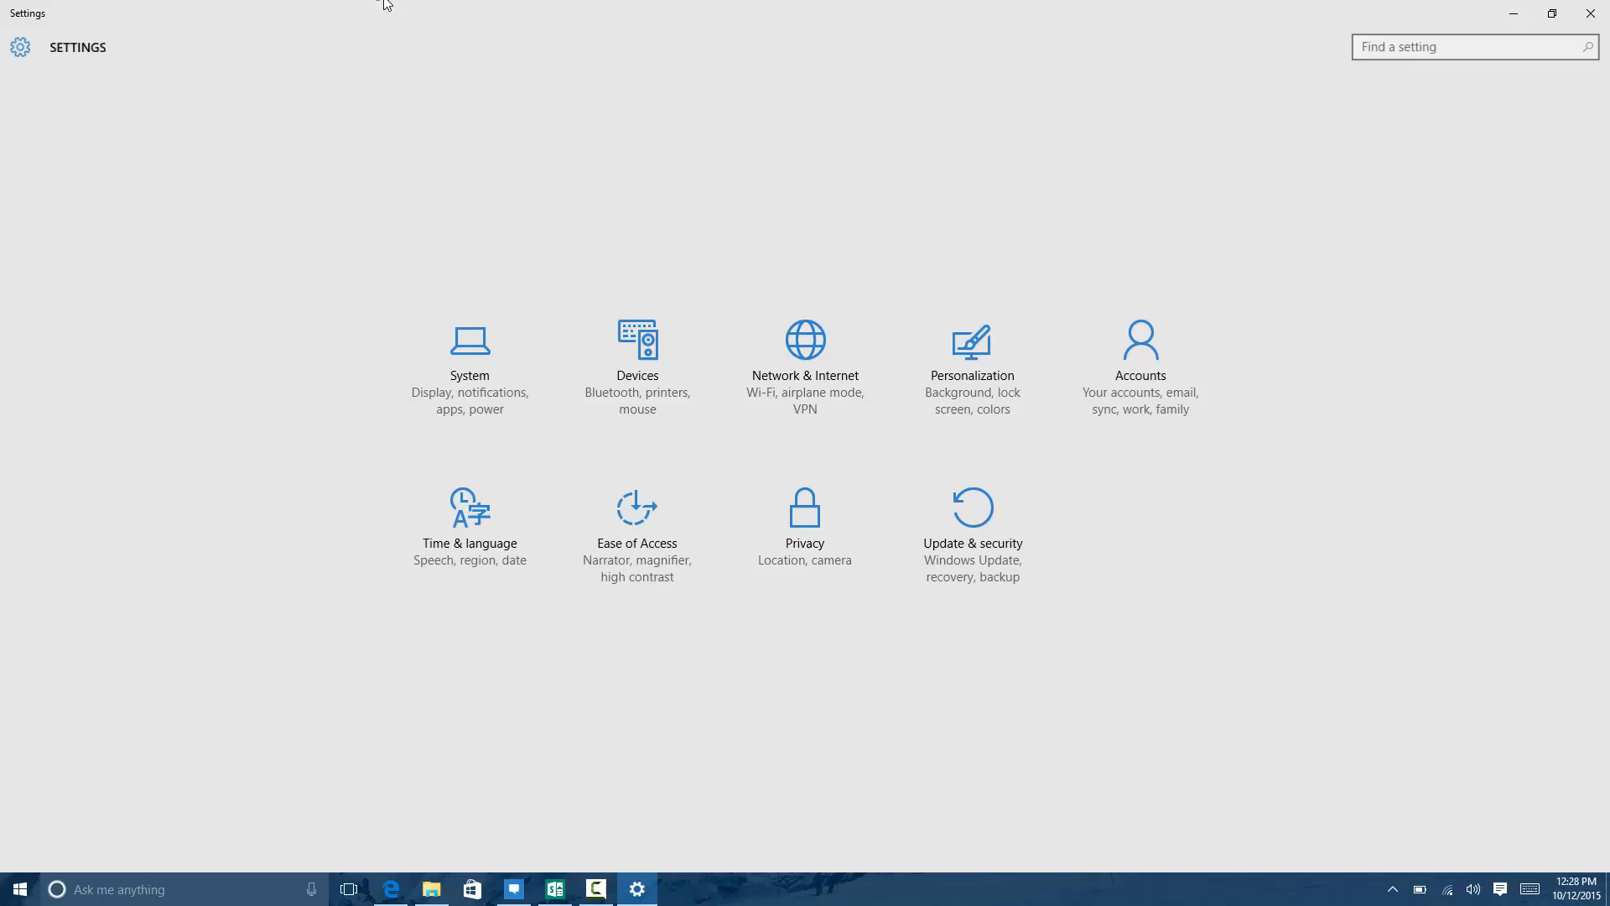
{"action": "left_click", "coordinate": [1551, 14]}
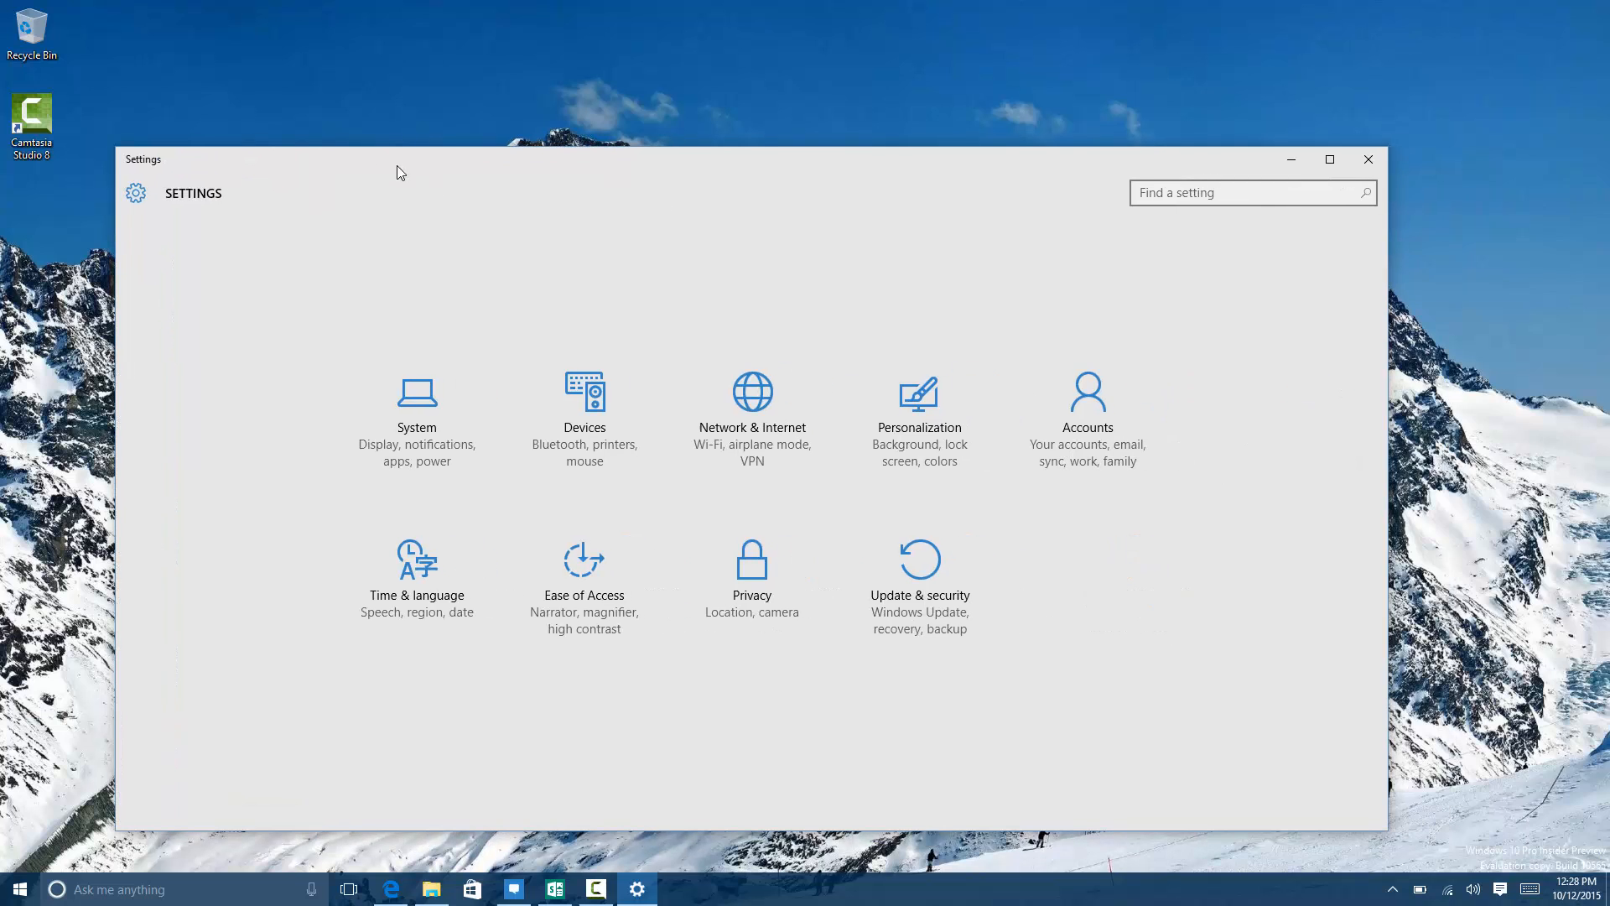
{"action": "left_click", "coordinate": [431, 889]}
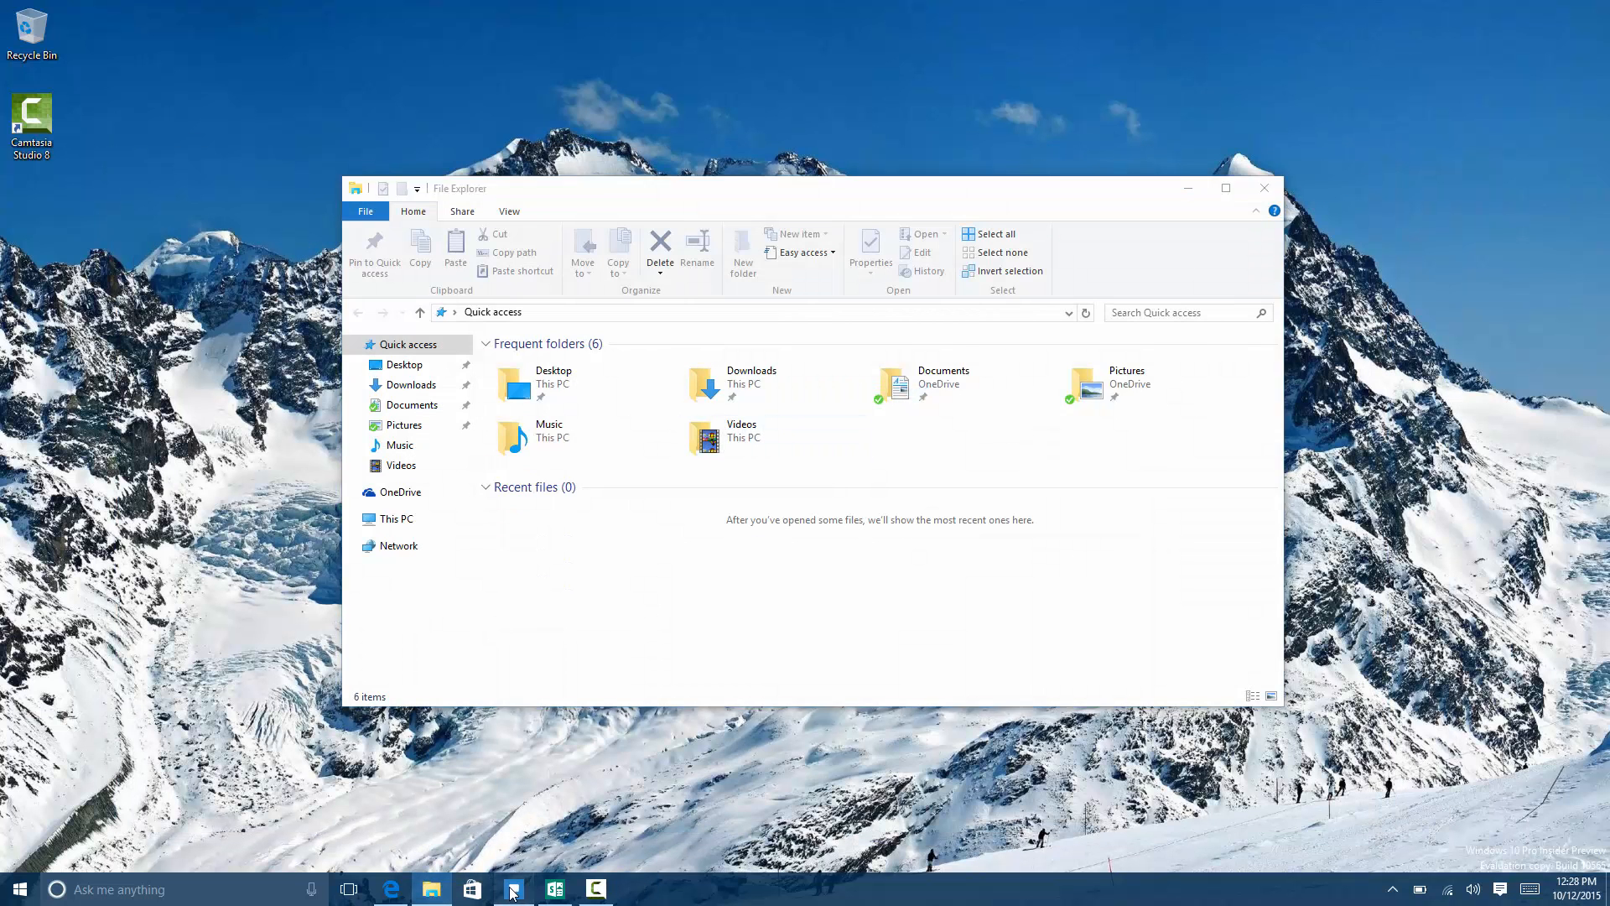
{"action": "left_click", "coordinate": [512, 889]}
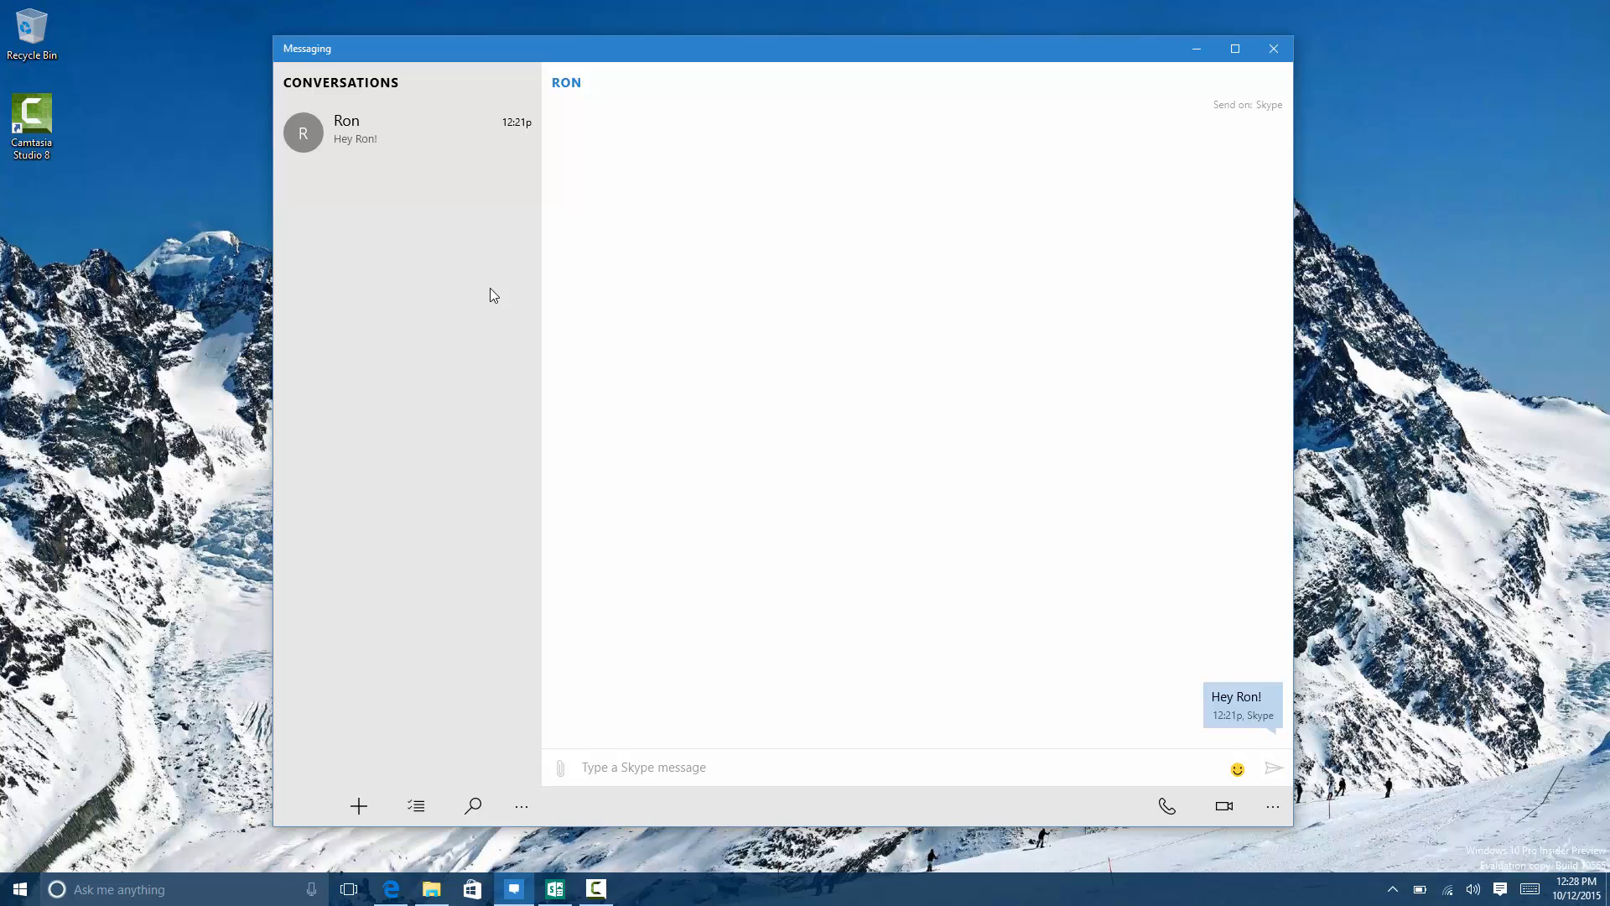
{"action": "mouse_move", "coordinate": [694, 788]}
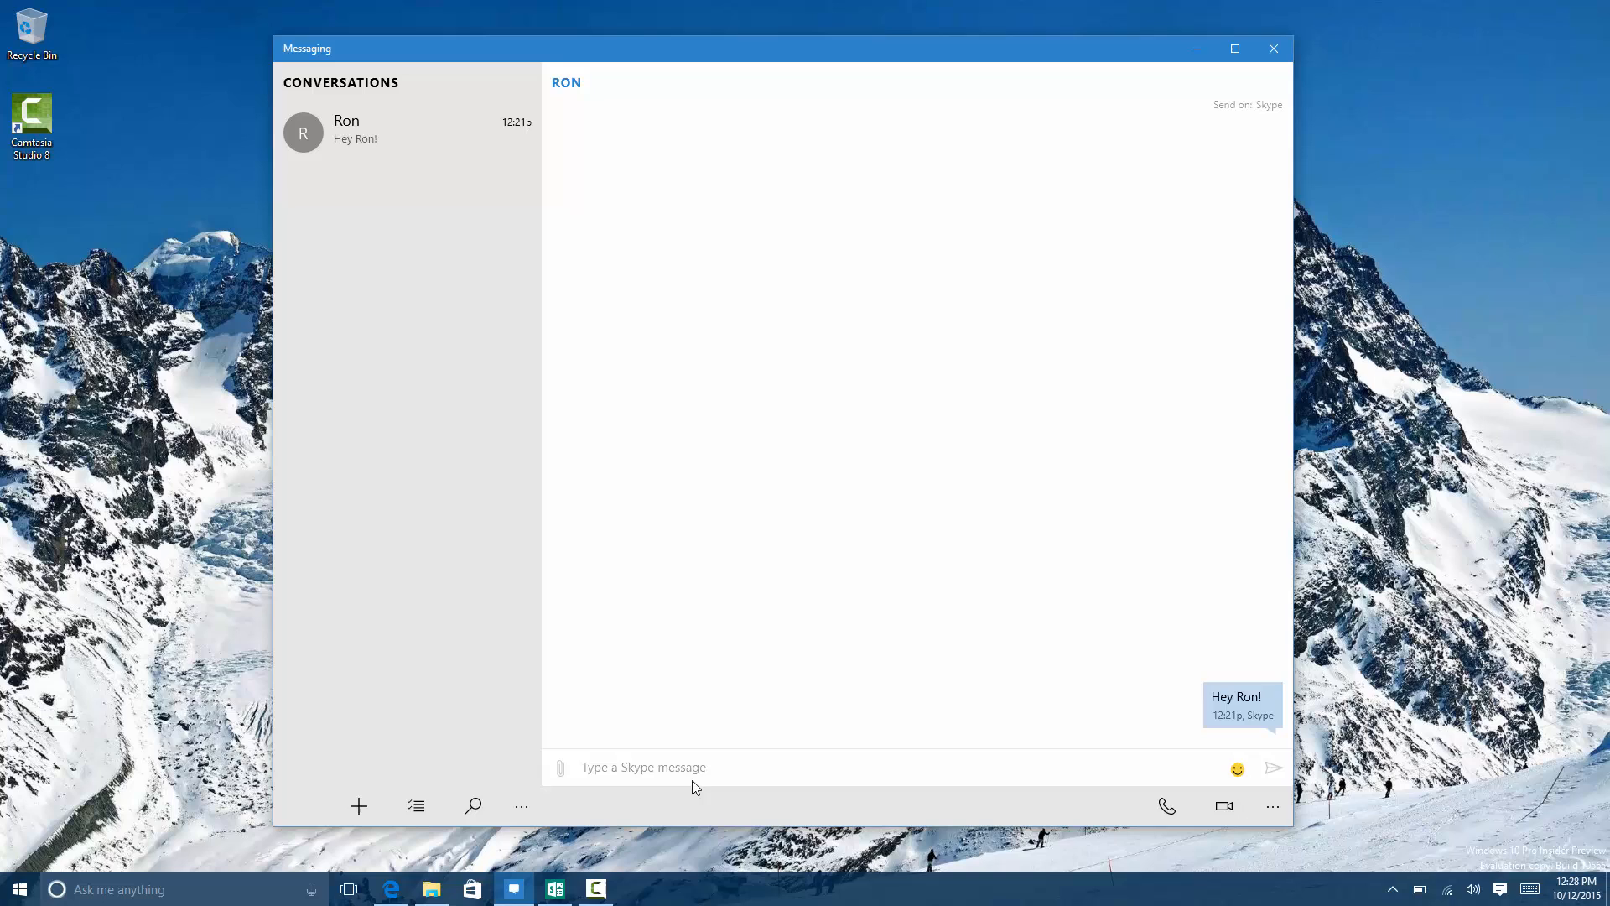
{"action": "left_click", "coordinate": [694, 766]}
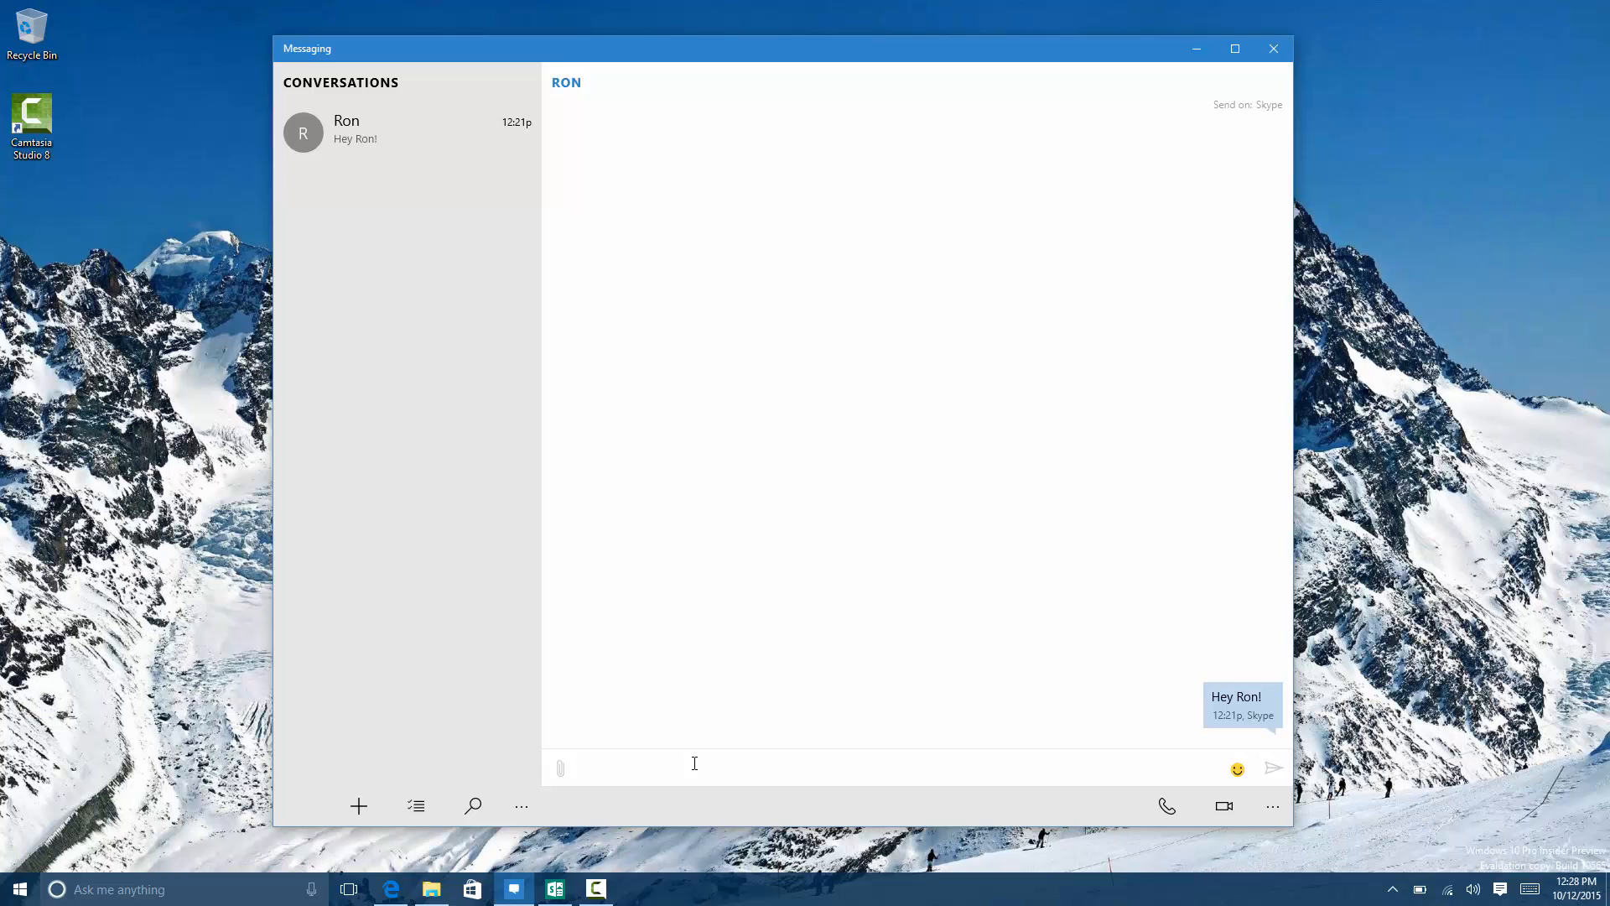
{"action": "left_click", "coordinate": [694, 765]}
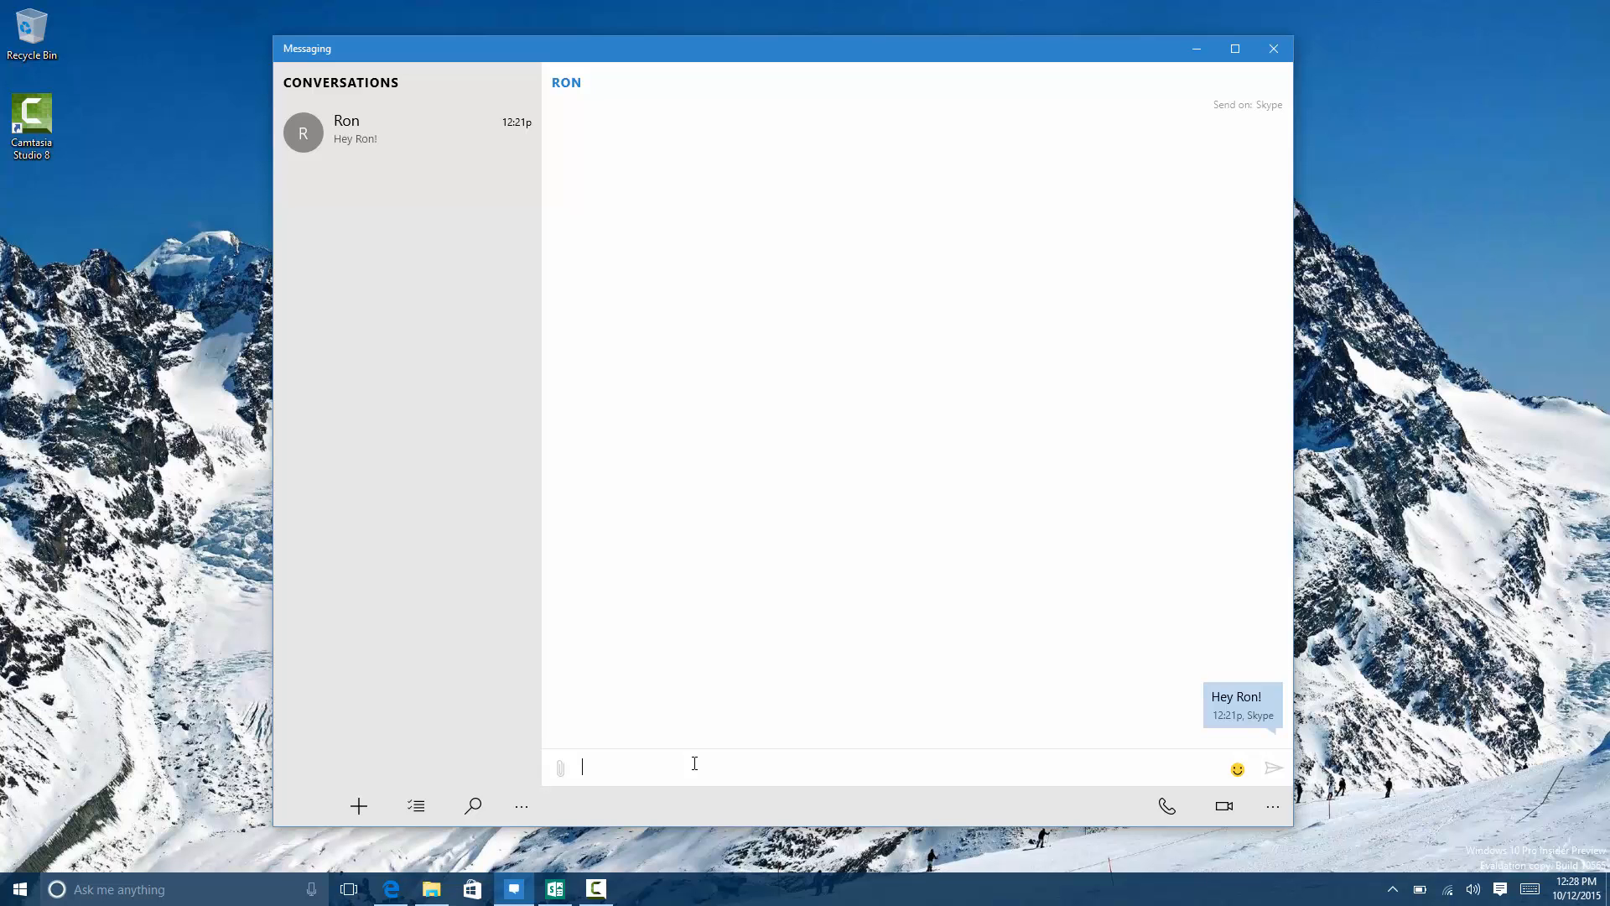
{"action": "mouse_move", "coordinate": [590, 501]}
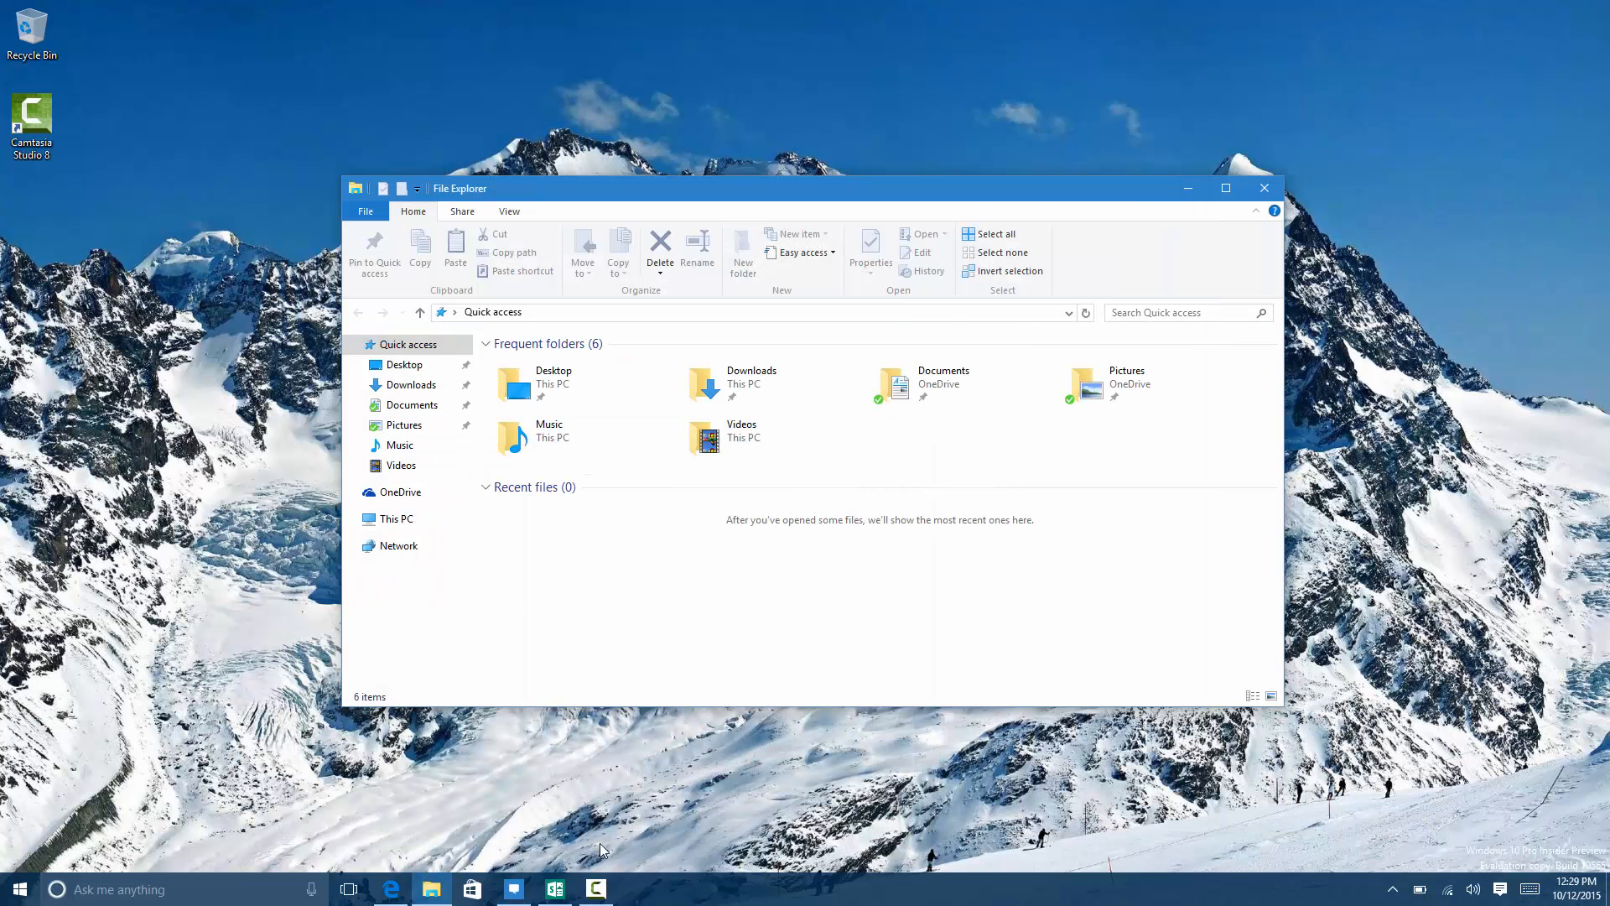
Launch Sway from the taskbar and view the My Sways gallery.
{"action": "left_click", "coordinate": [511, 889]}
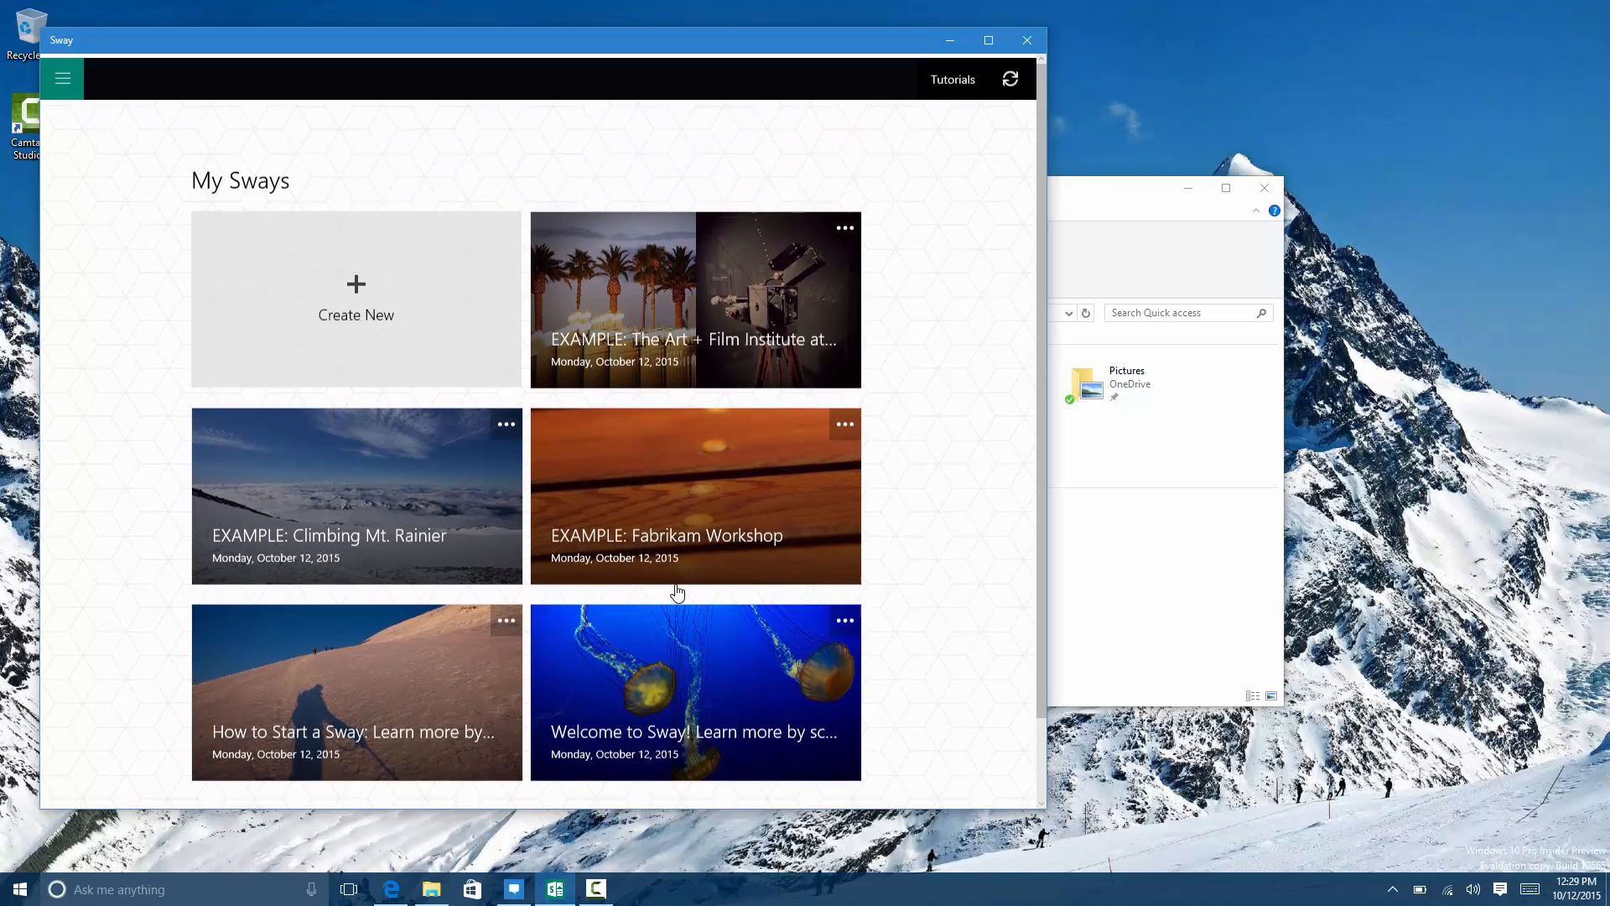
{"action": "left_click", "coordinate": [356, 299]}
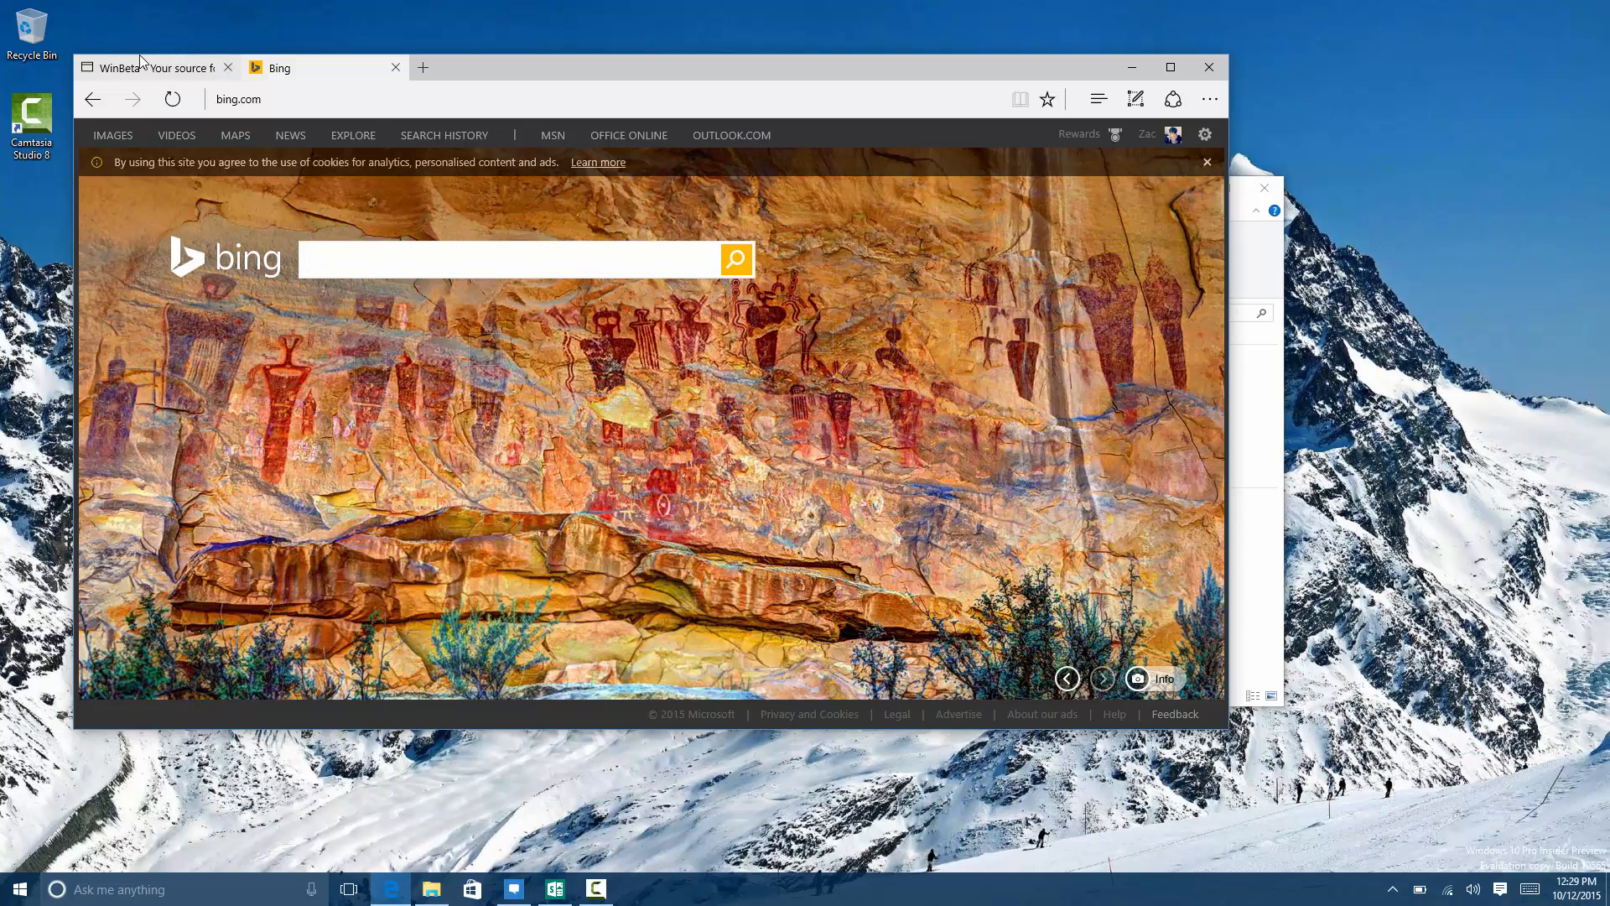
{"action": "mouse_move", "coordinate": [154, 67]}
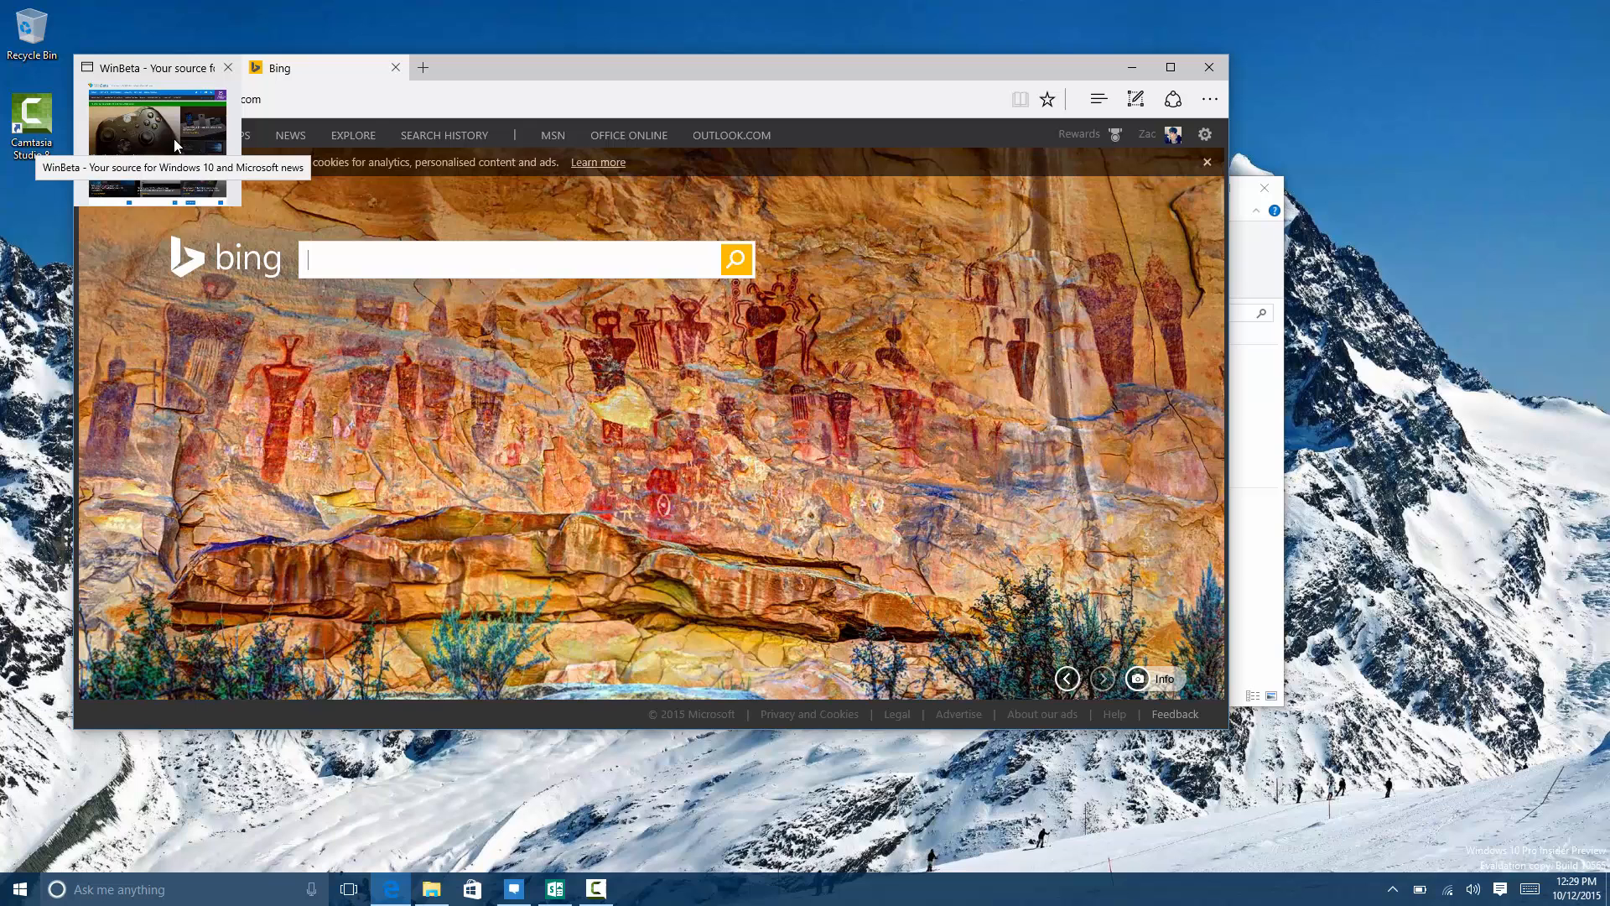
Switch Microsoft Edge's theme to Dark in its settings and leave the browser.
{"action": "left_click", "coordinate": [155, 67]}
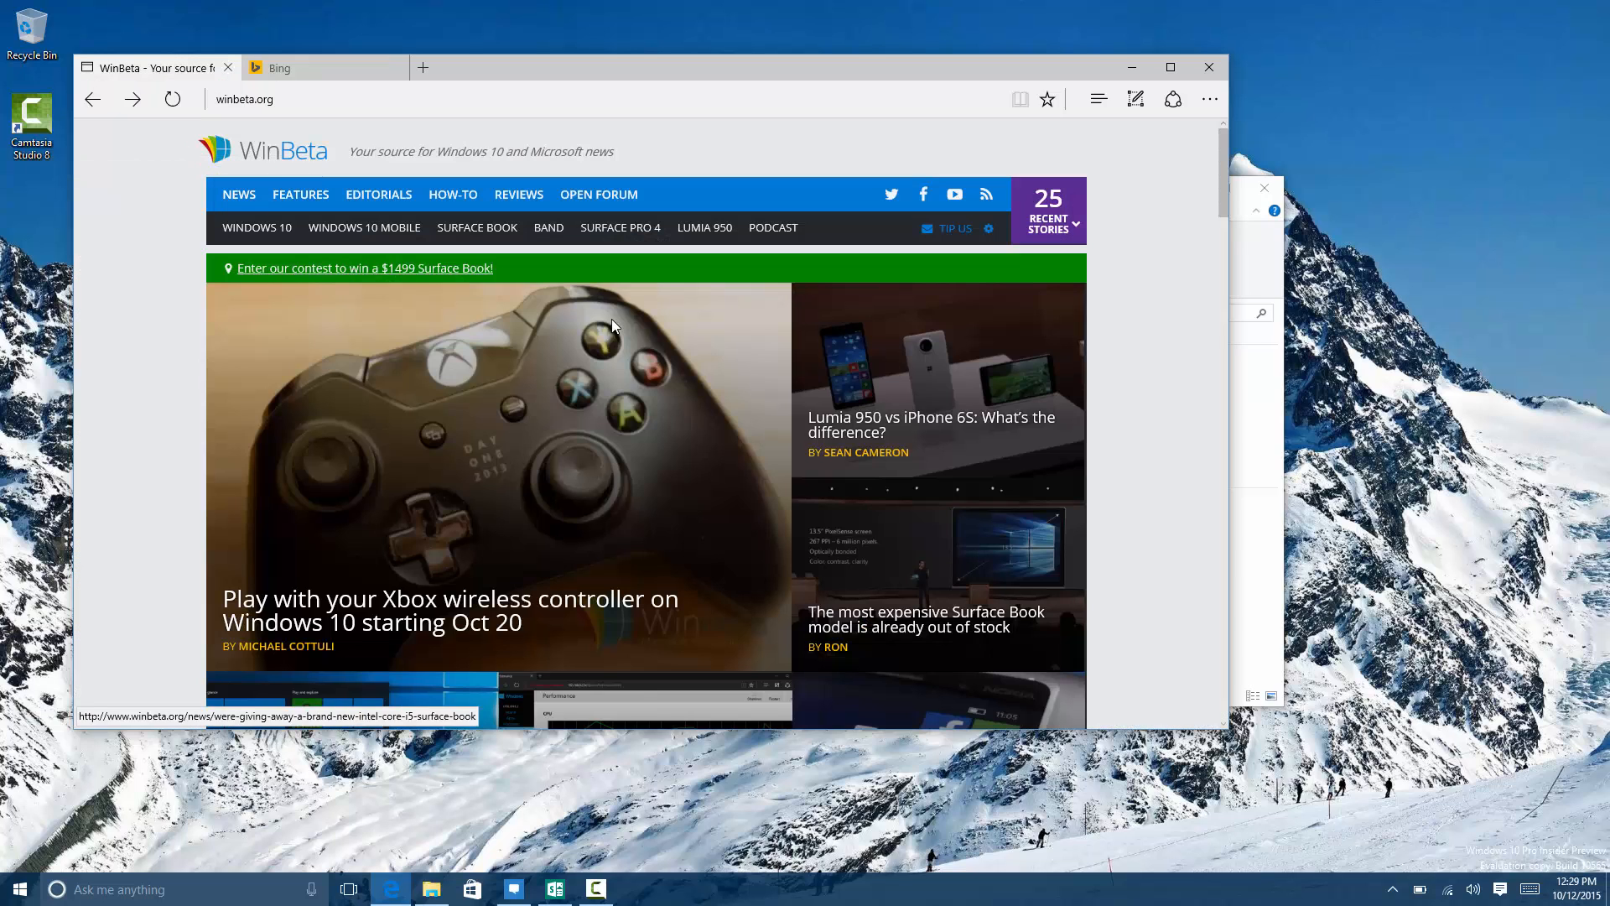
{"action": "mouse_move", "coordinate": [1137, 99]}
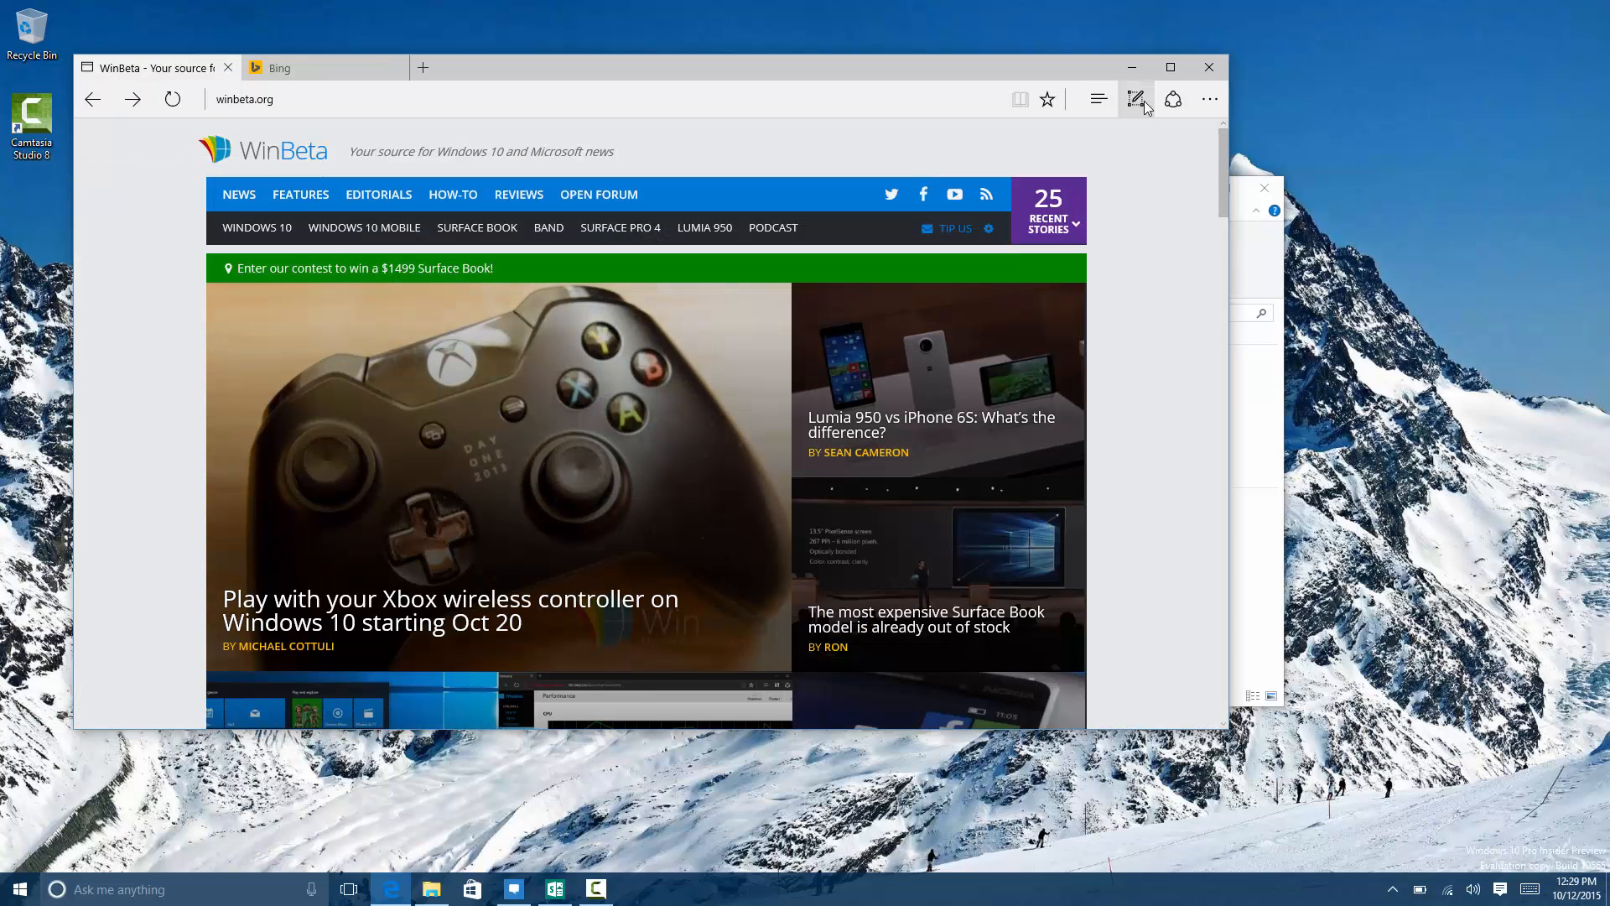
{"action": "mouse_move", "coordinate": [1137, 99]}
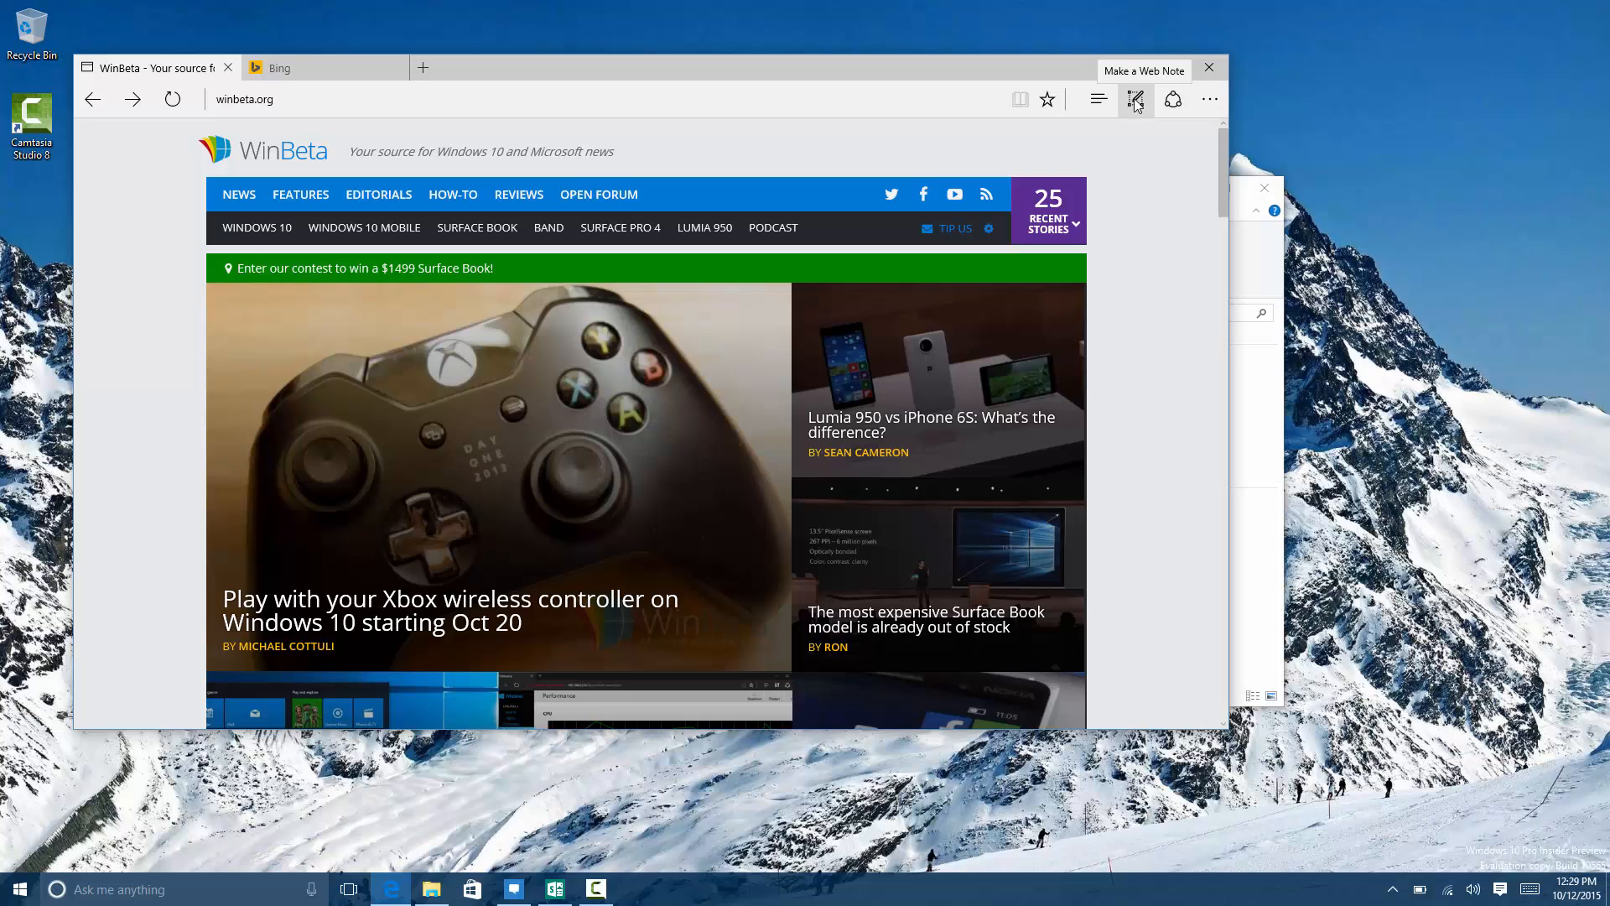
{"action": "left_click", "coordinate": [1209, 99]}
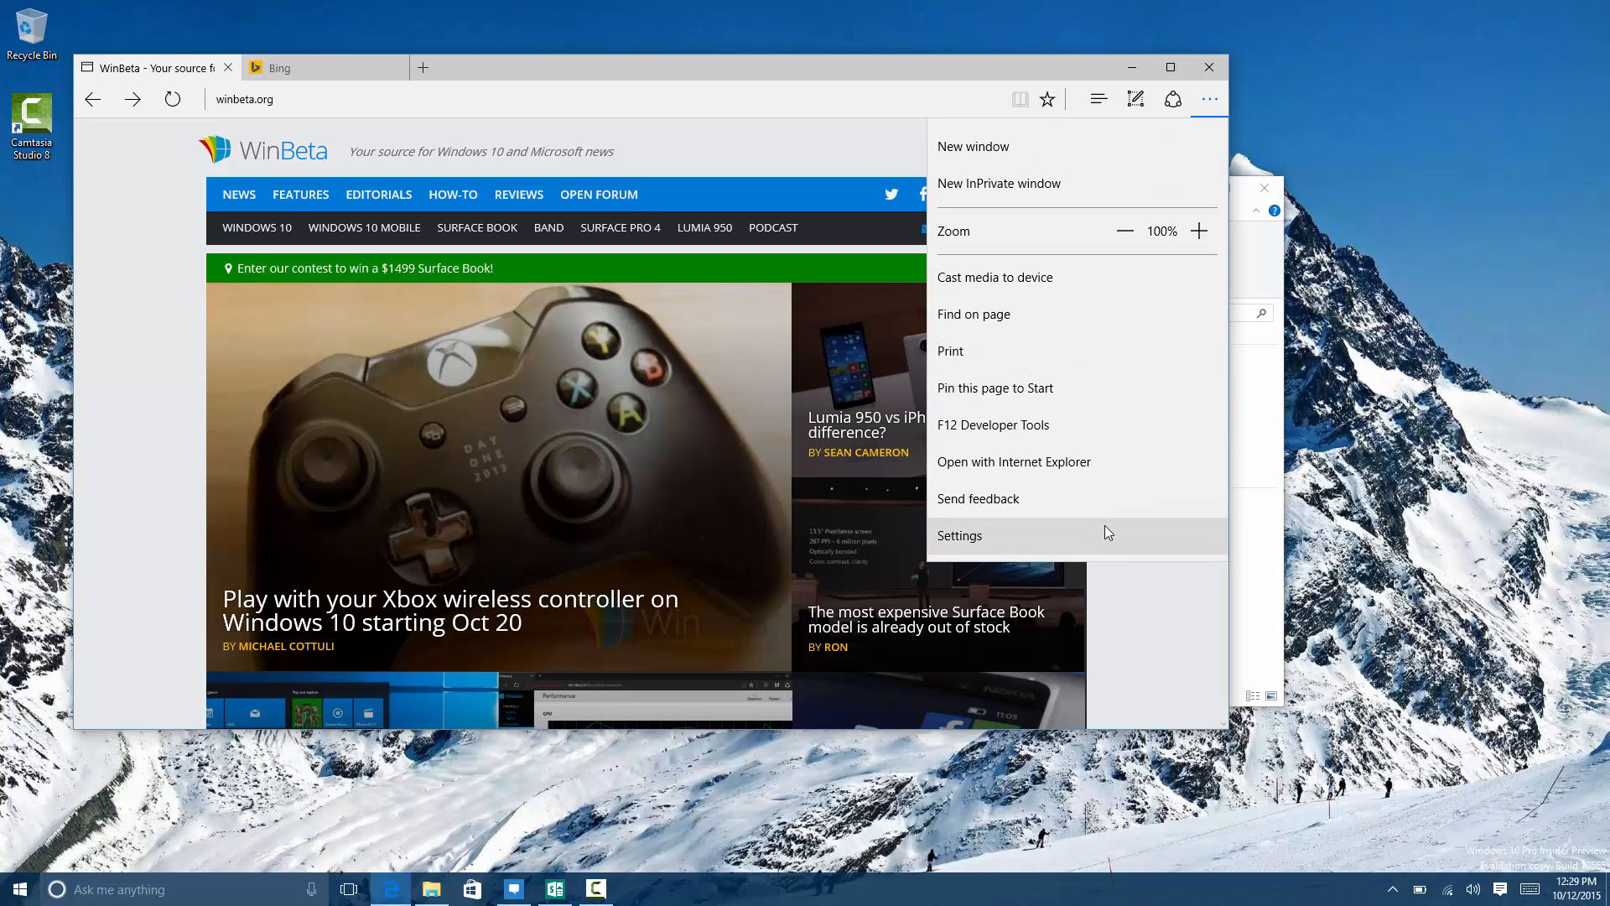
{"action": "left_click", "coordinate": [960, 535]}
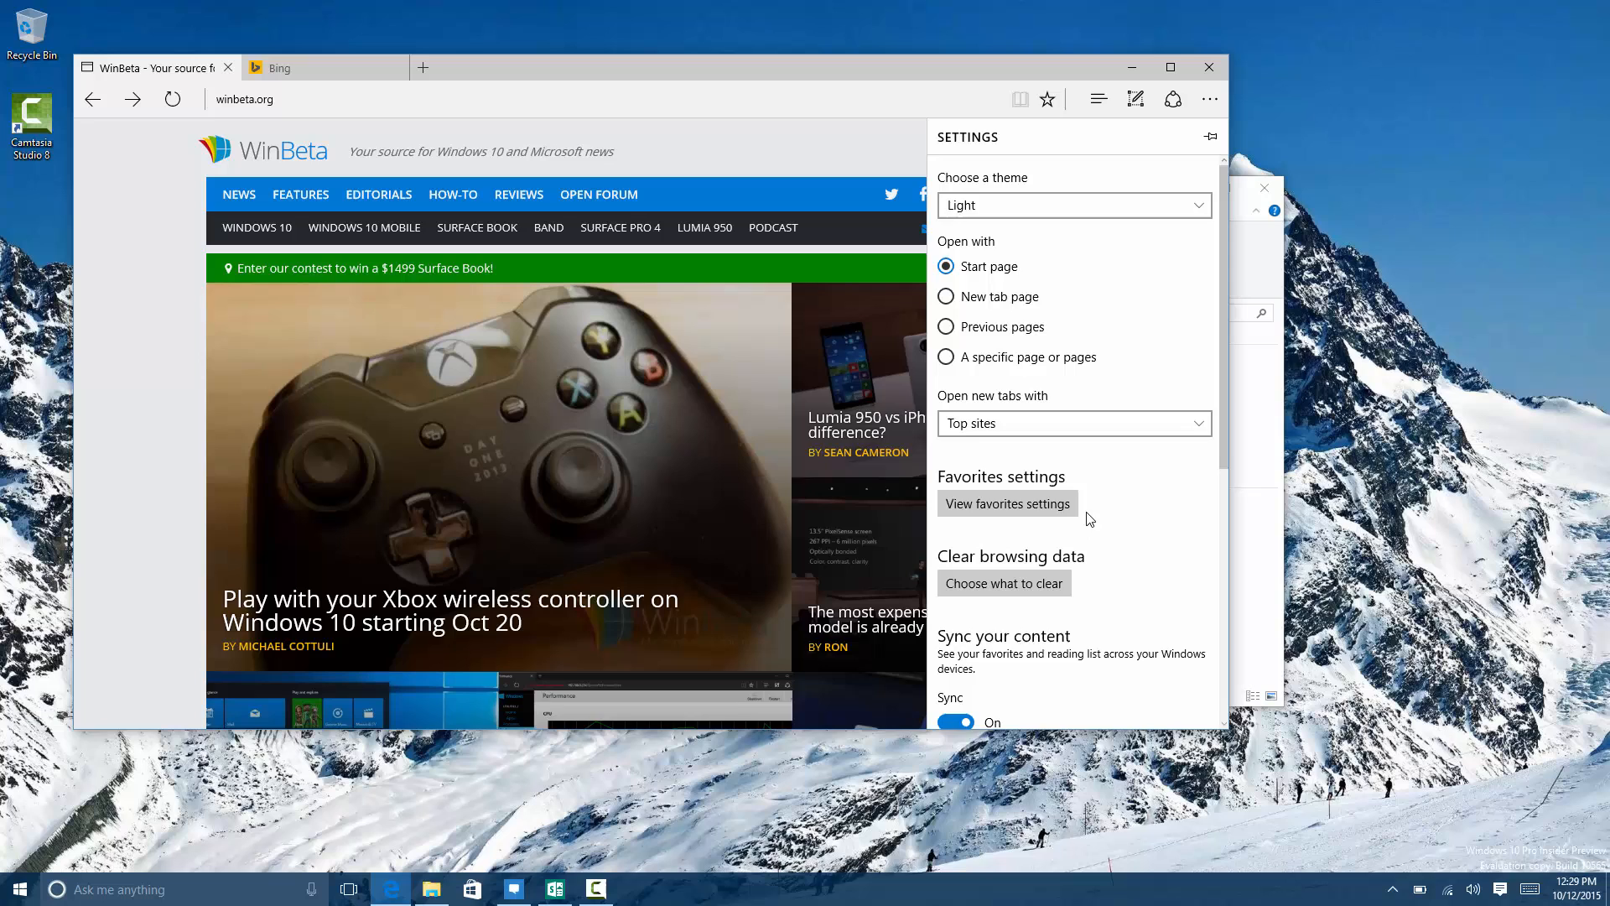
{"action": "scroll", "scroll_direction": "down", "scroll_amount": 3}
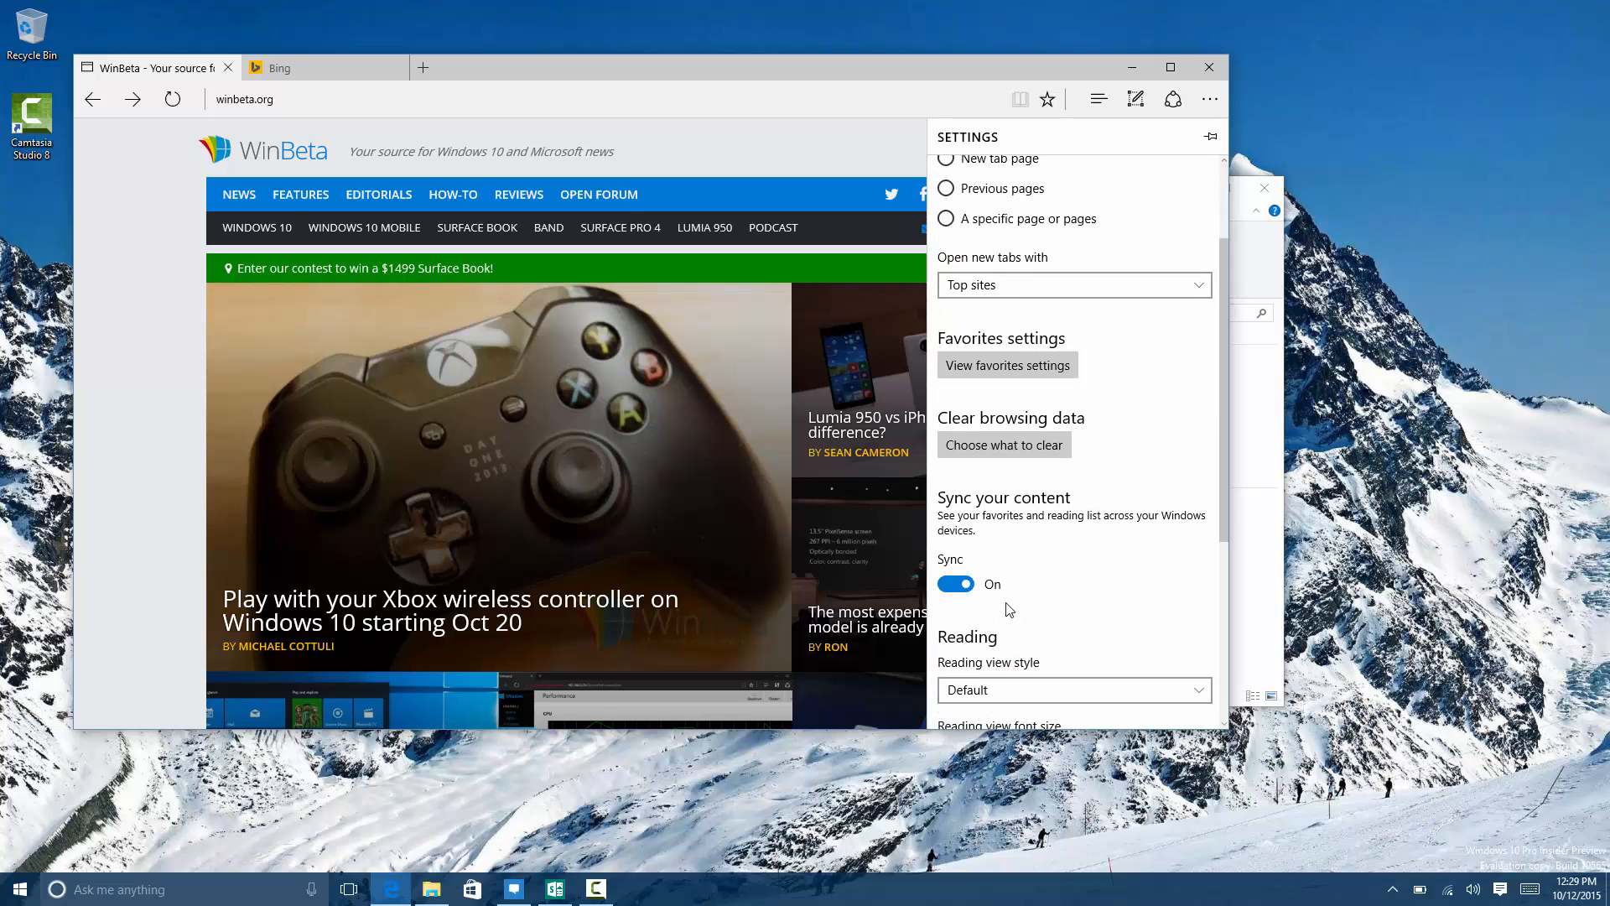
{"action": "mouse_move", "coordinate": [1037, 547]}
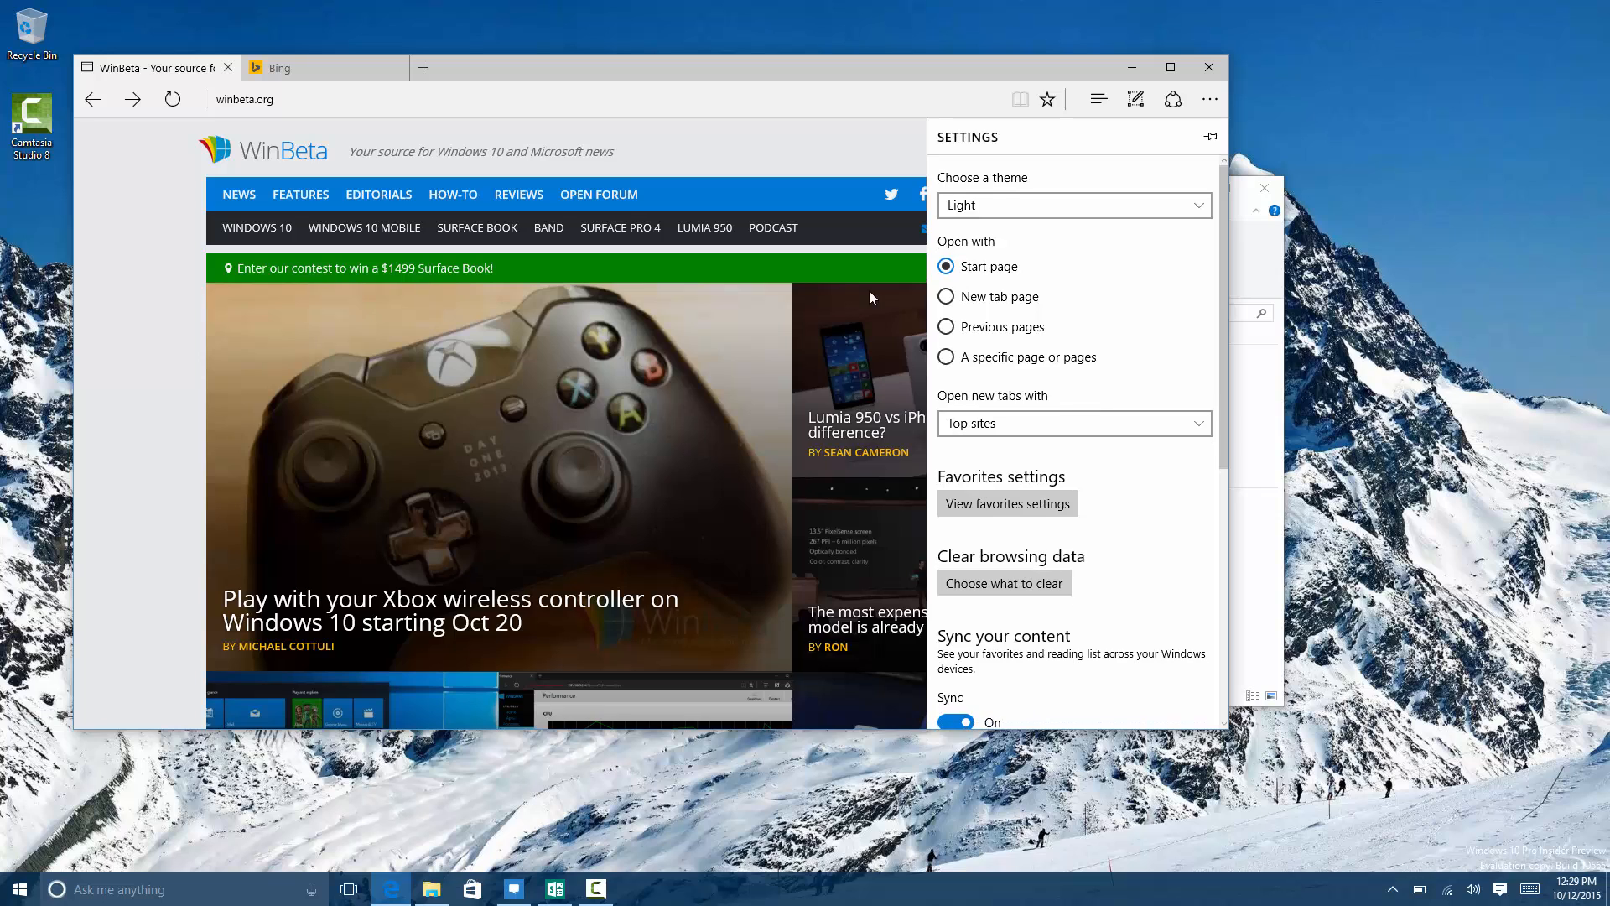
{"action": "left_click", "coordinate": [1072, 205]}
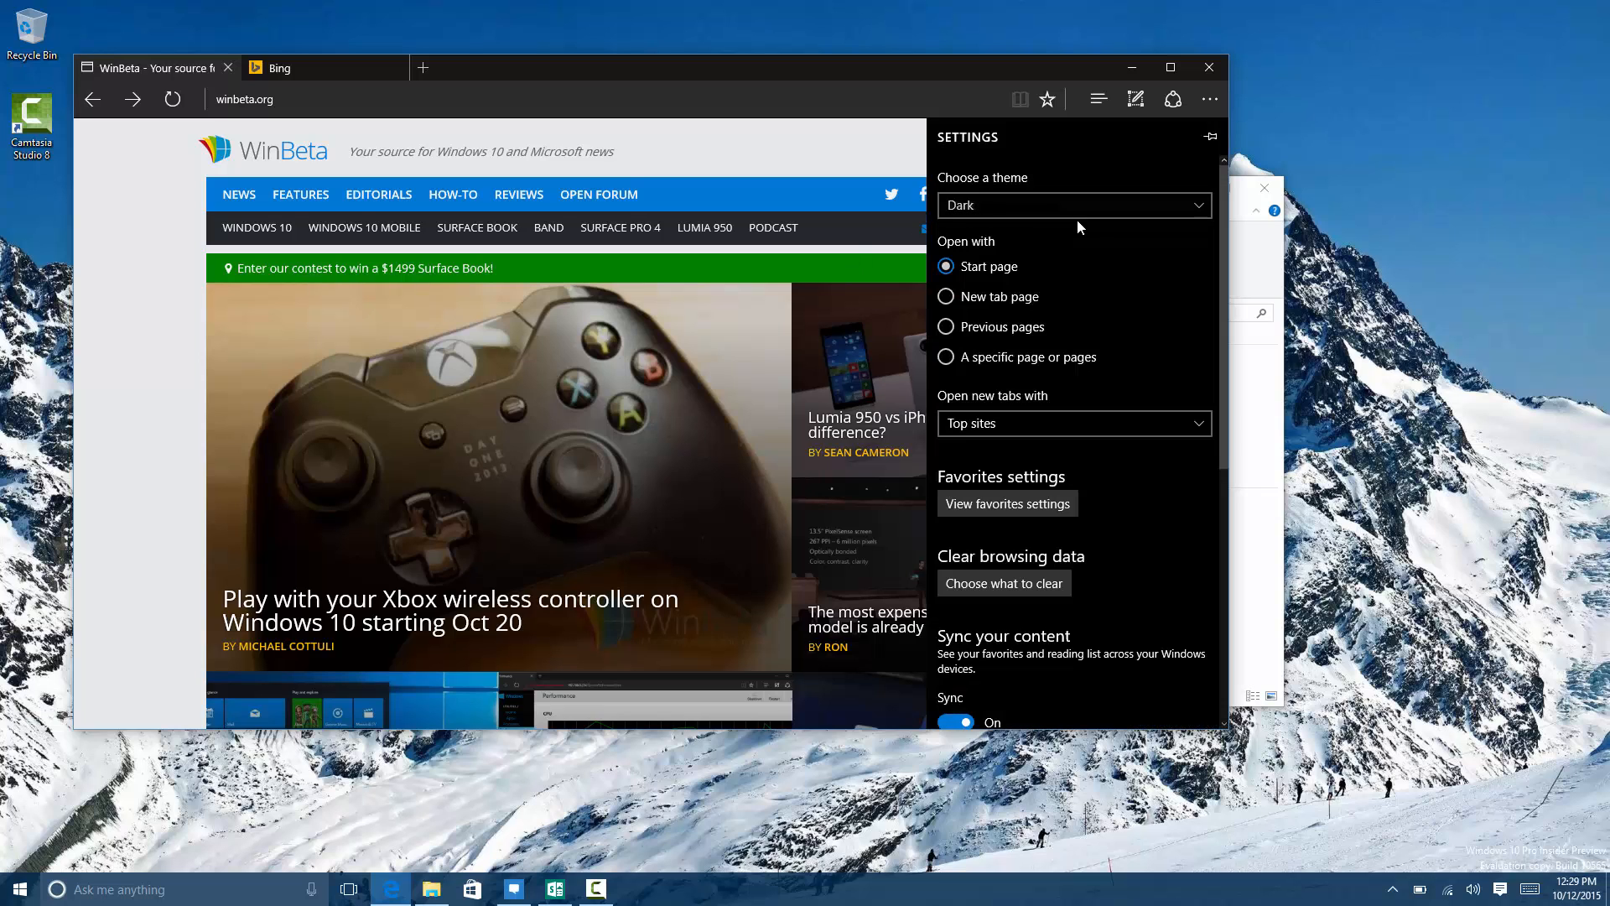
{"action": "left_click", "coordinate": [1071, 205]}
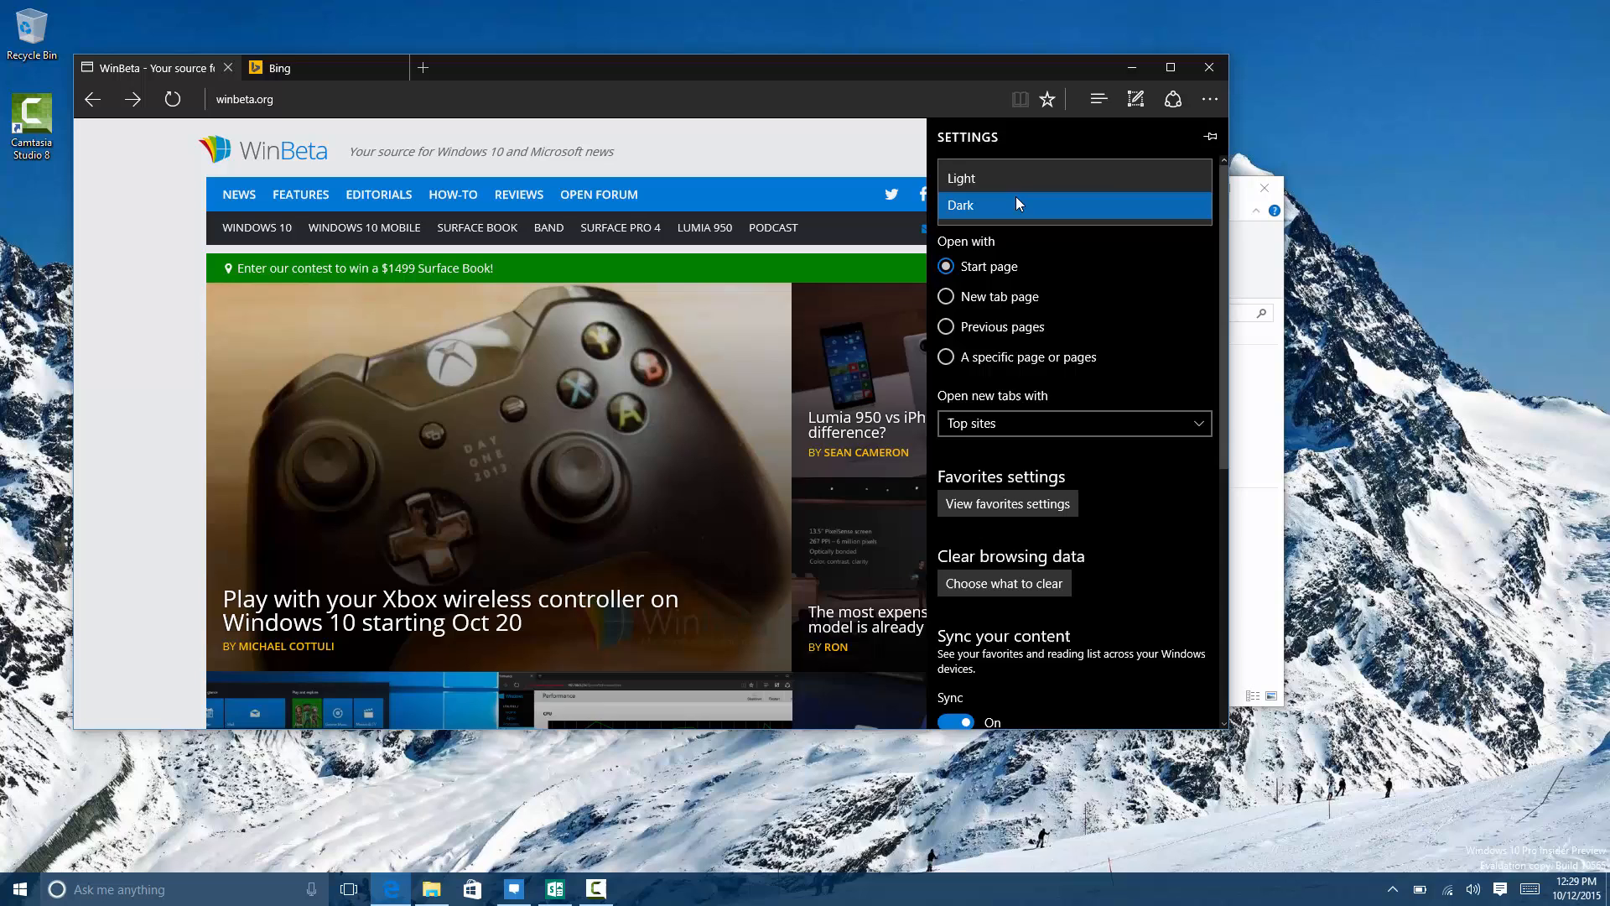
{"action": "left_click", "coordinate": [431, 889]}
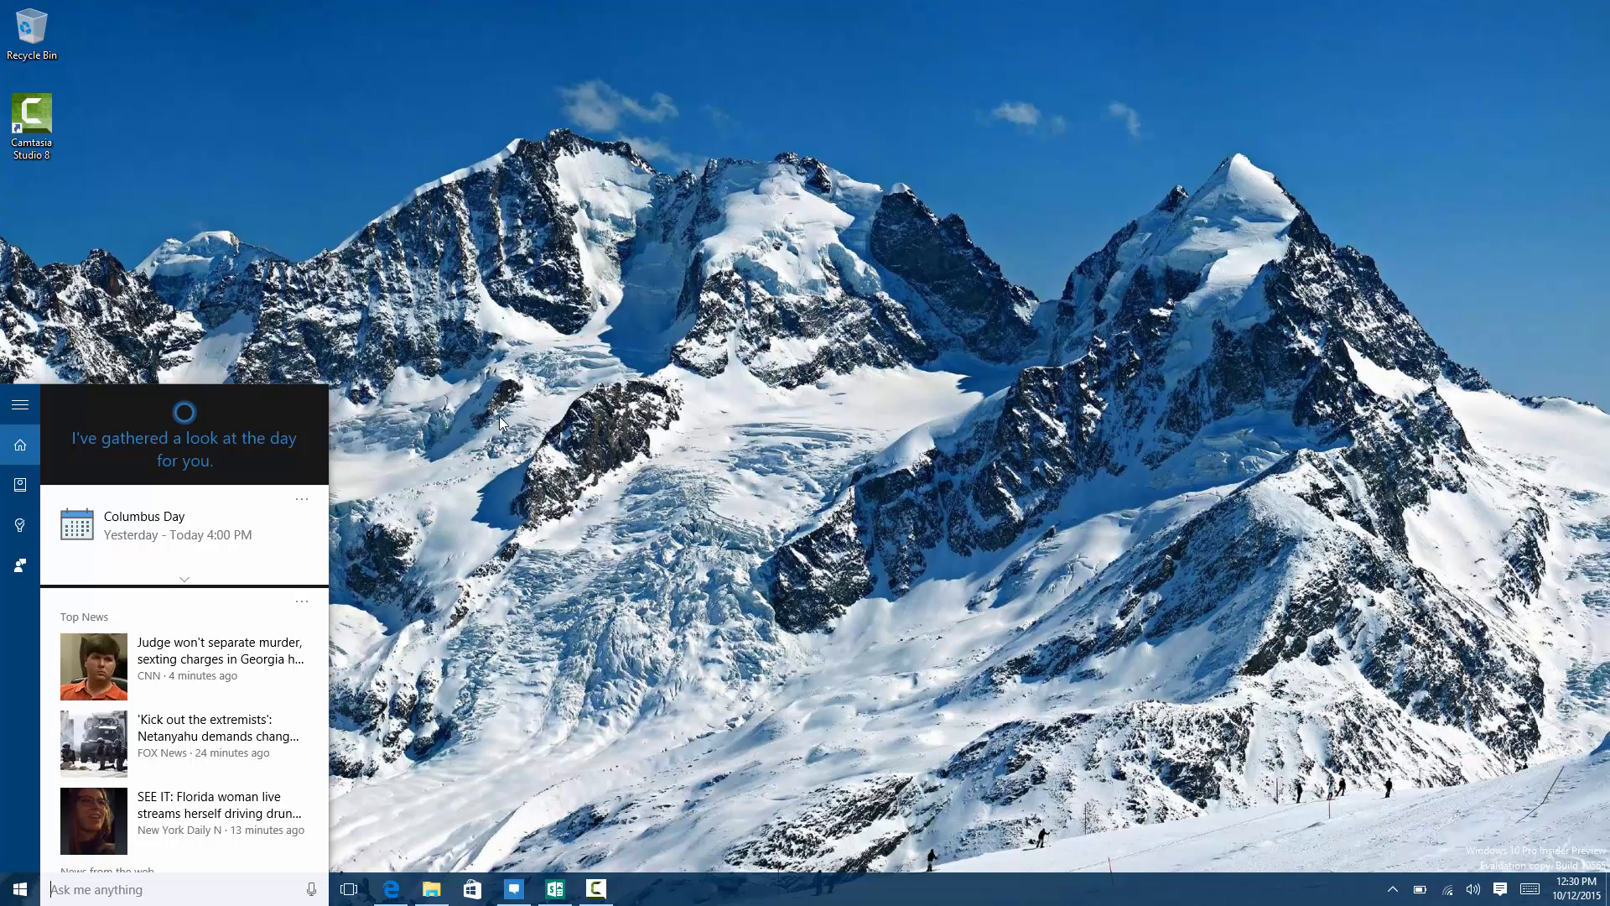
Launch the Windows Settings app from the Start menu.
{"action": "left_click", "coordinate": [13, 889]}
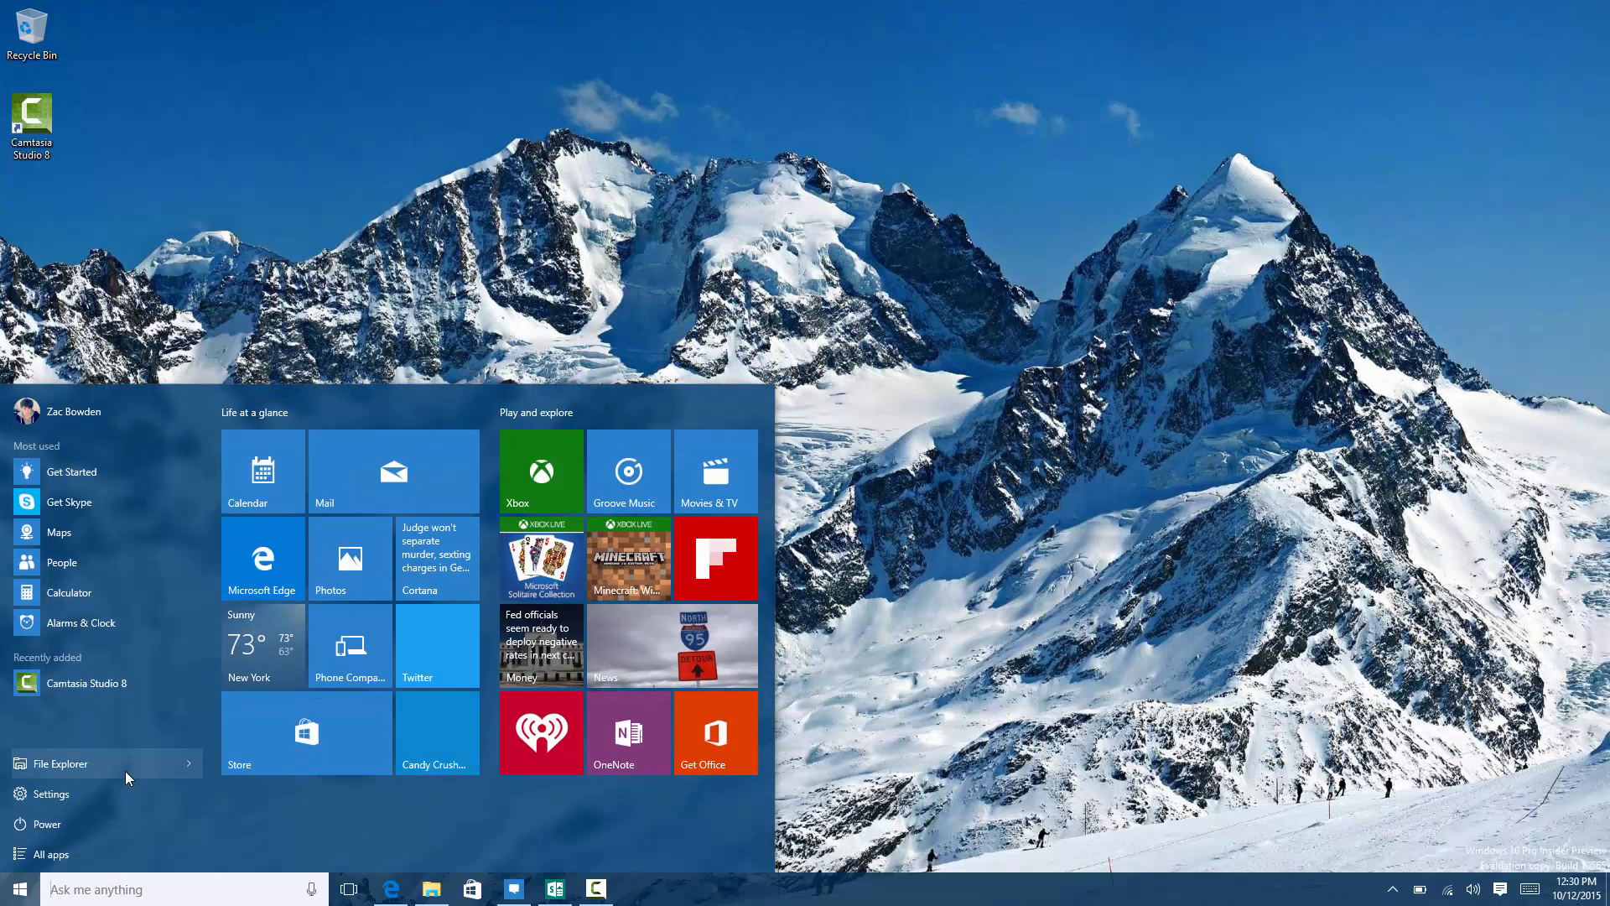
{"action": "left_click", "coordinate": [49, 793]}
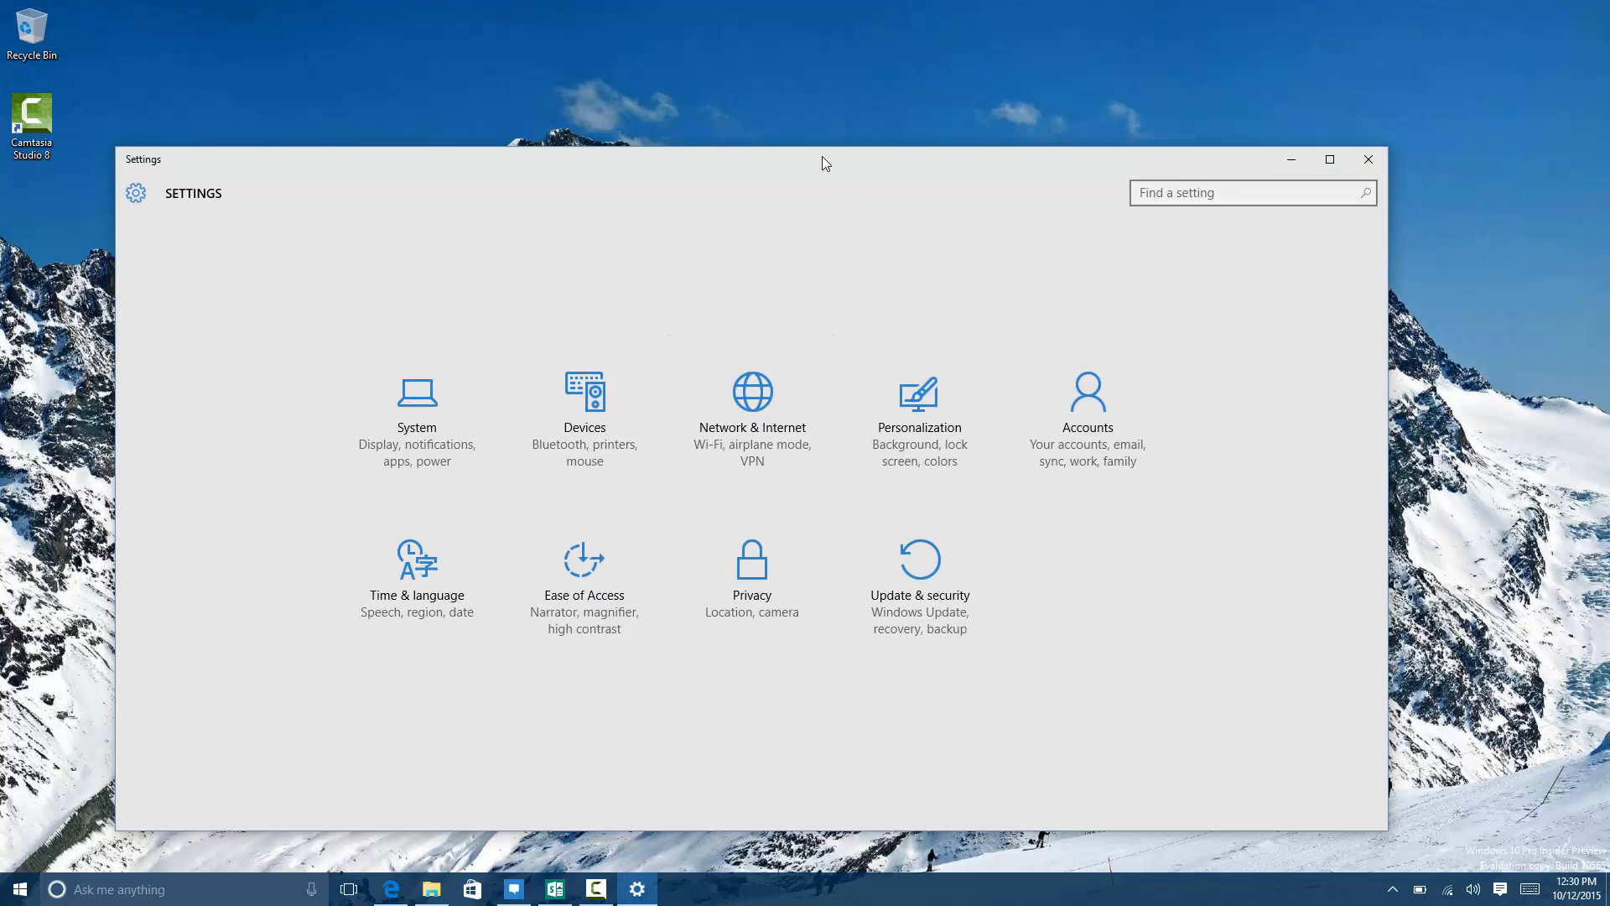
Show the Activation page under Update & security confirming the digital entitlement.
{"action": "left_click", "coordinate": [918, 570]}
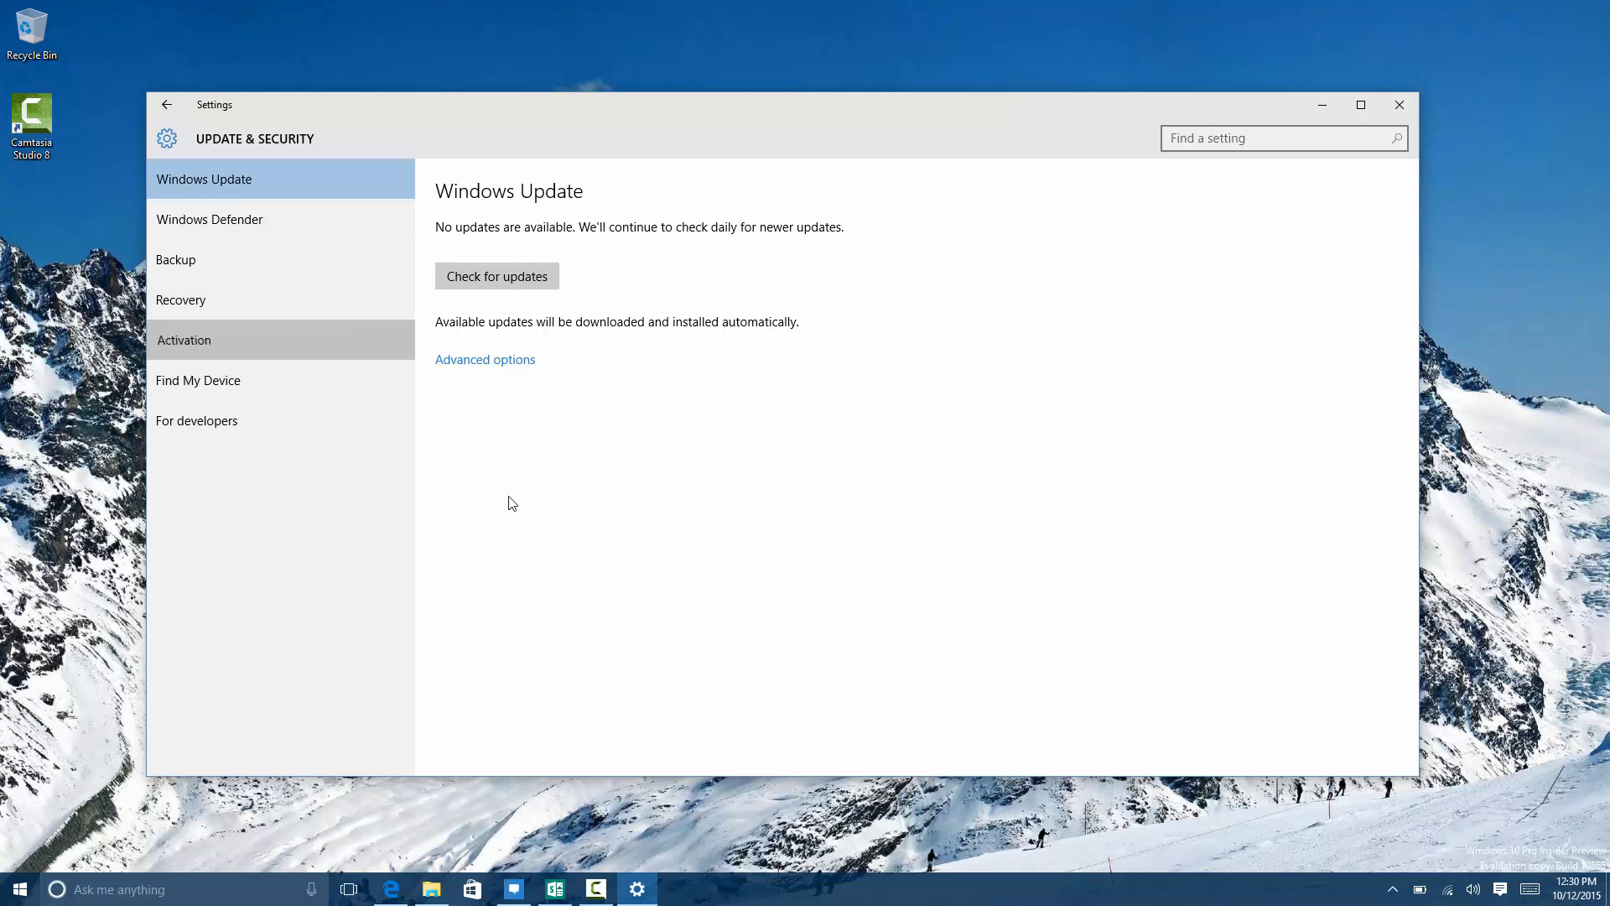
{"action": "left_click", "coordinate": [184, 340]}
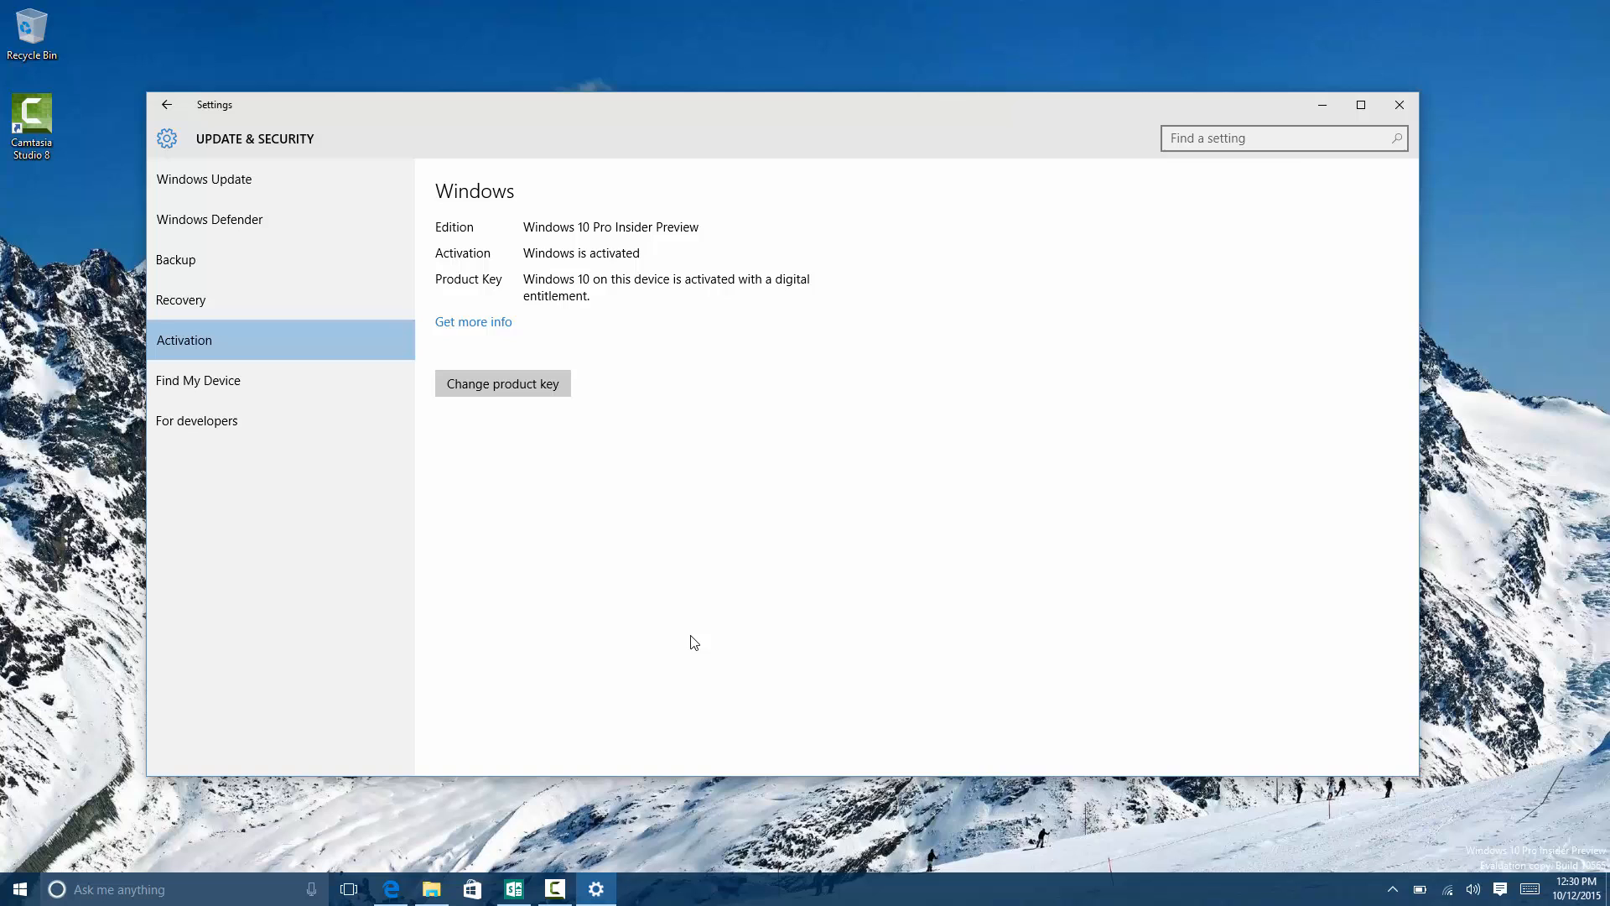
{"action": "mouse_move", "coordinate": [745, 288]}
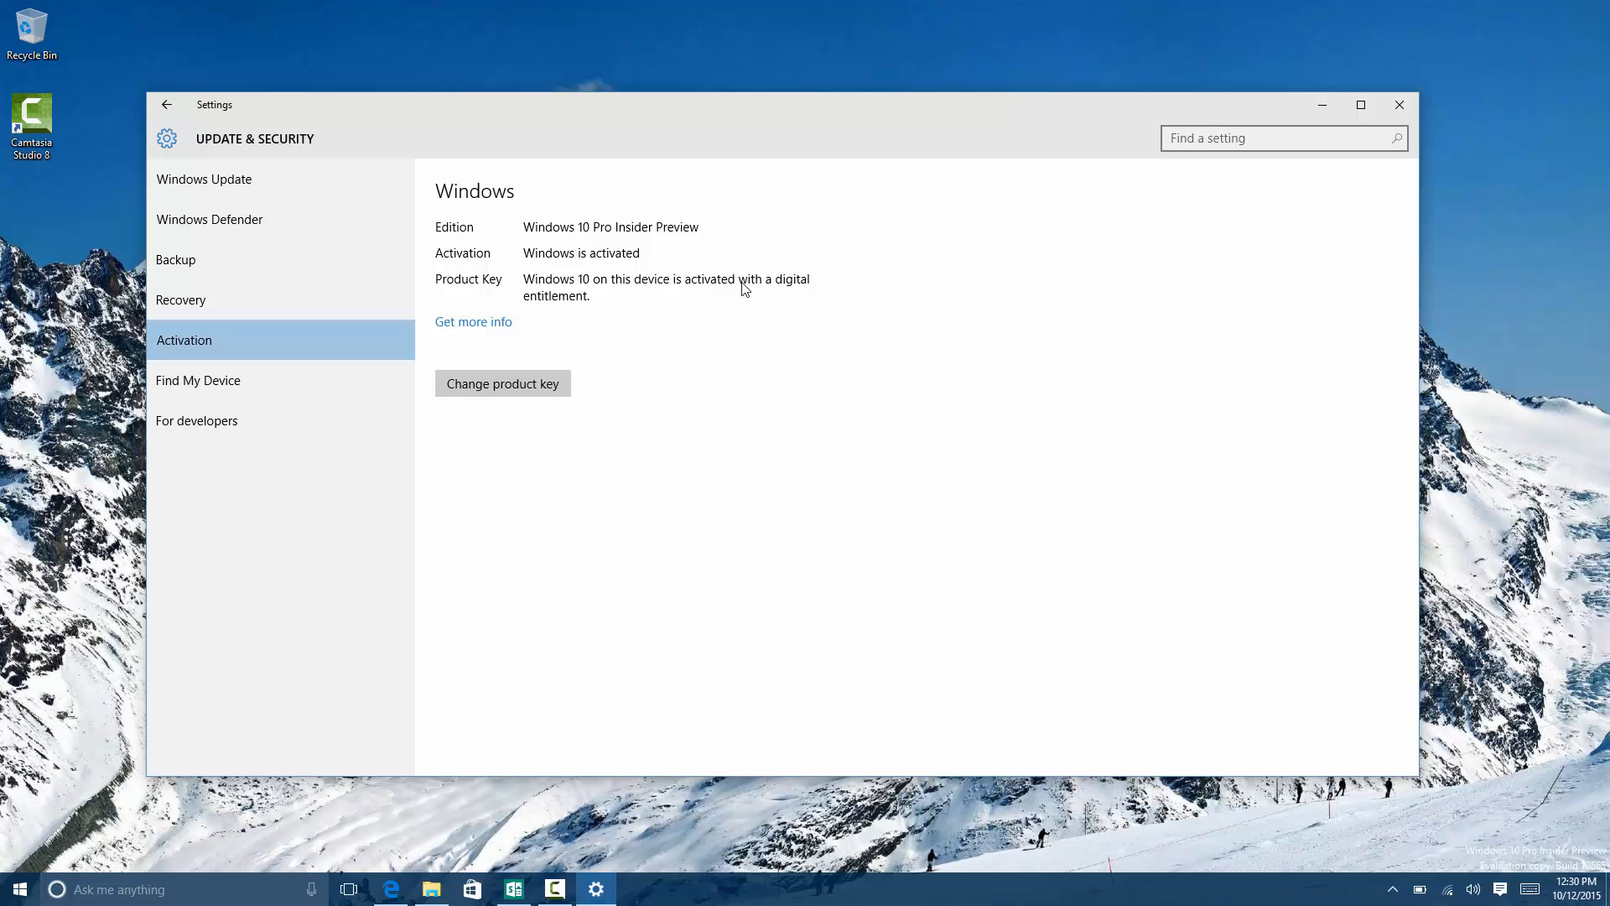
{"action": "mouse_move", "coordinate": [772, 372]}
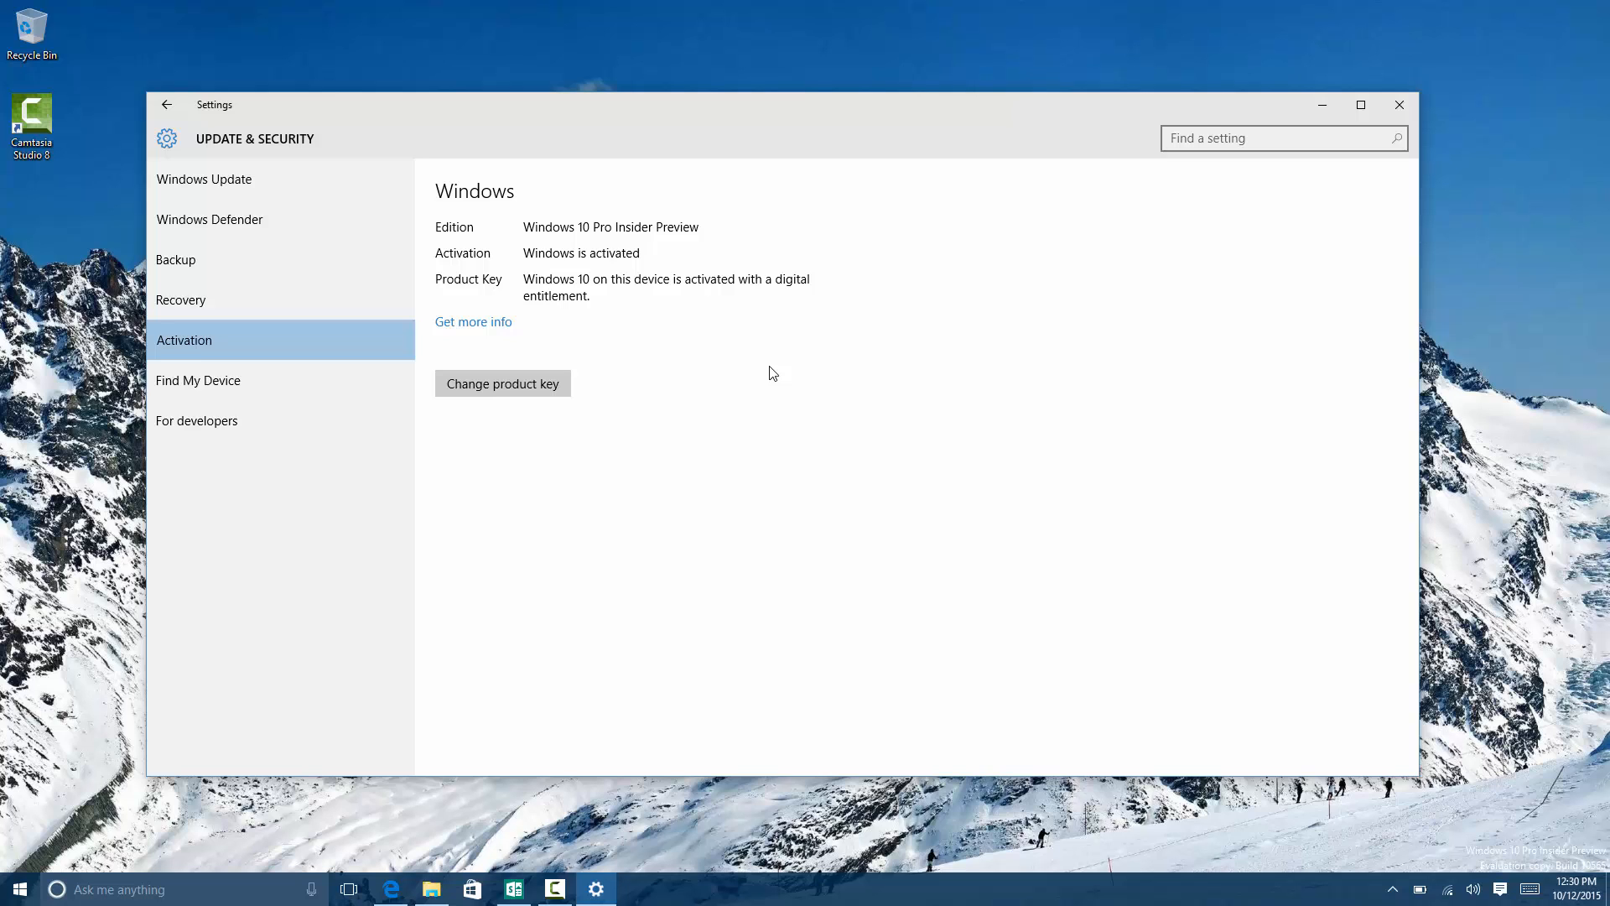
Visit the Windows Defender and Find My Device pages, then go back and enter System settings.
{"action": "left_click", "coordinate": [208, 218]}
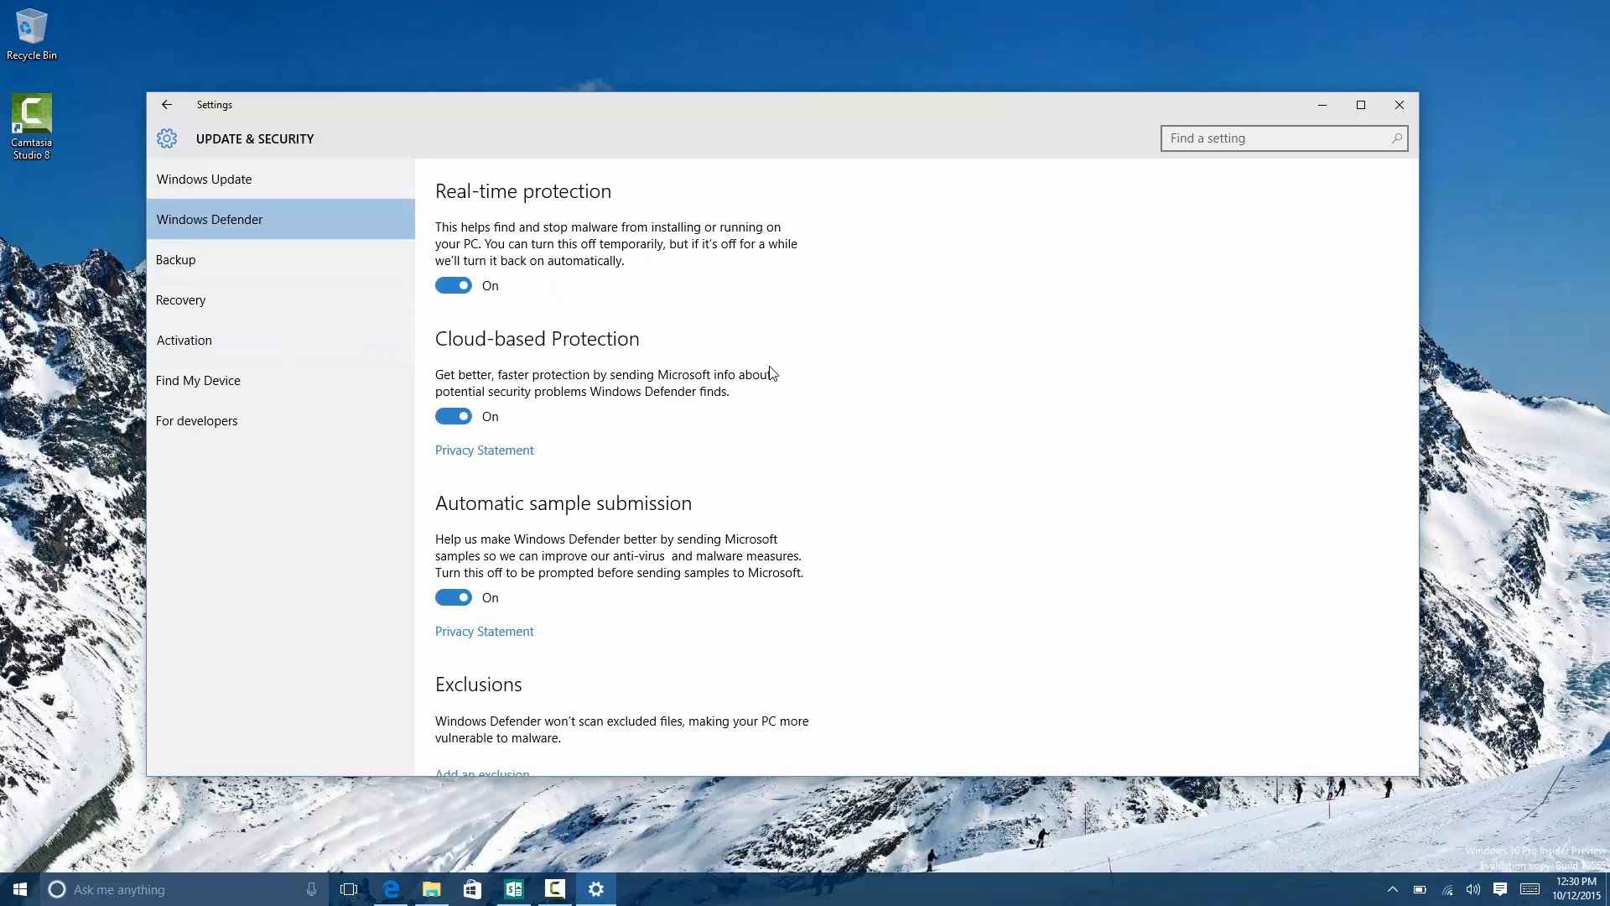
{"action": "left_click", "coordinate": [198, 381]}
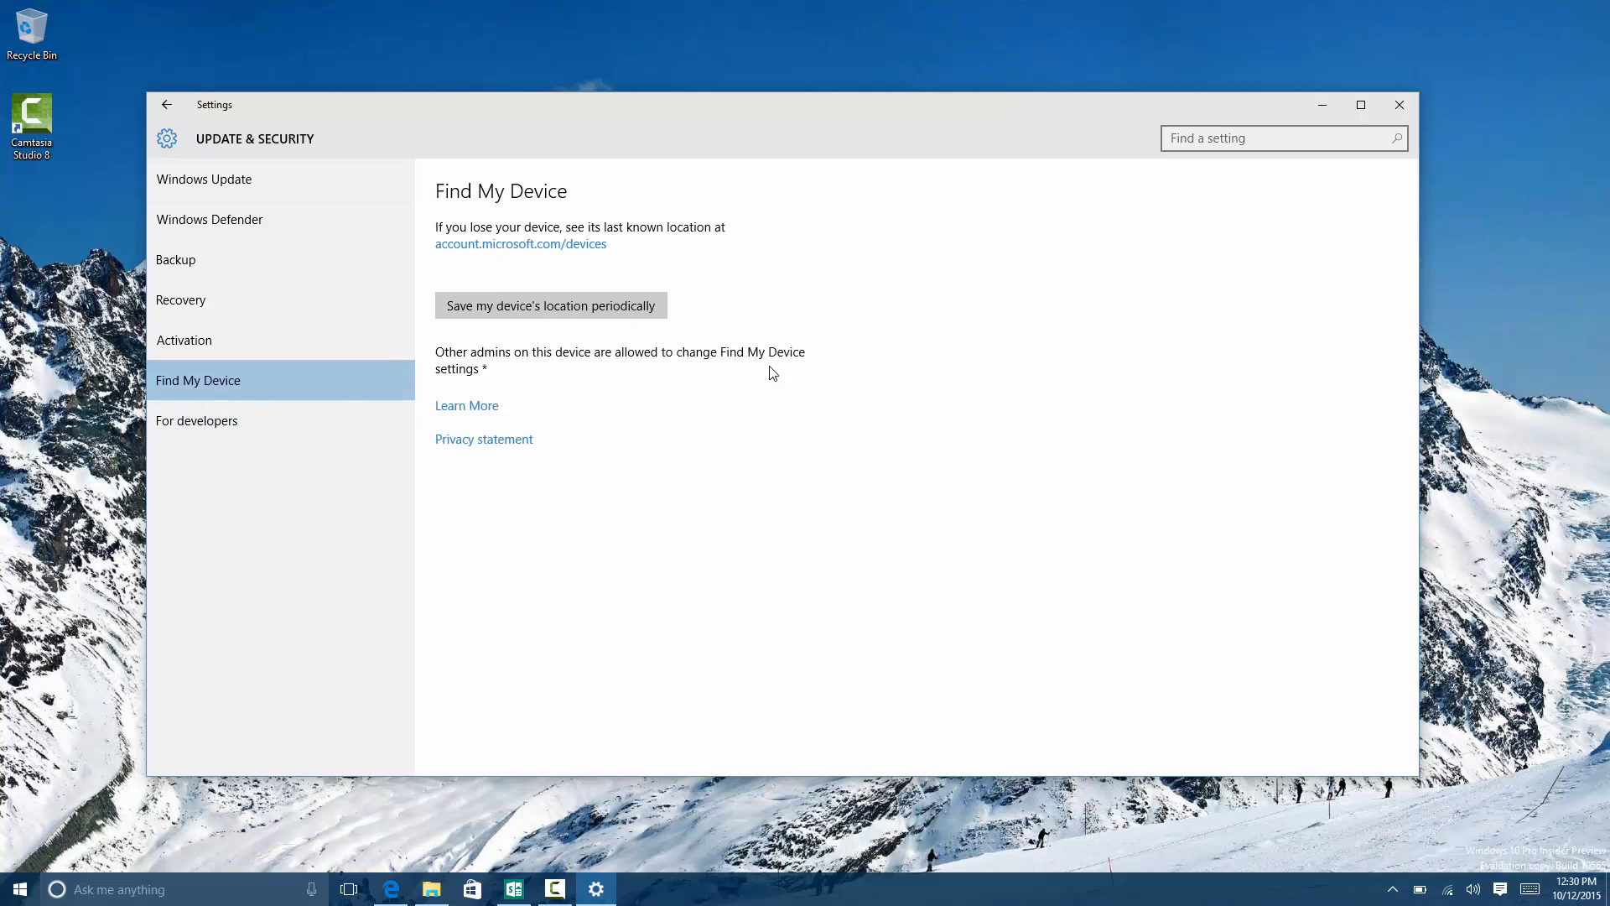
{"action": "left_click", "coordinate": [184, 341]}
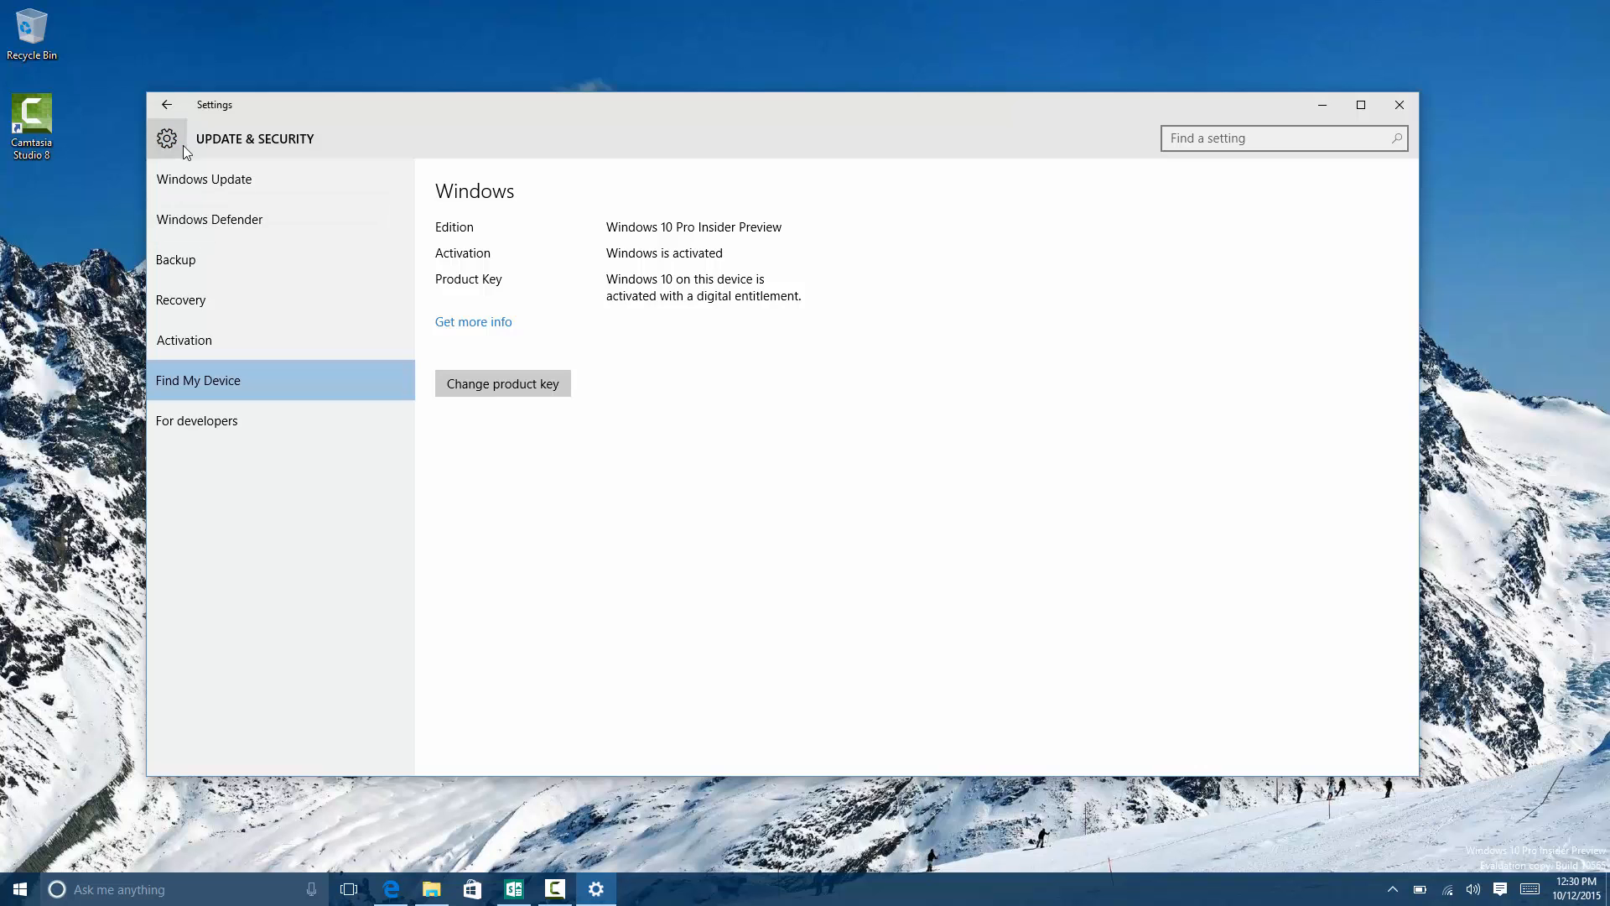
{"action": "left_click", "coordinate": [166, 140]}
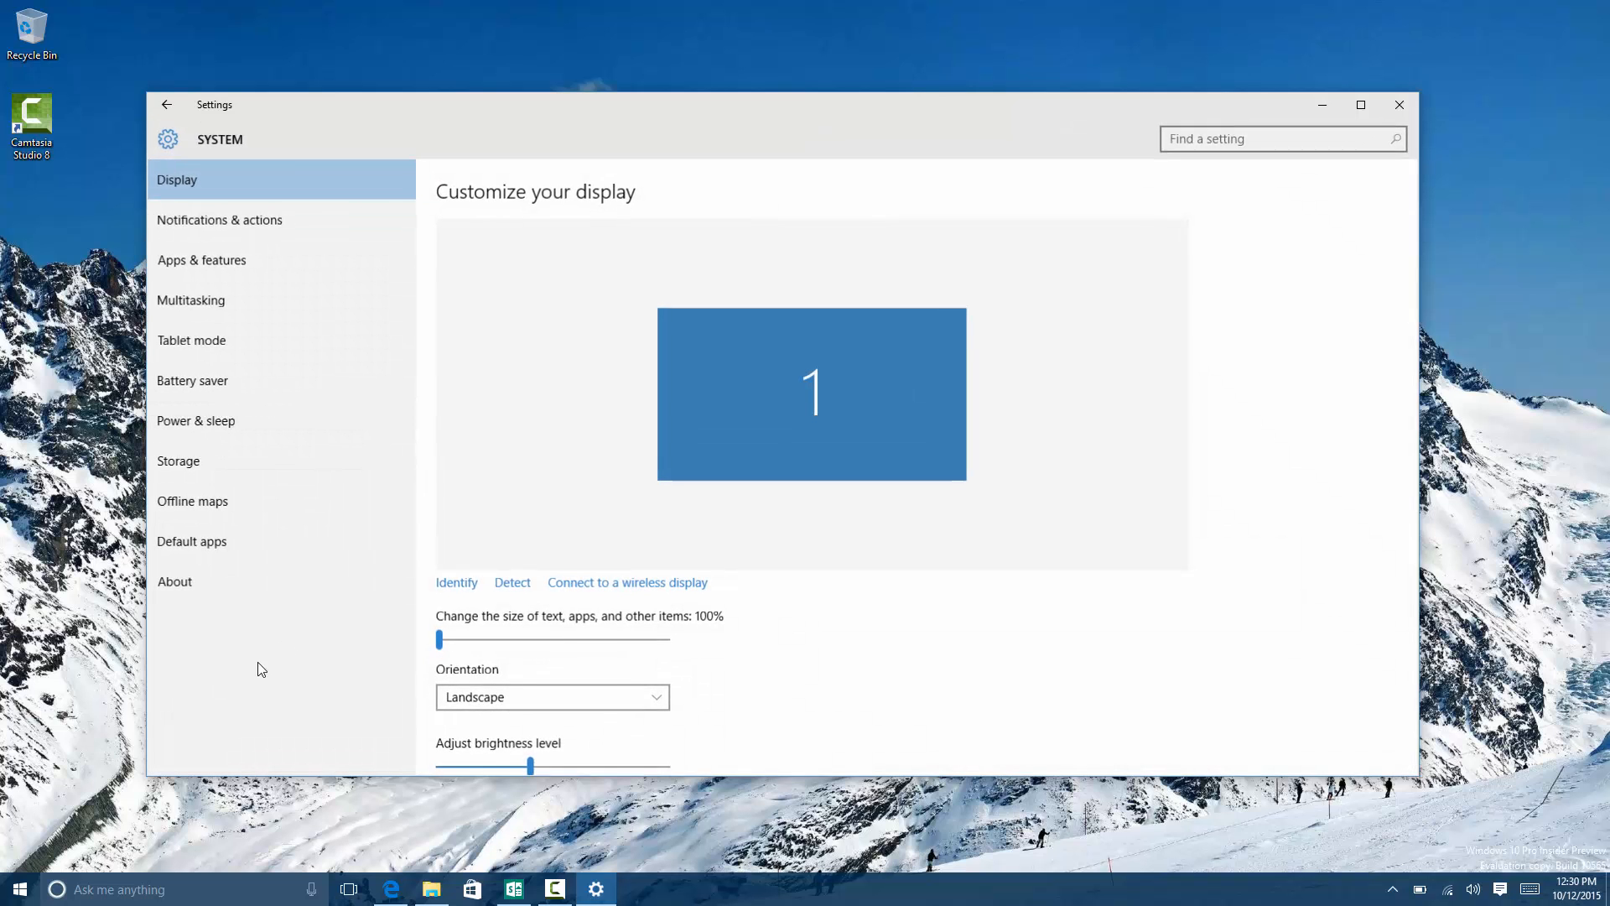
View the About page showing build 10565, then run winver from Start search.
{"action": "left_click", "coordinate": [174, 582]}
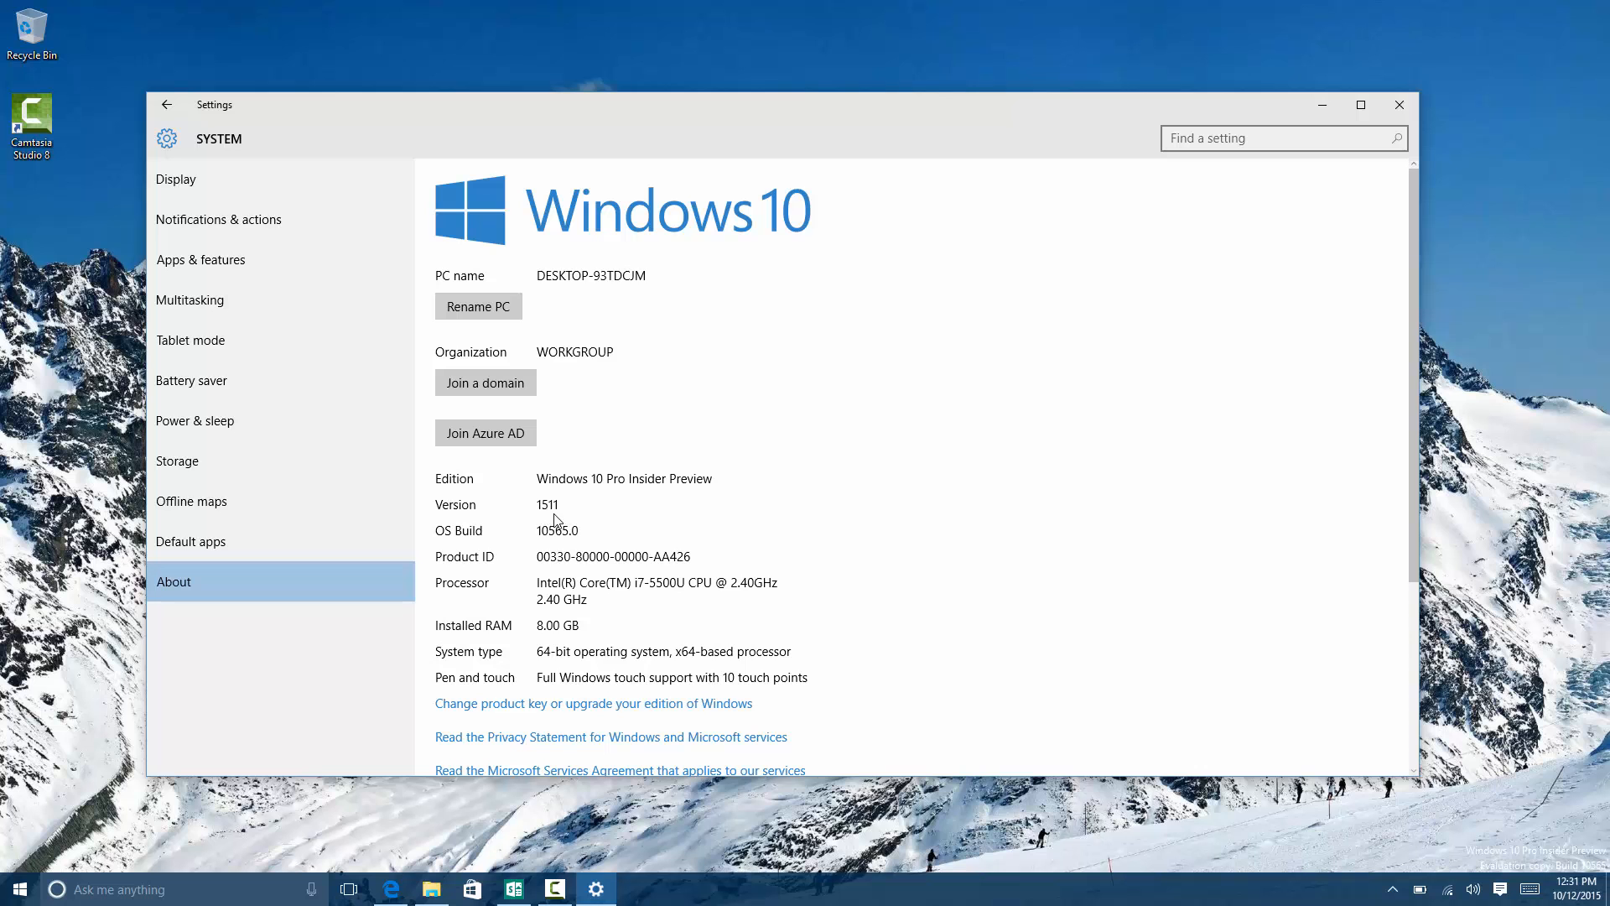
{"action": "mouse_move", "coordinate": [889, 361]}
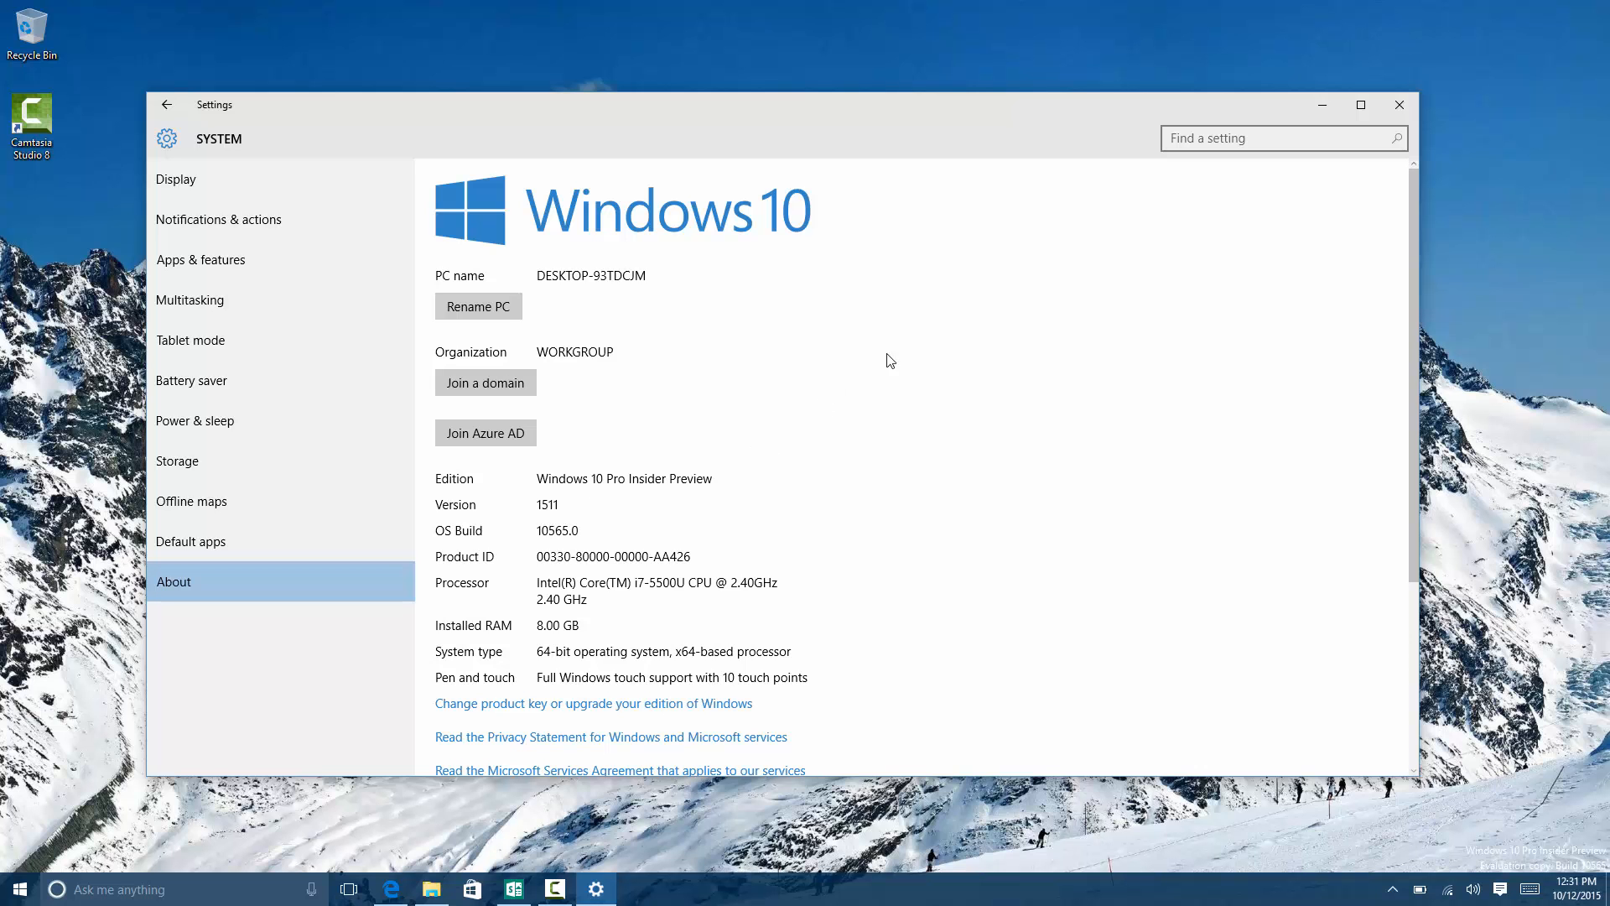
{"action": "left_click", "coordinate": [18, 888]}
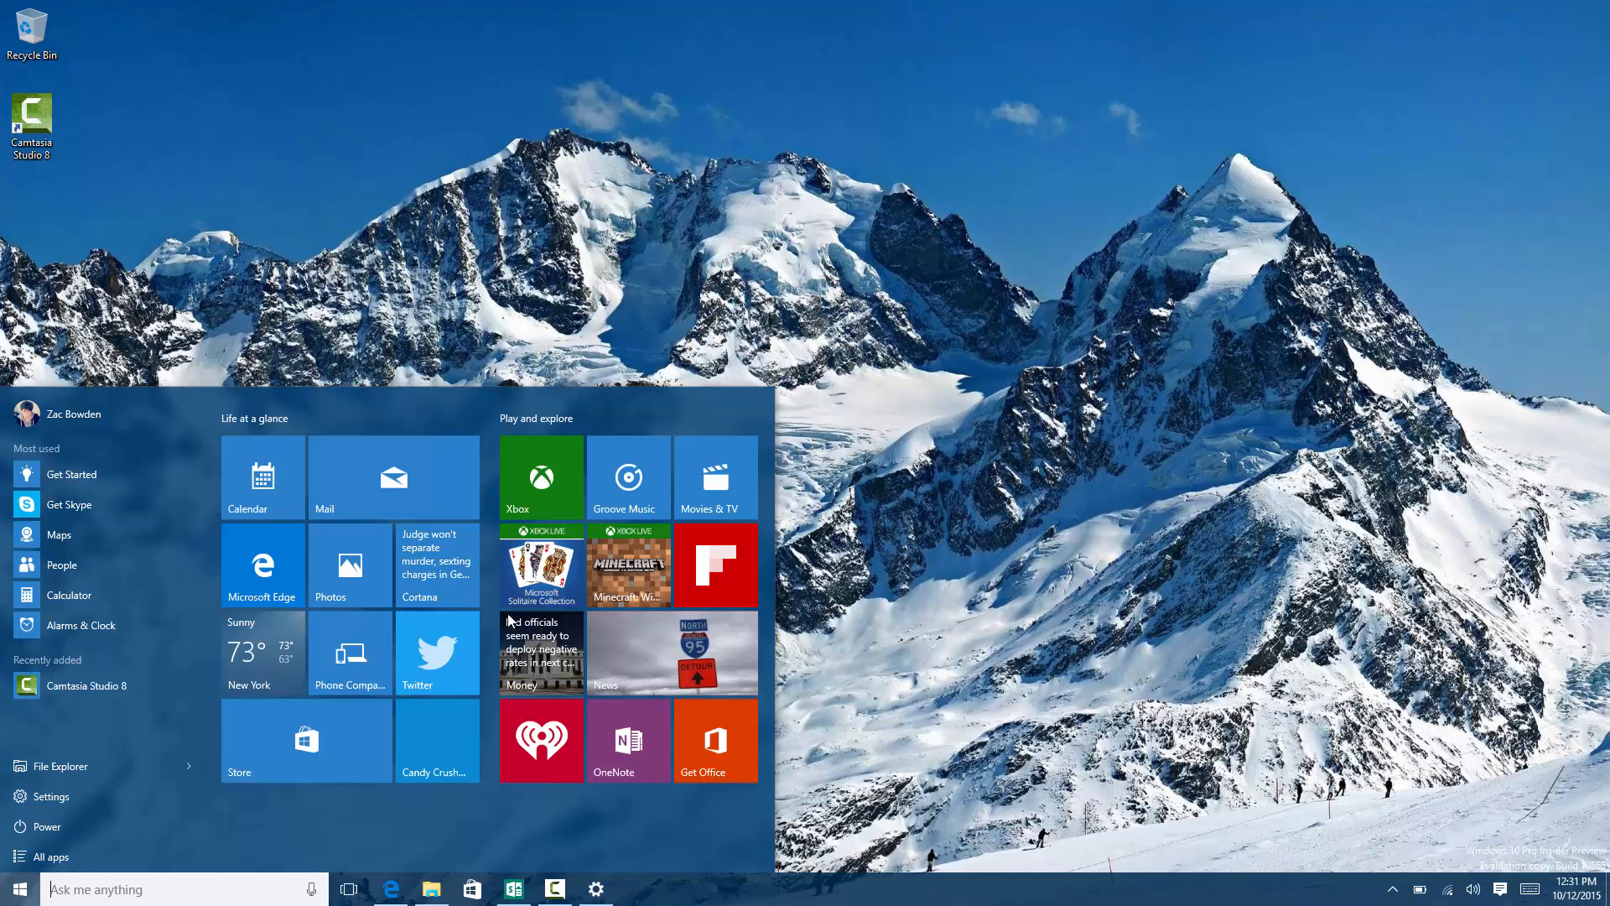
{"action": "type", "text": "winver"}
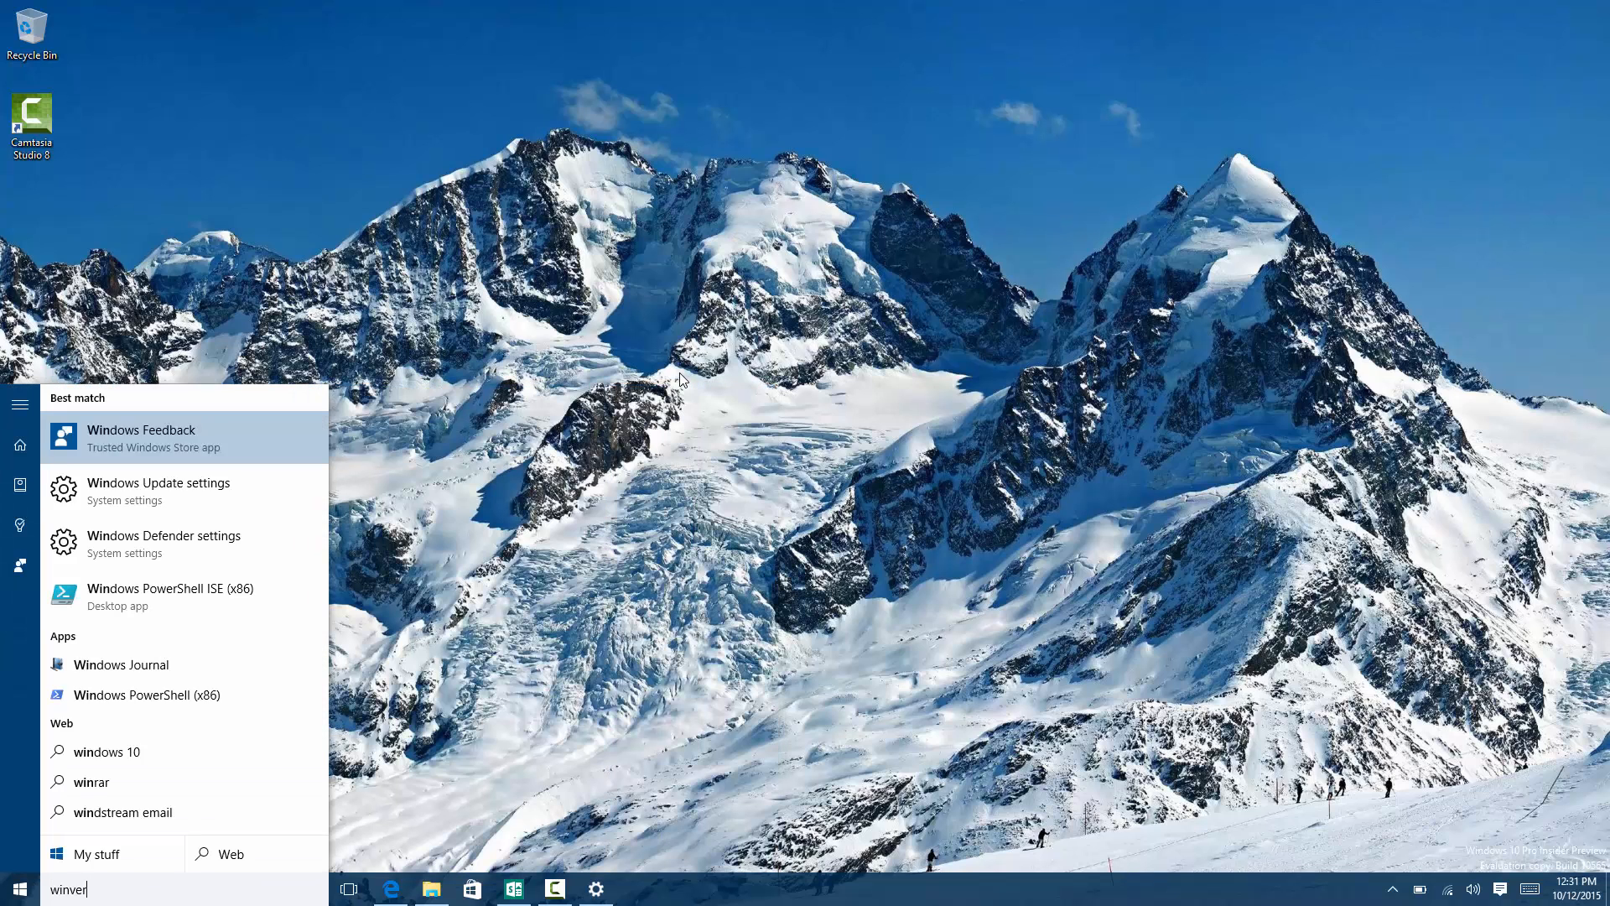
{"action": "key", "text": "Enter"}
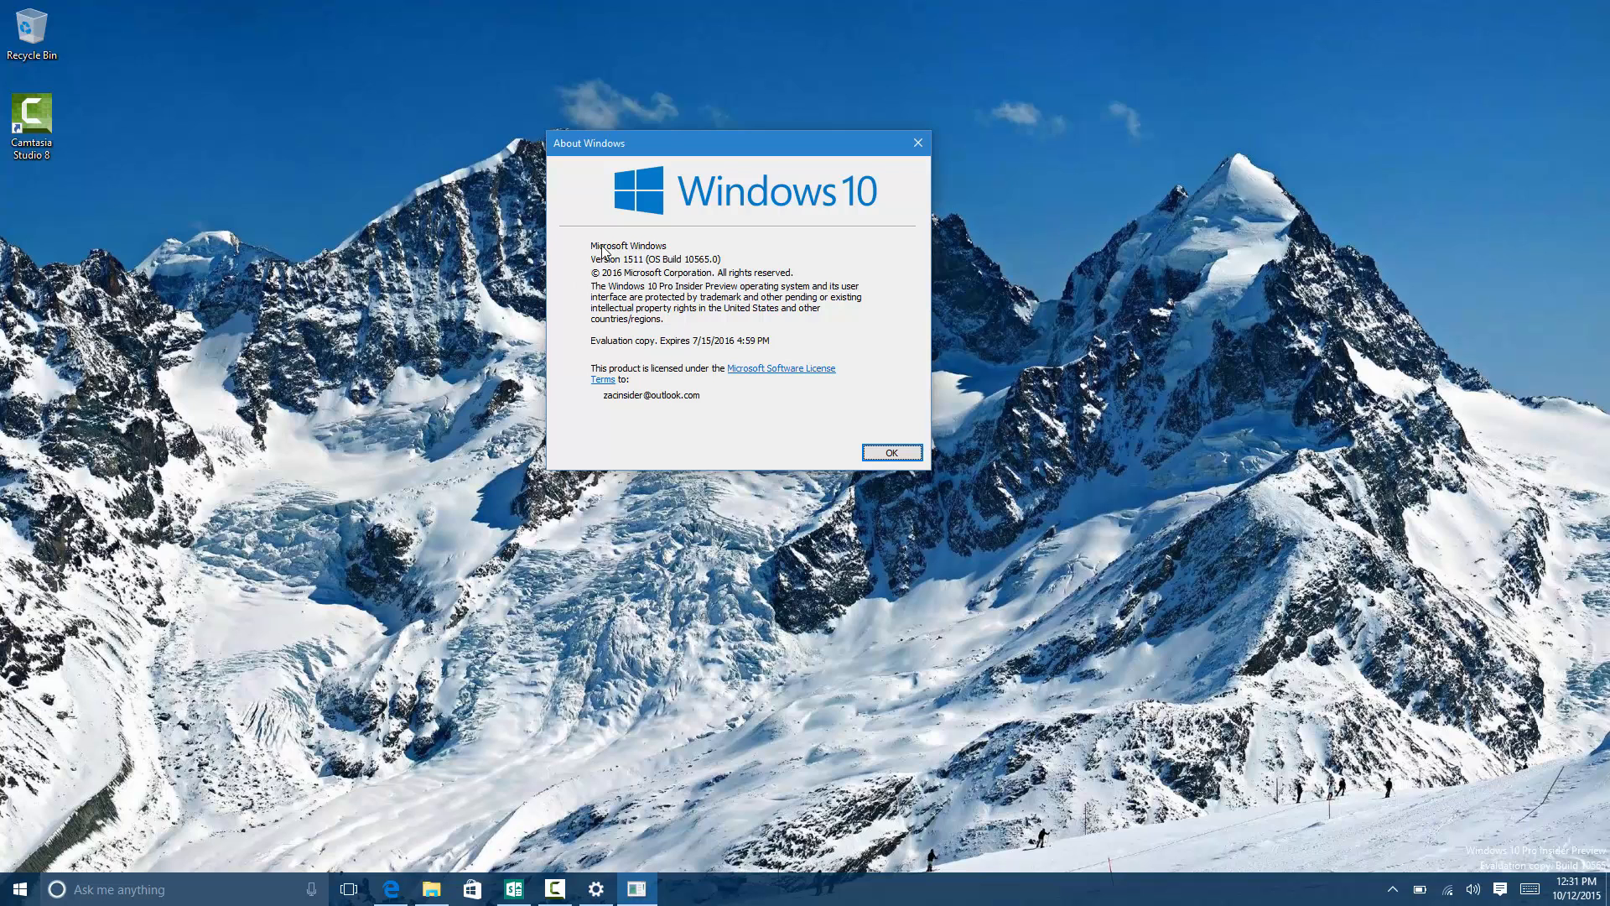
{"action": "mouse_move", "coordinate": [628, 269]}
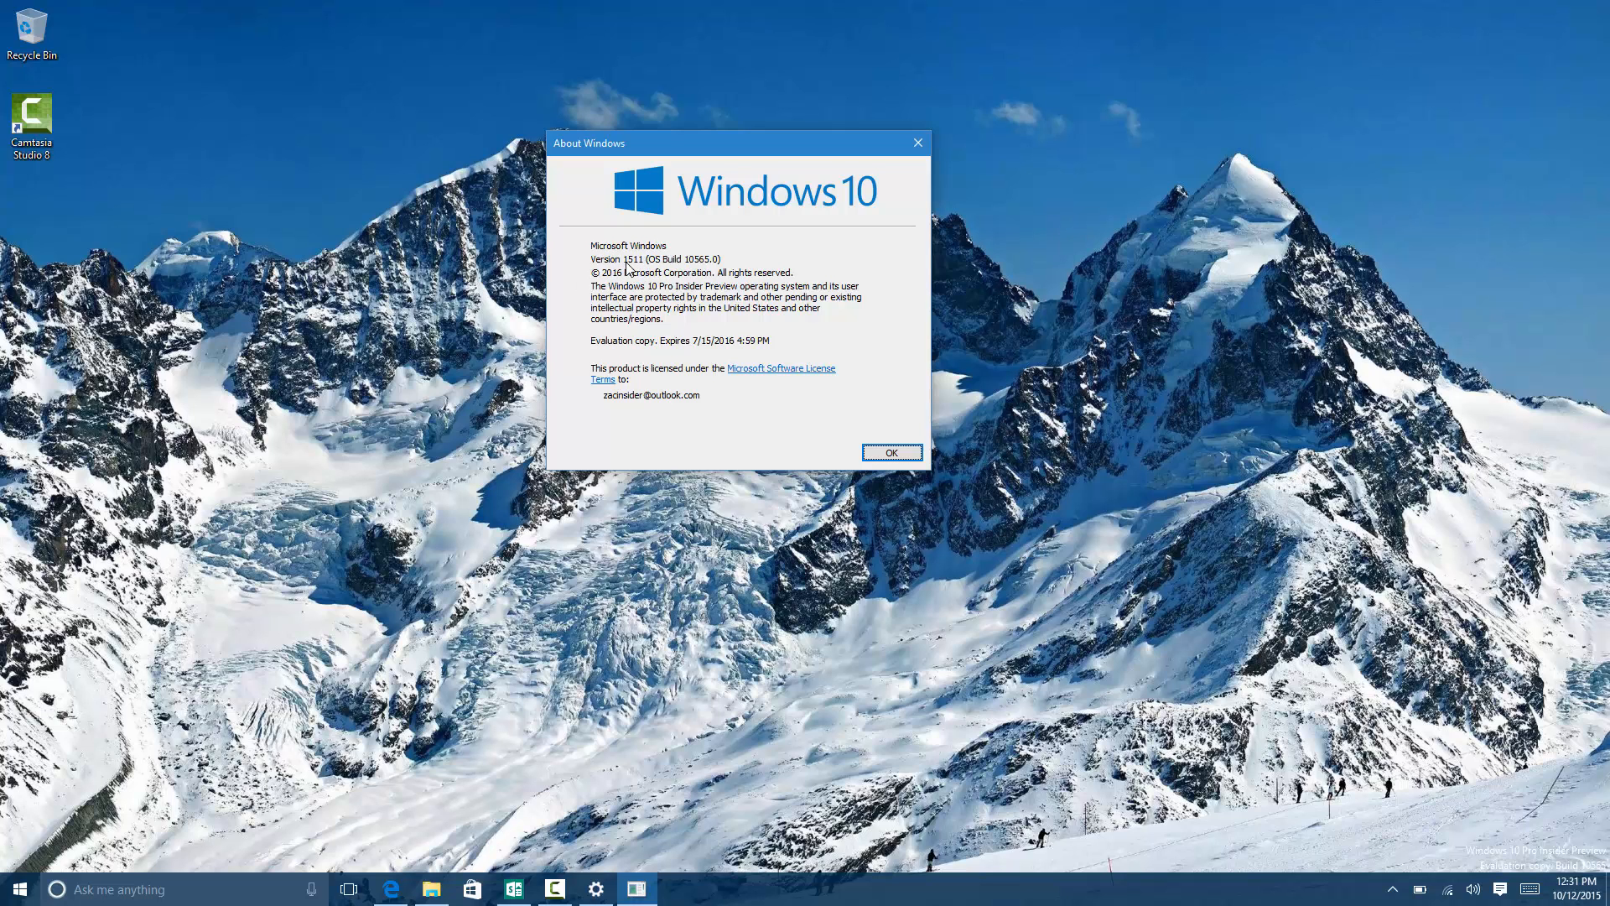
{"action": "mouse_move", "coordinate": [697, 273]}
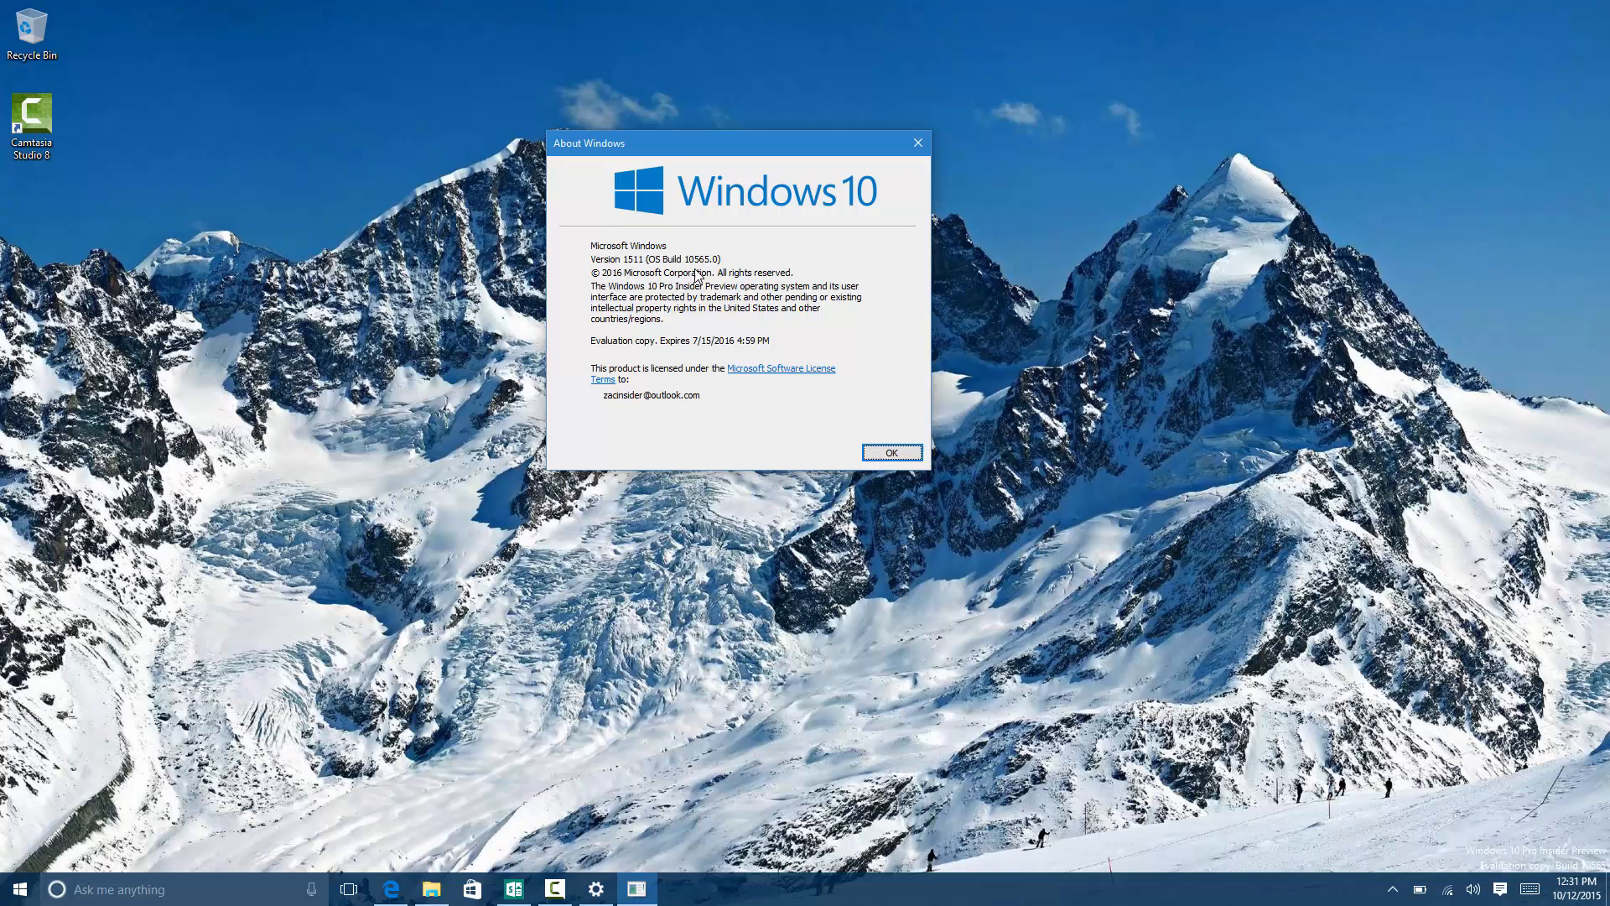
{"action": "mouse_move", "coordinate": [733, 263]}
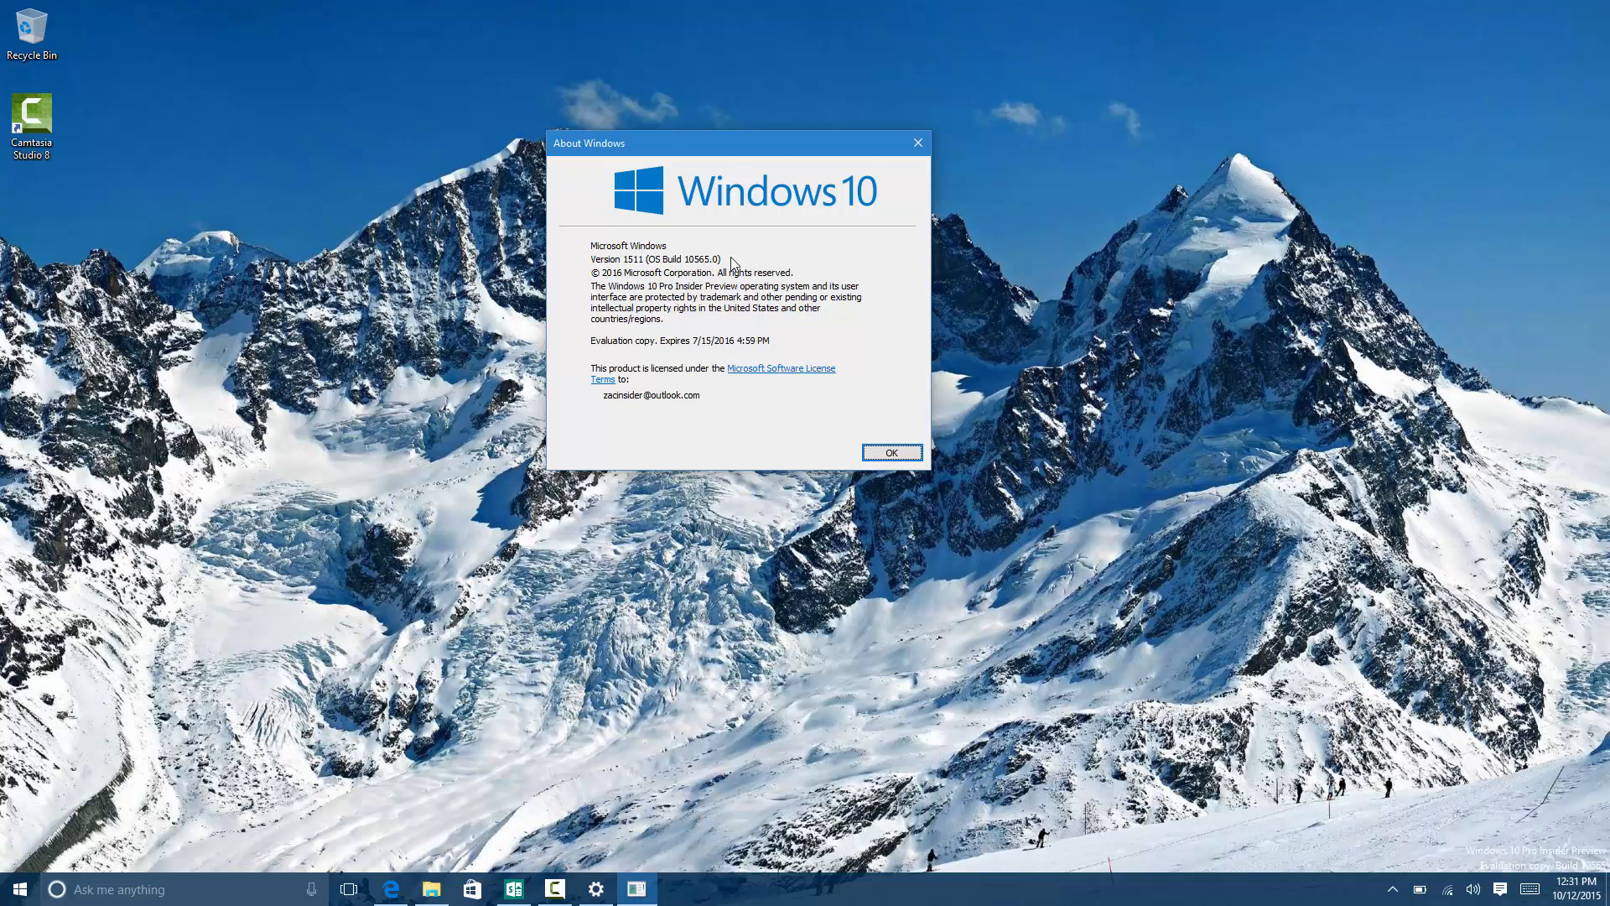
{"action": "mouse_move", "coordinate": [749, 268]}
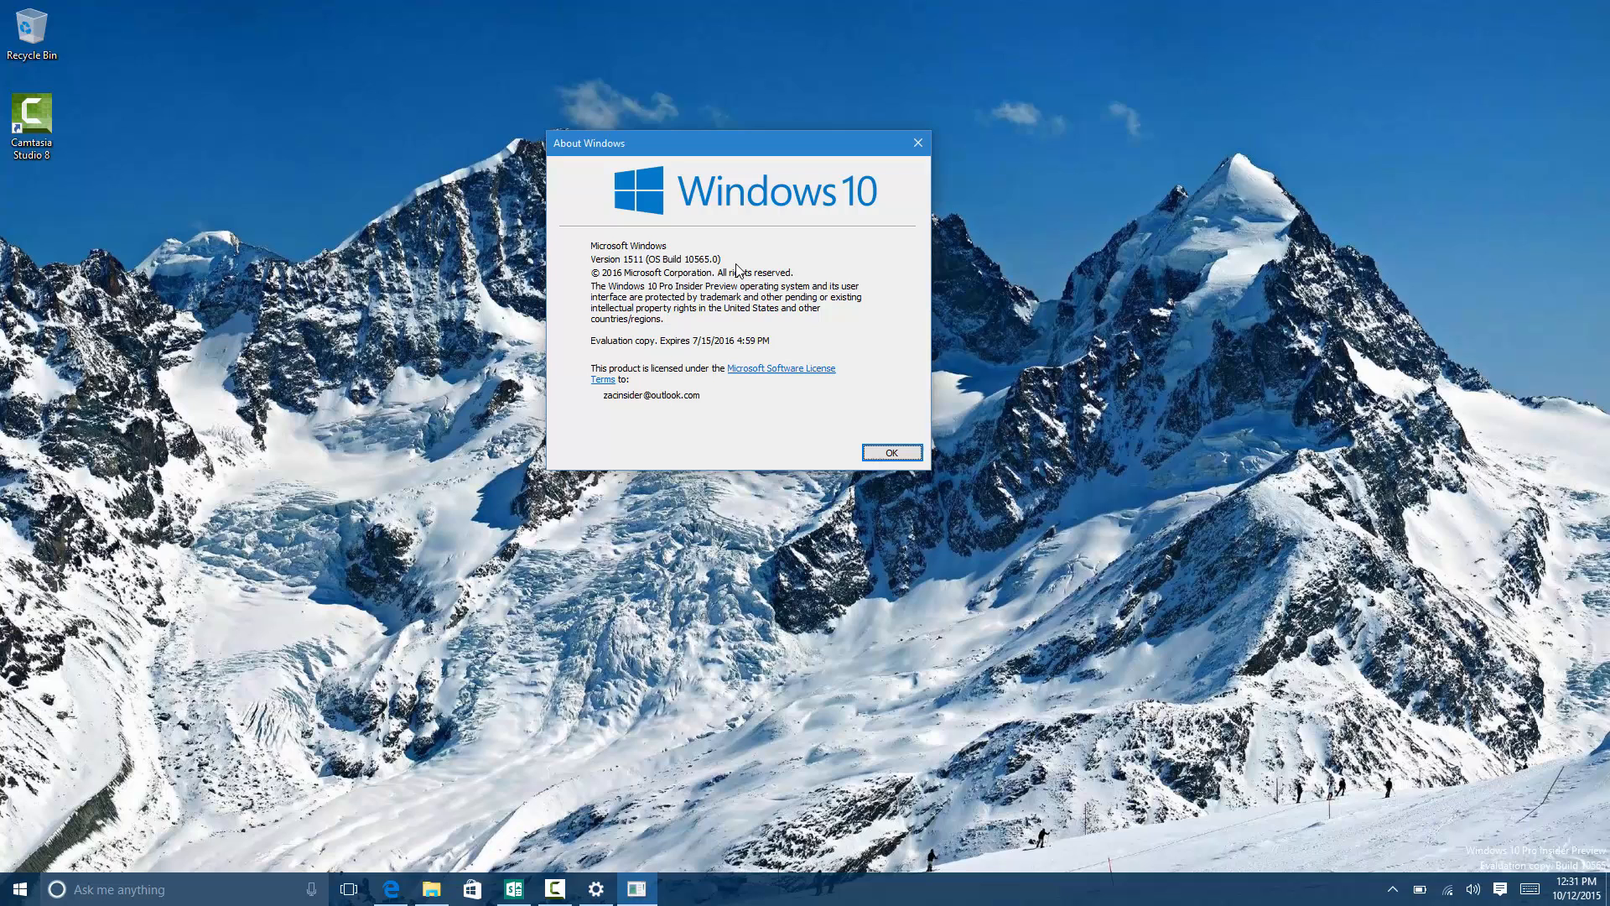
{"action": "mouse_move", "coordinate": [618, 268]}
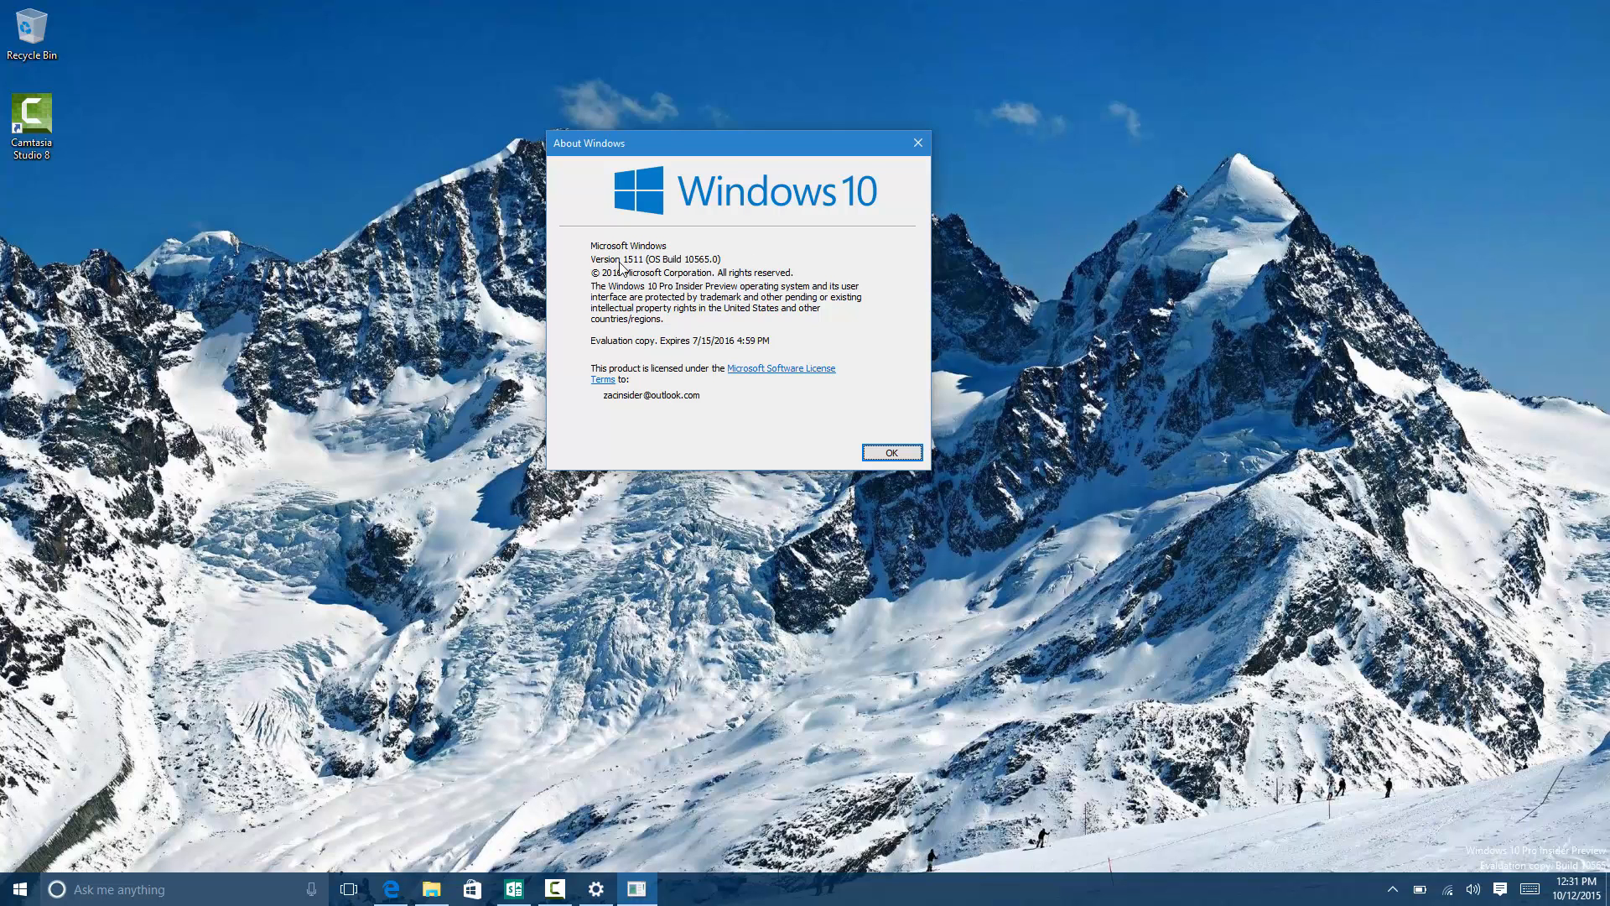
{"action": "mouse_move", "coordinate": [702, 272]}
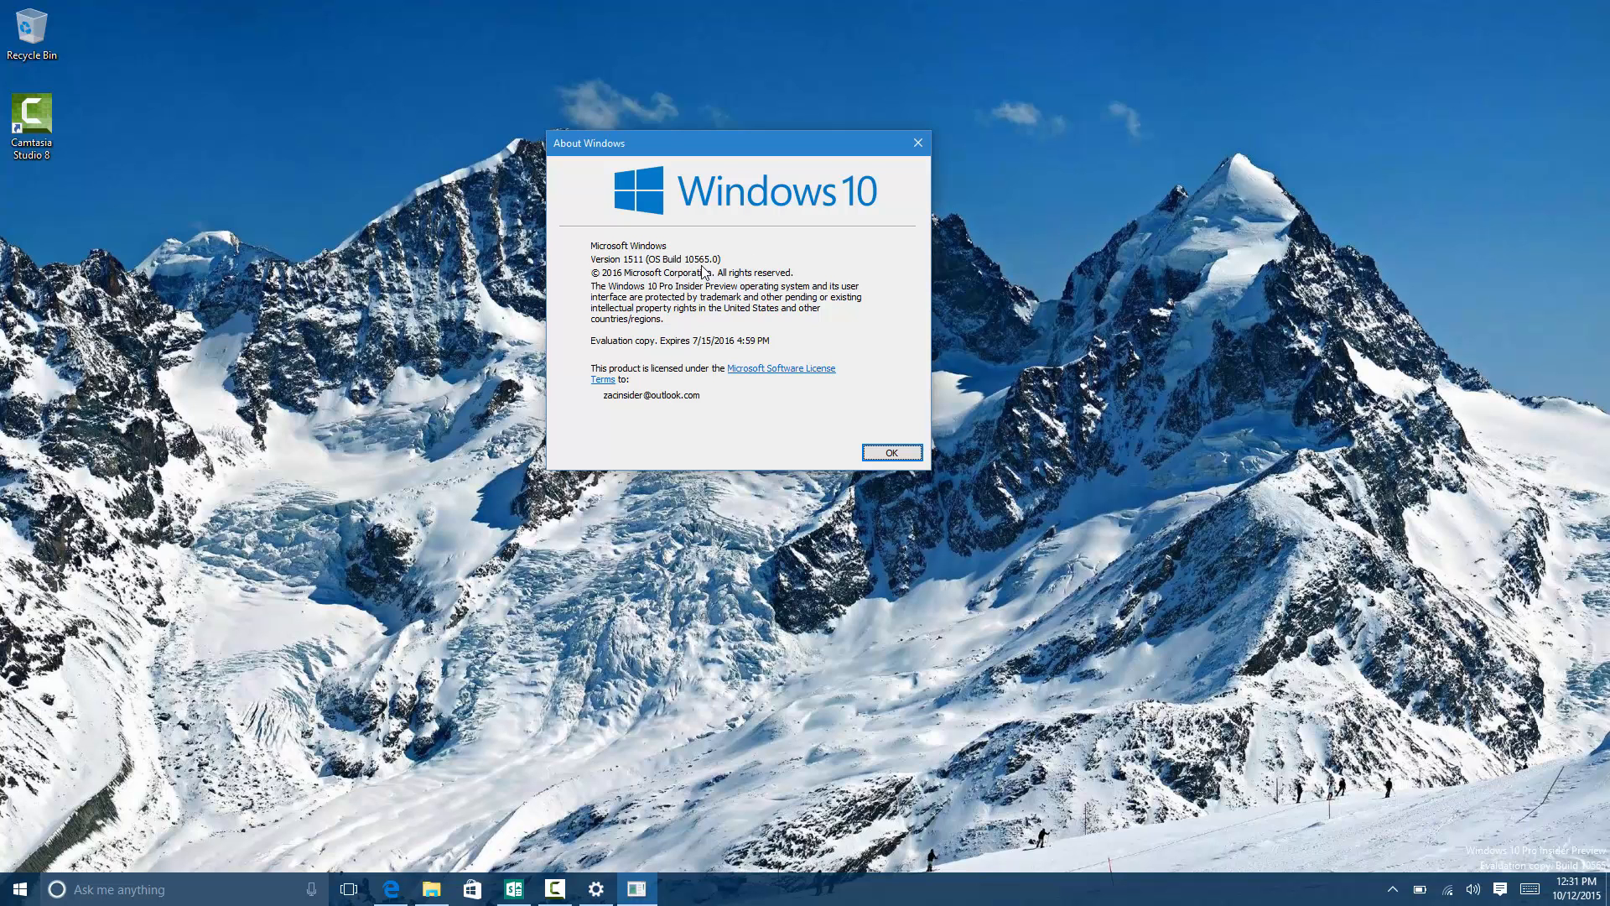
{"action": "mouse_move", "coordinate": [758, 339]}
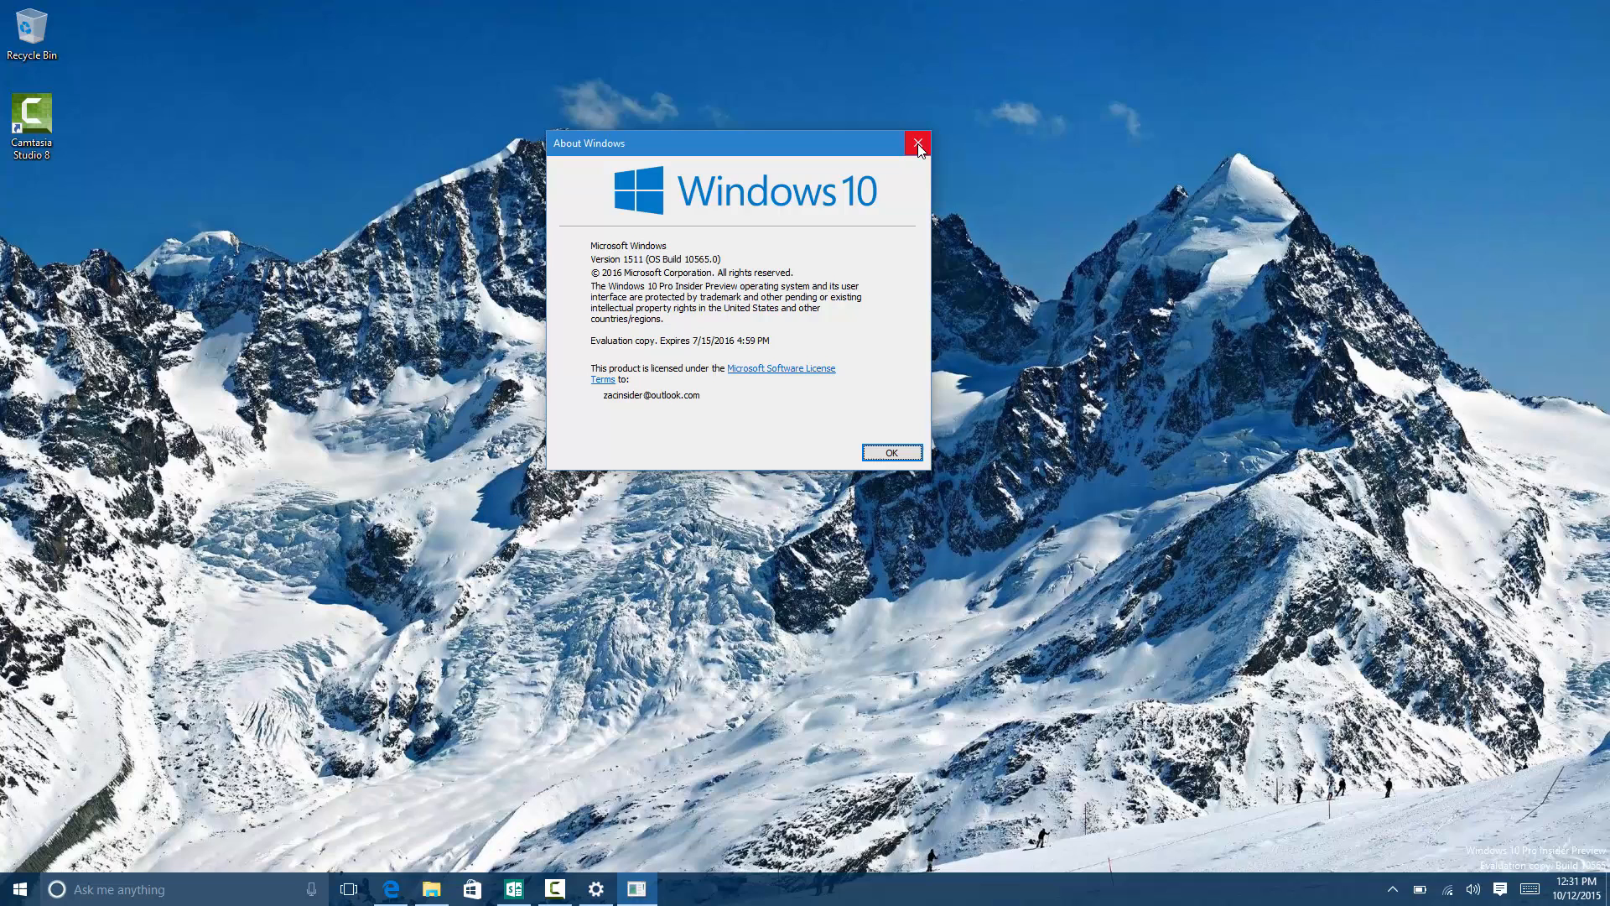
Close the About Windows dialog reporting Version 1511, OS Build 10565.0.
{"action": "left_click", "coordinate": [916, 142]}
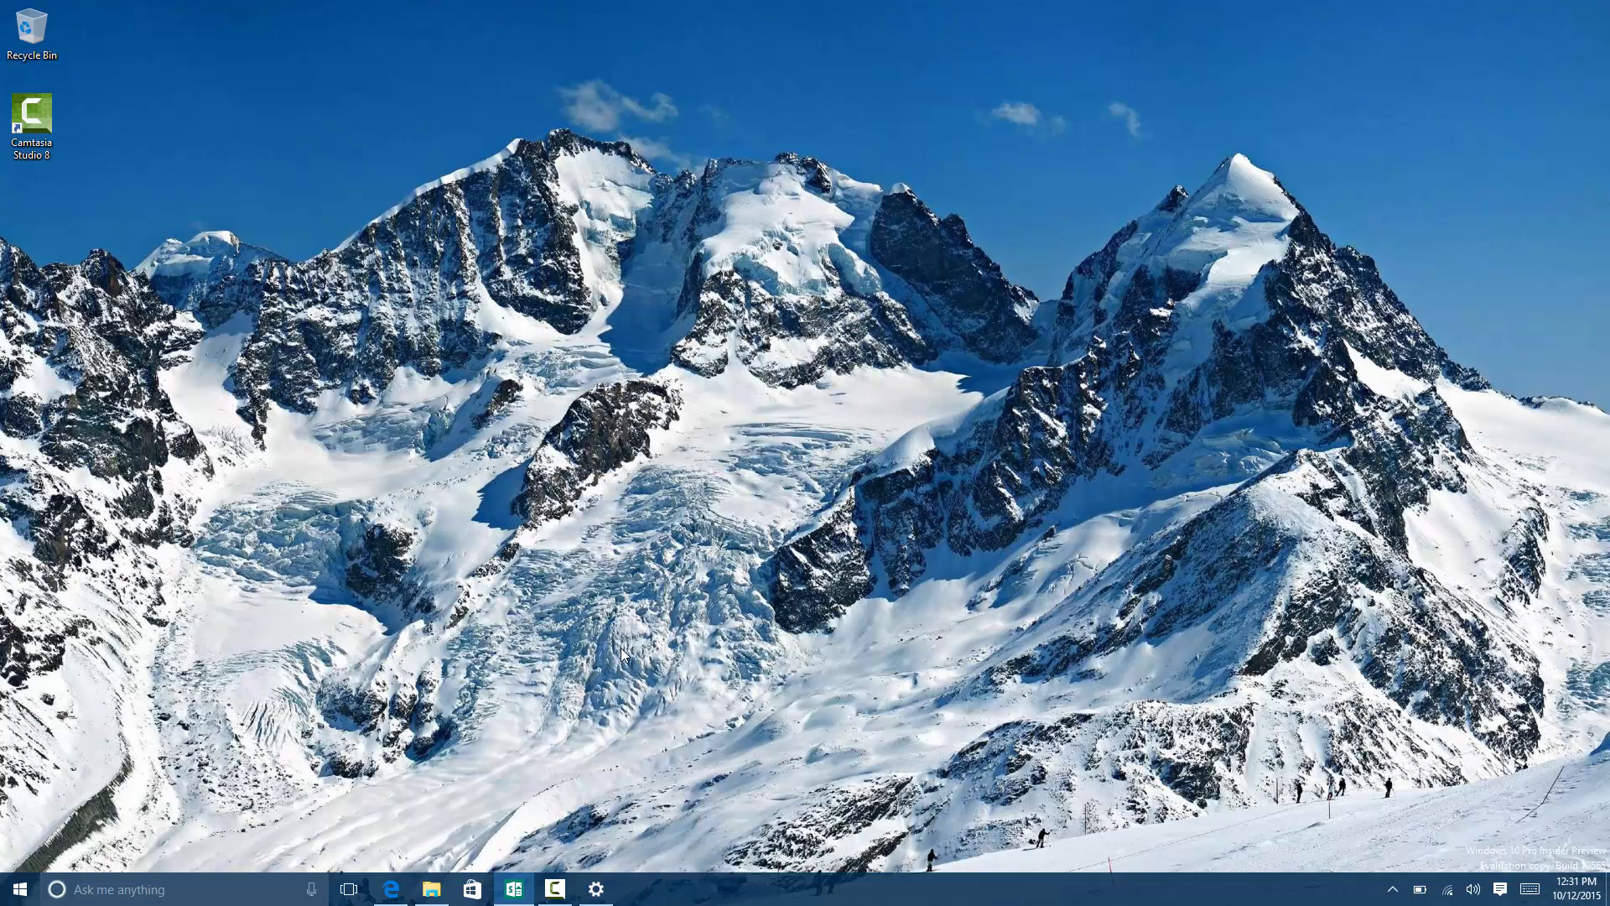
{"action": "mouse_move", "coordinate": [607, 666]}
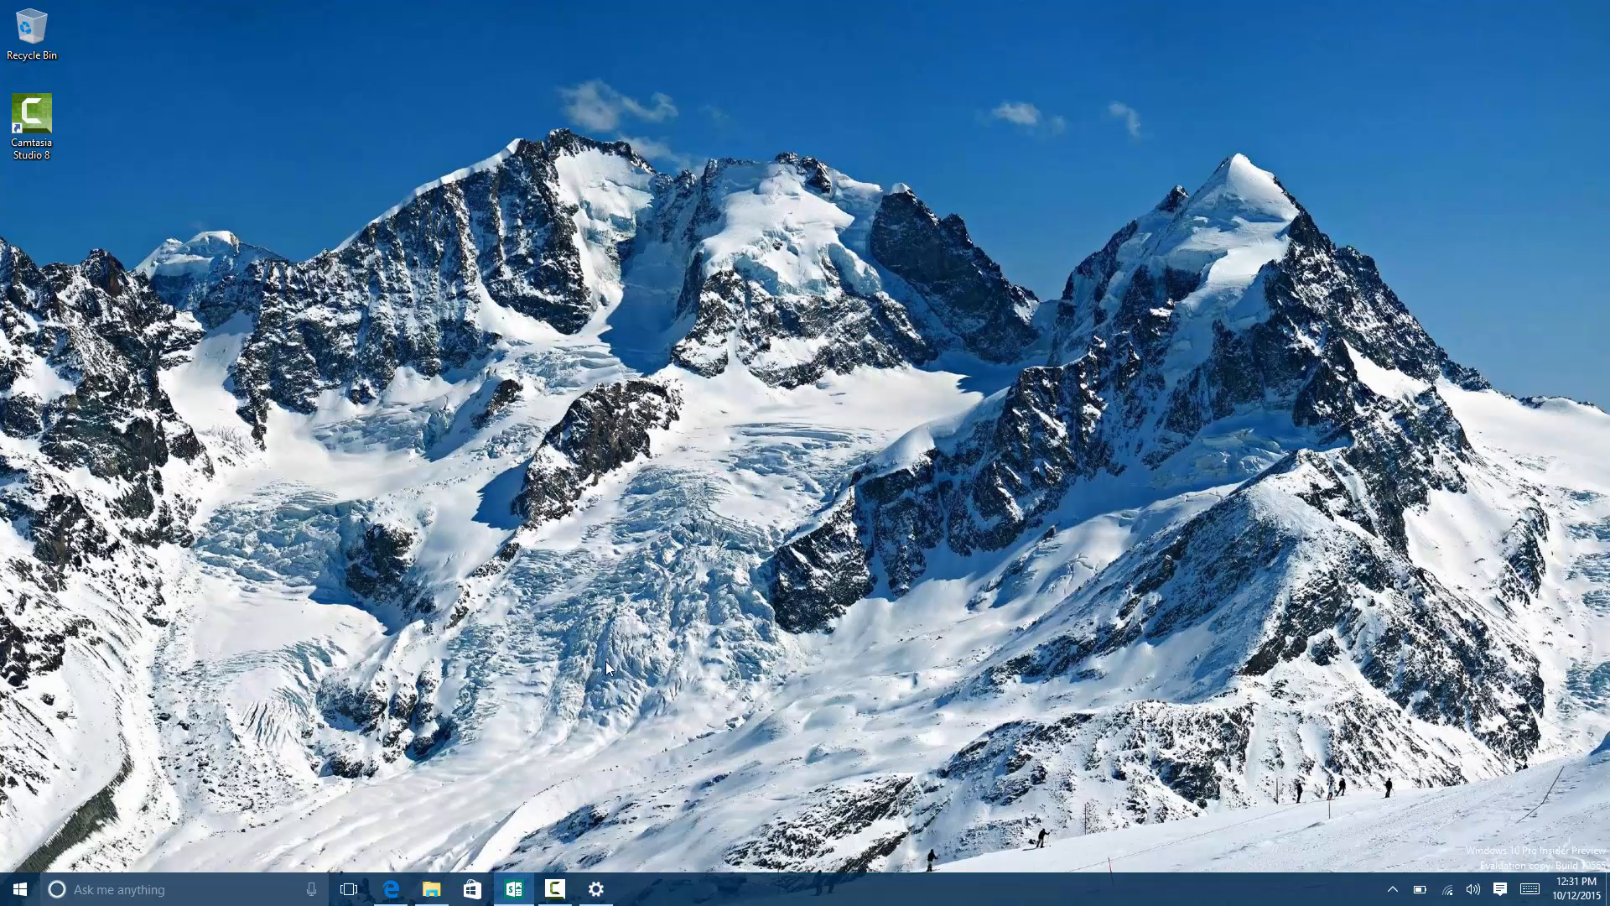